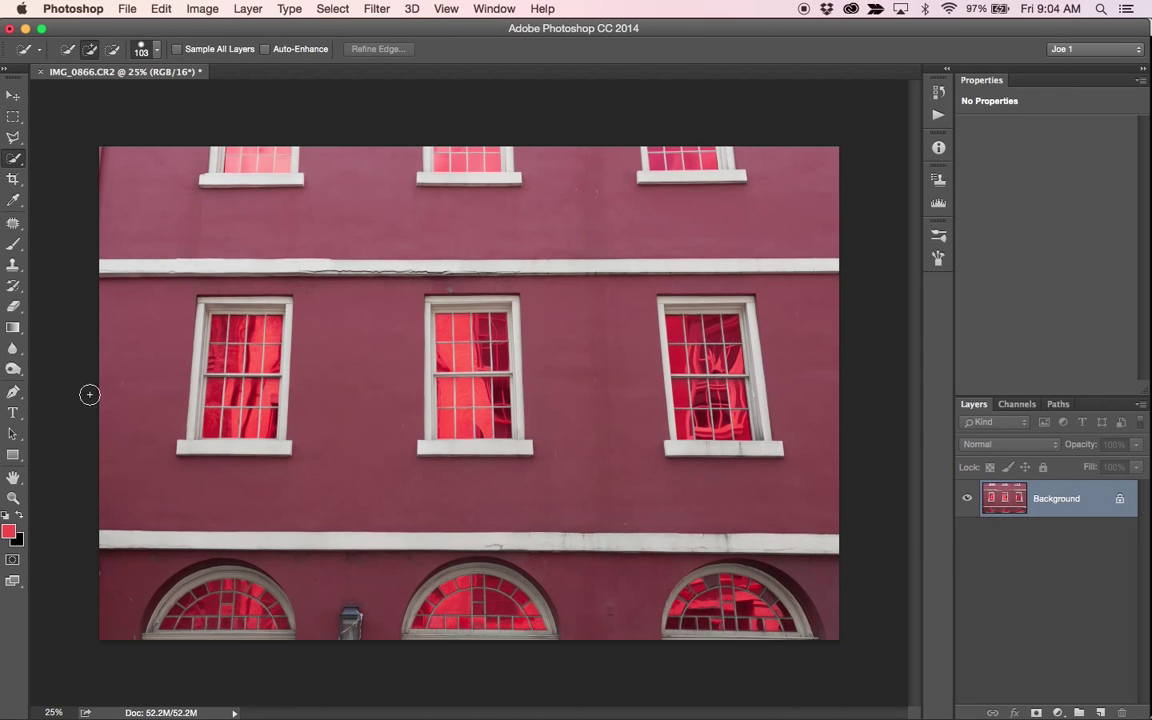
mouse_move(240, 259)
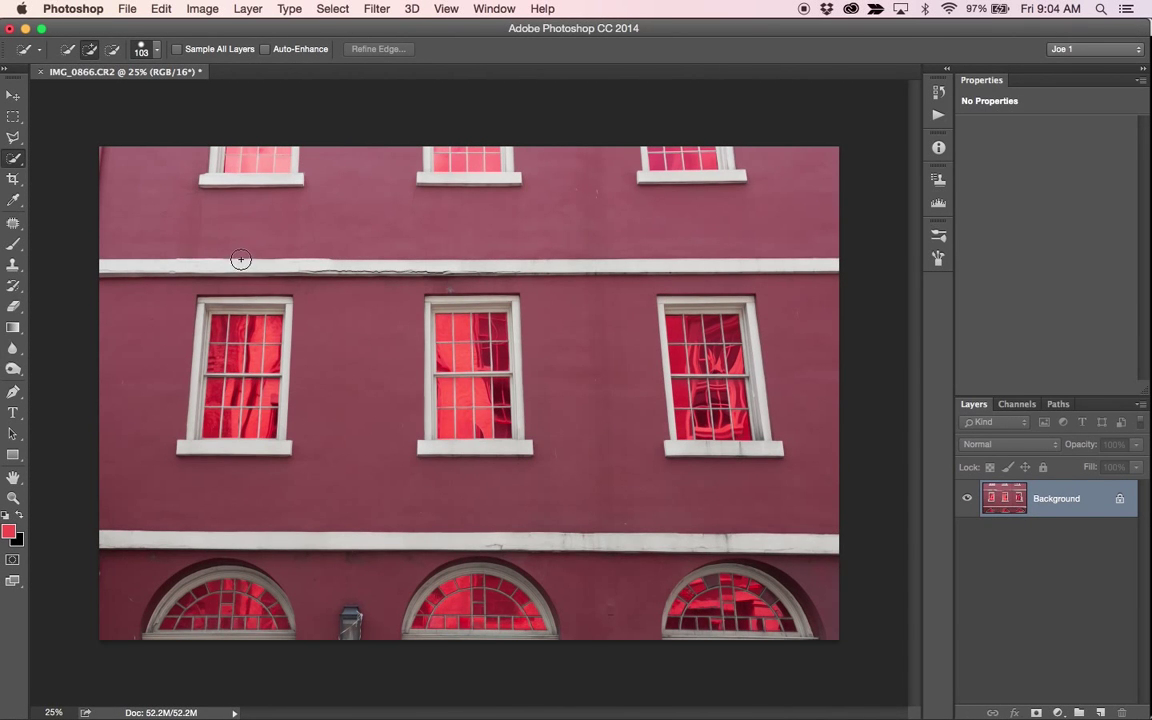
mouse_move(225, 400)
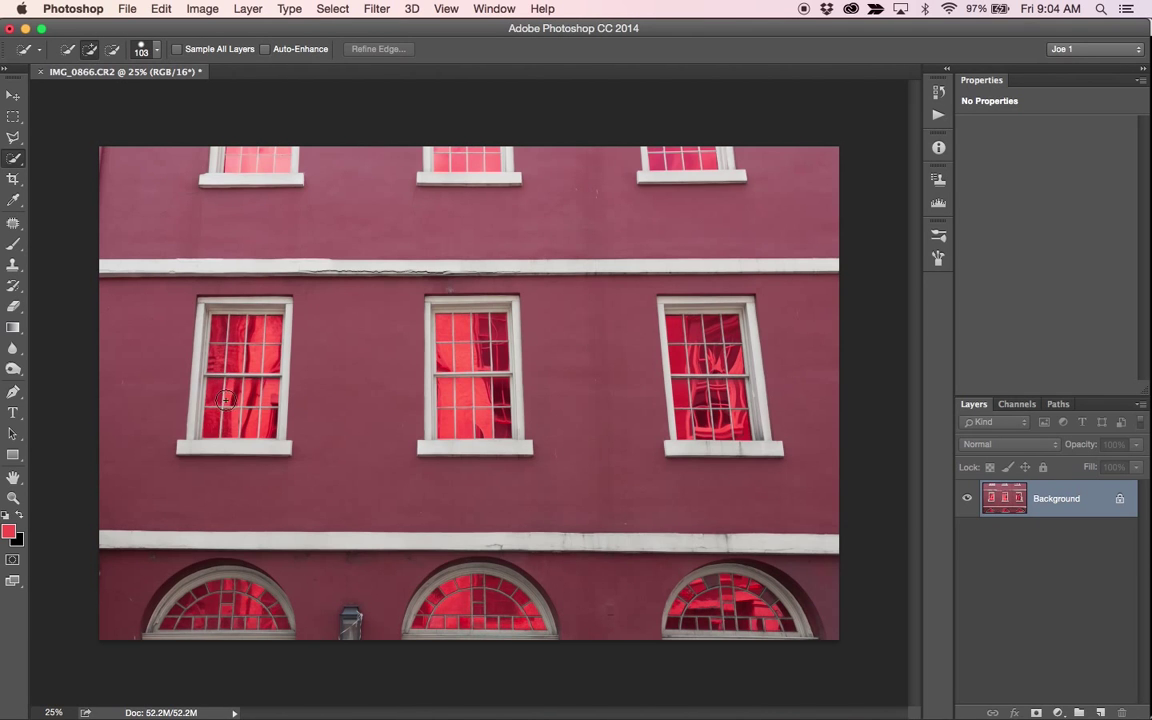
mouse_move(365, 381)
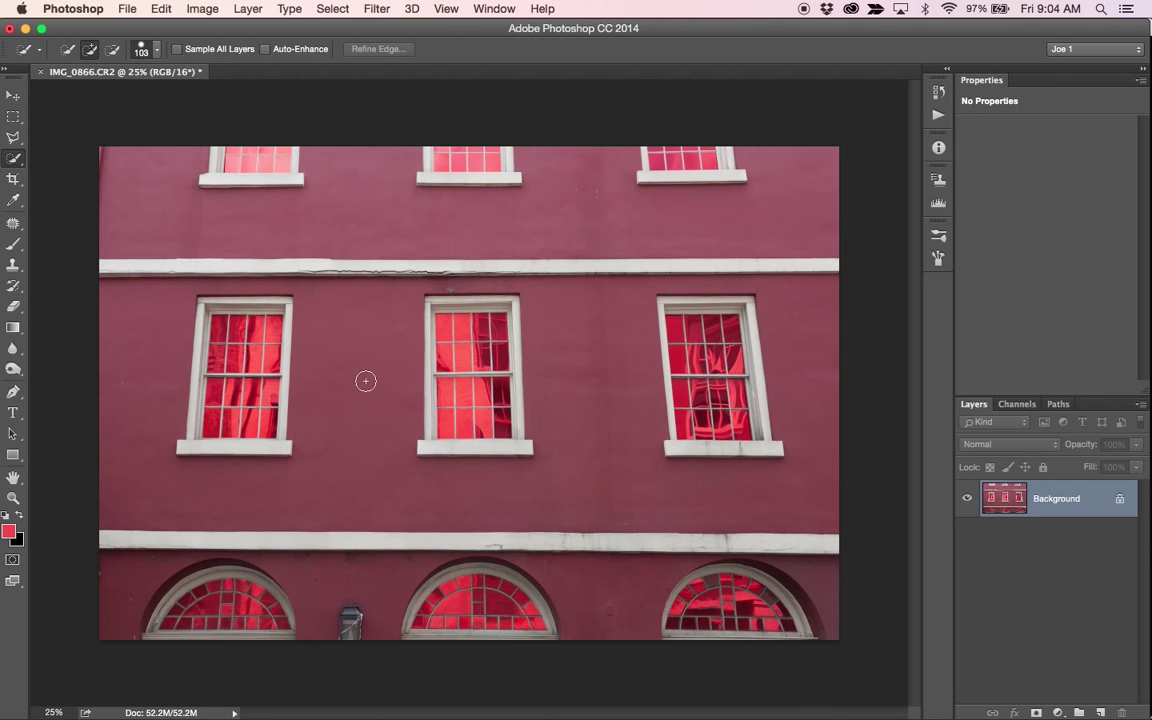
mouse_move(361, 363)
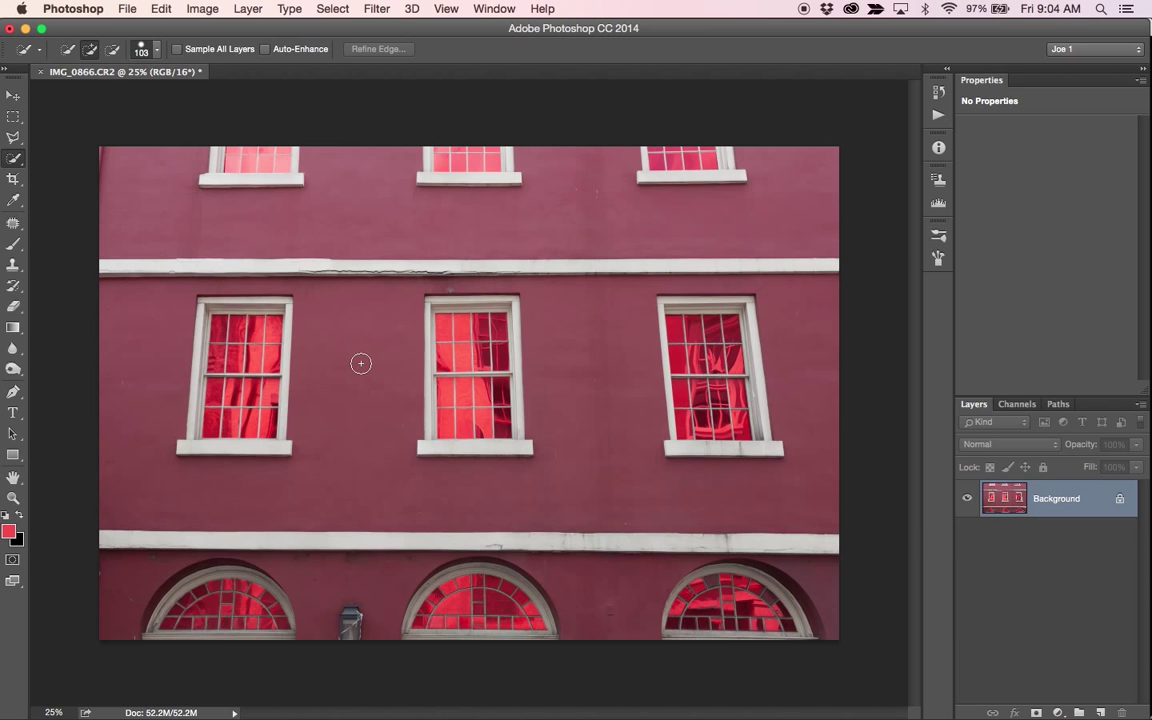
mouse_move(332, 378)
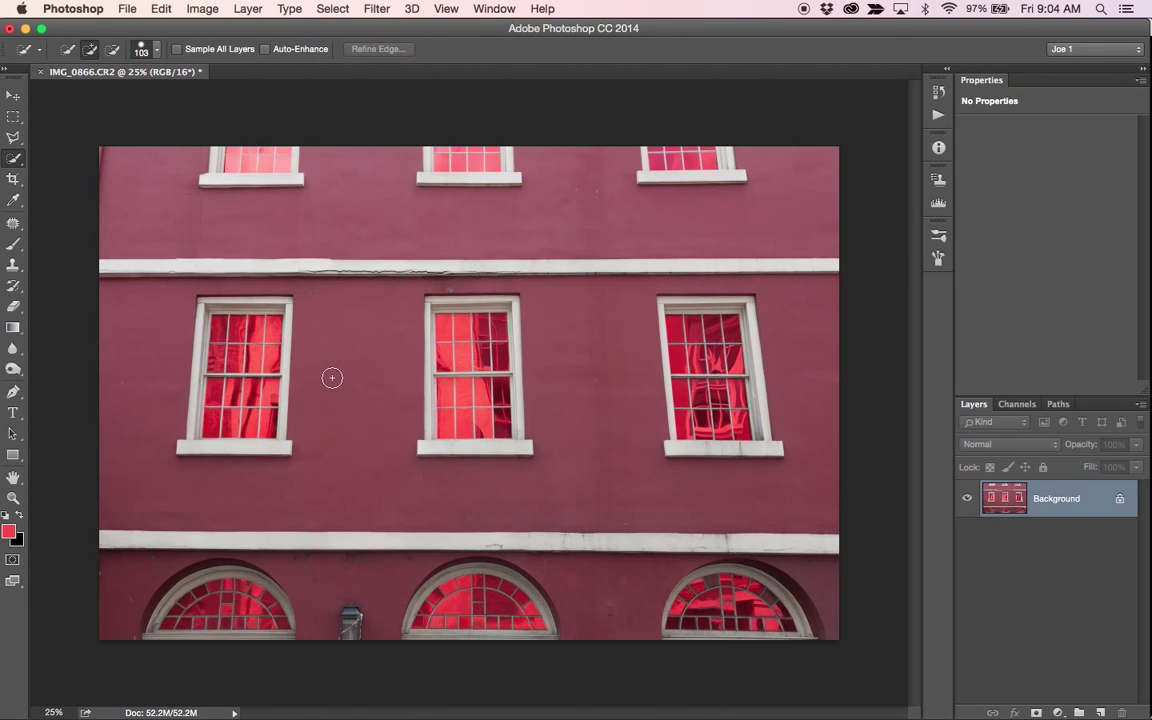
mouse_move(338, 377)
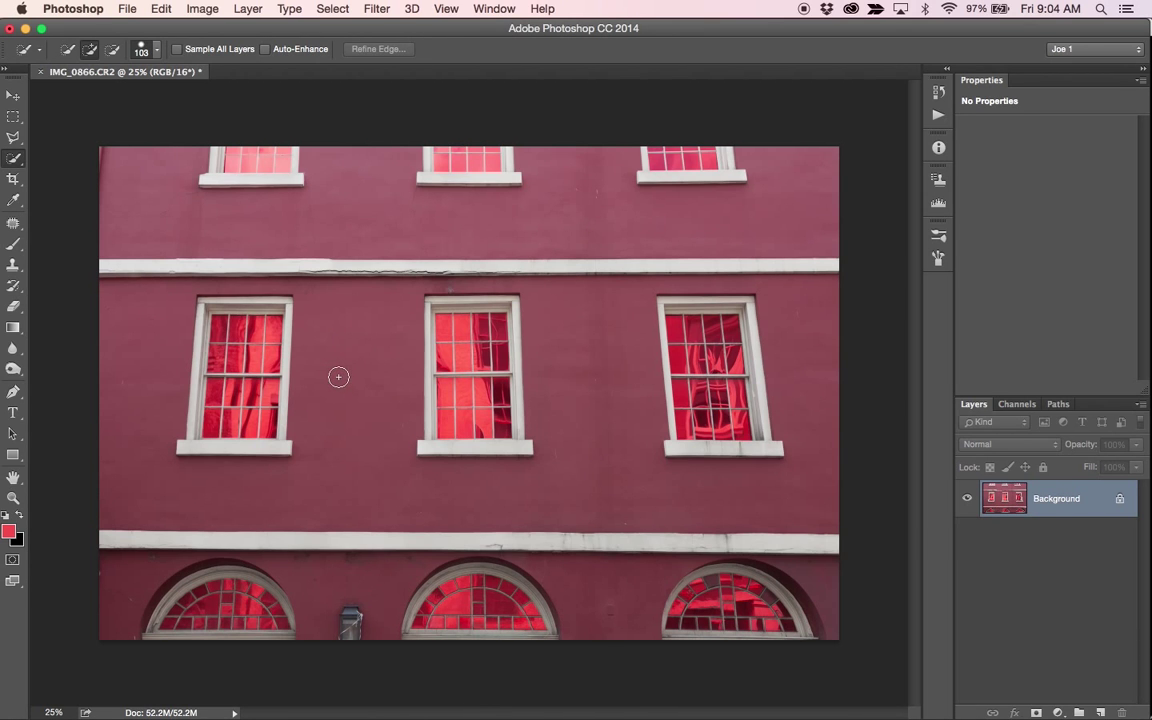
mouse_move(334, 393)
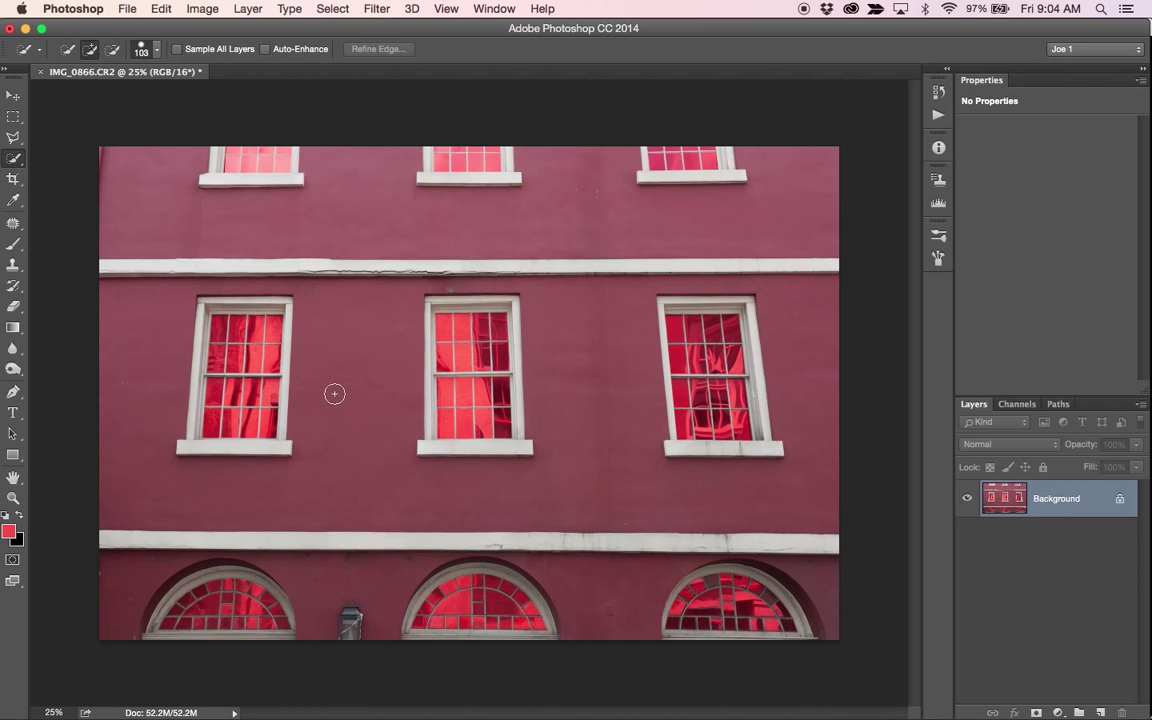
mouse_move(351, 363)
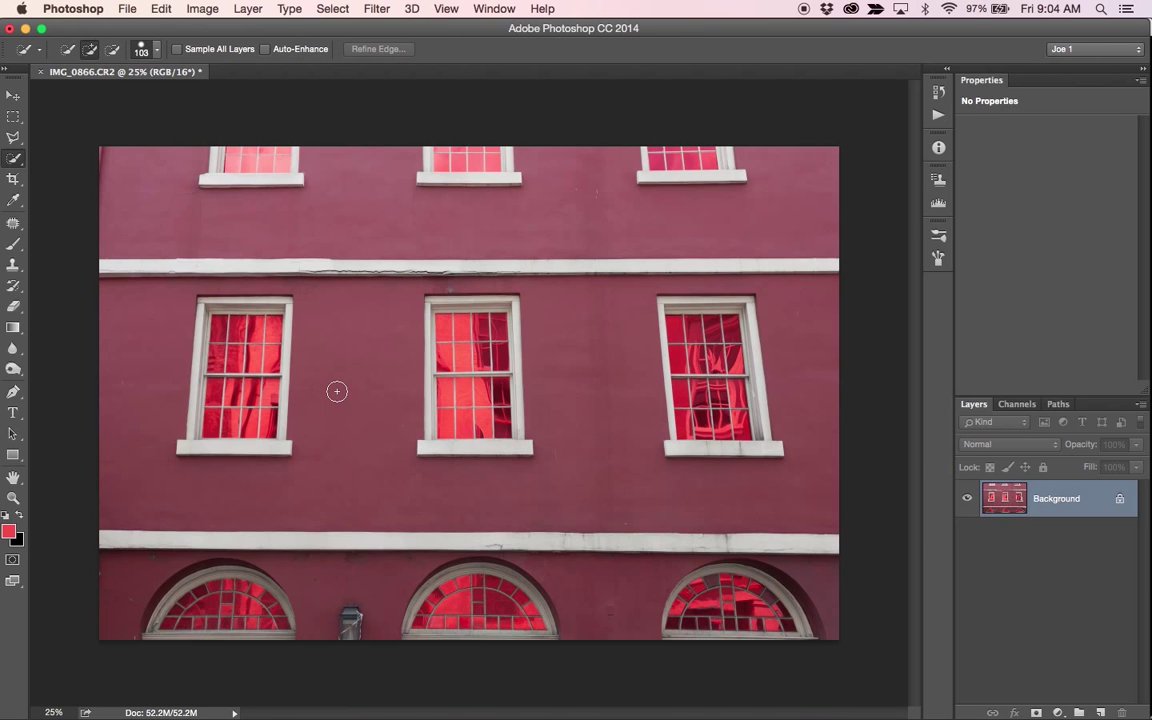
mouse_move(330, 433)
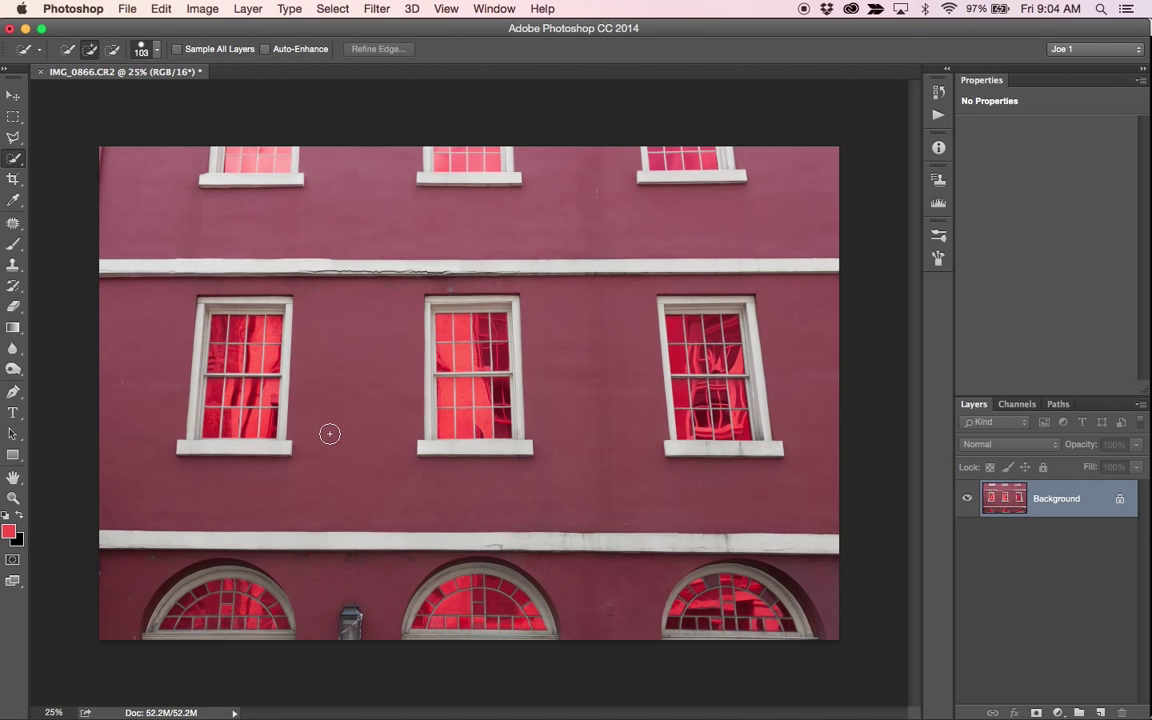
mouse_move(324, 433)
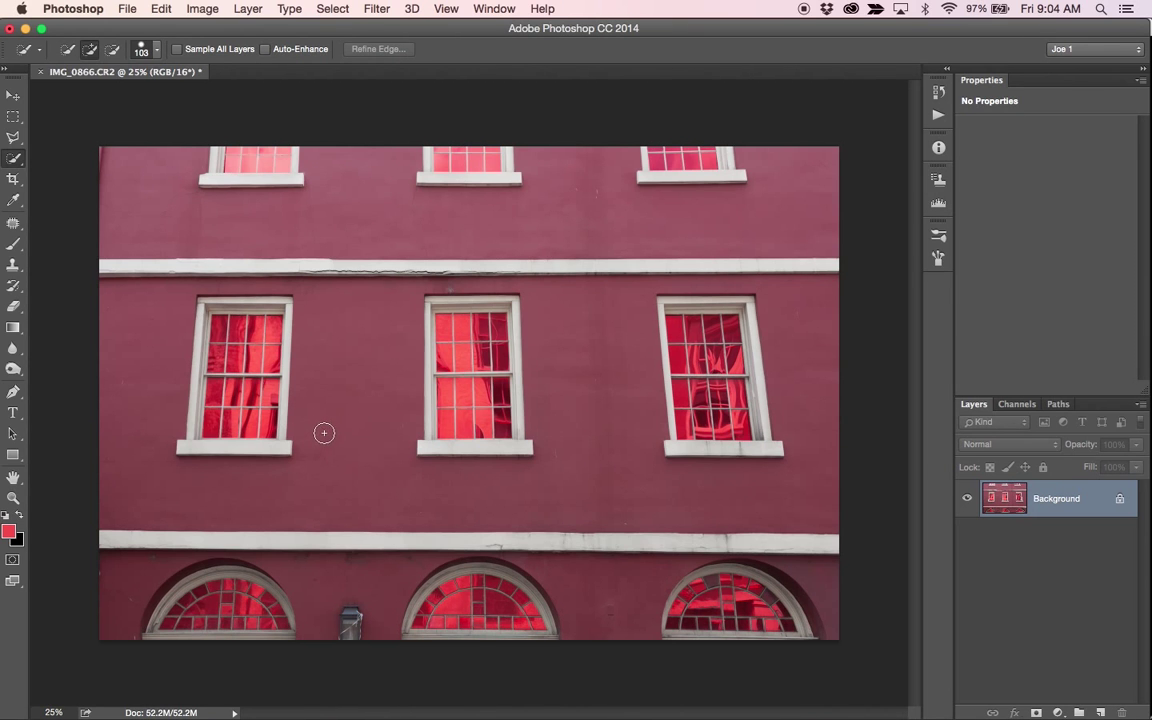
mouse_move(370, 437)
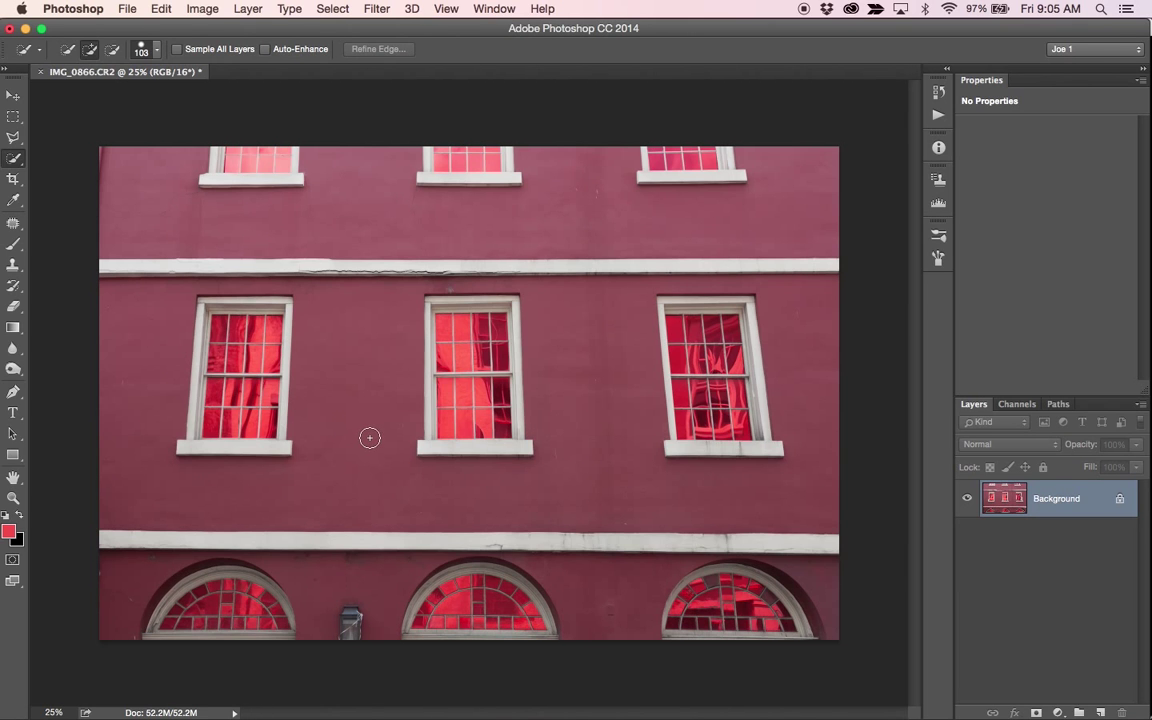
mouse_move(356, 445)
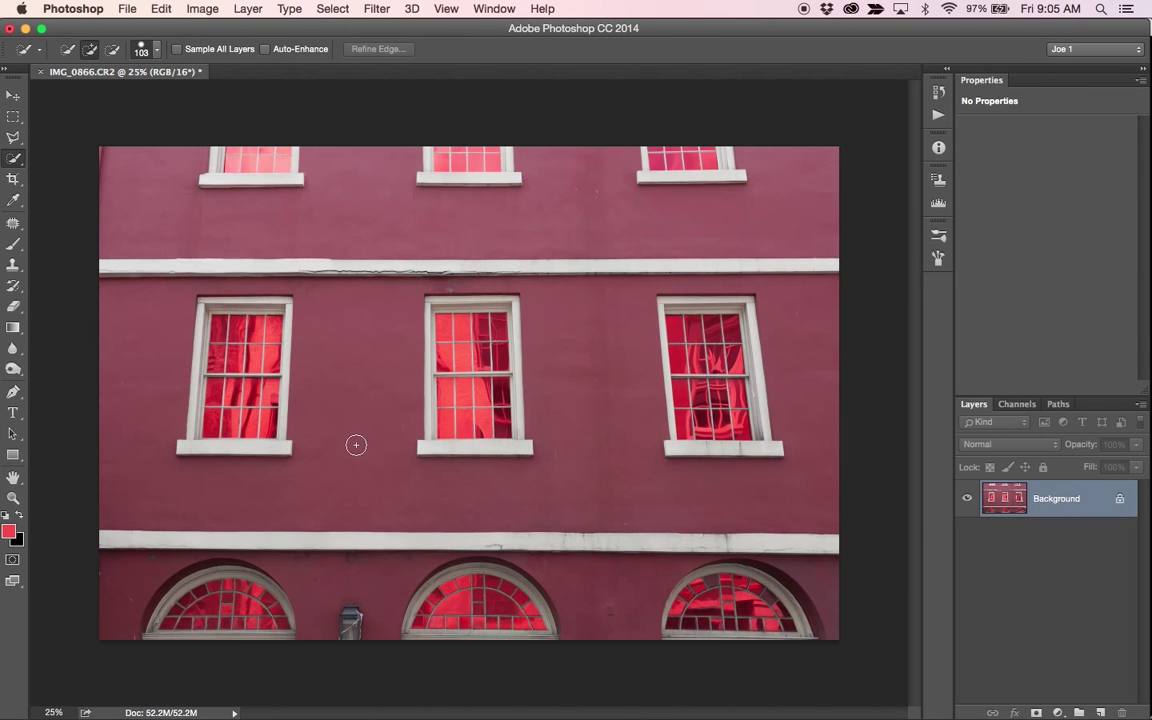
mouse_move(246, 290)
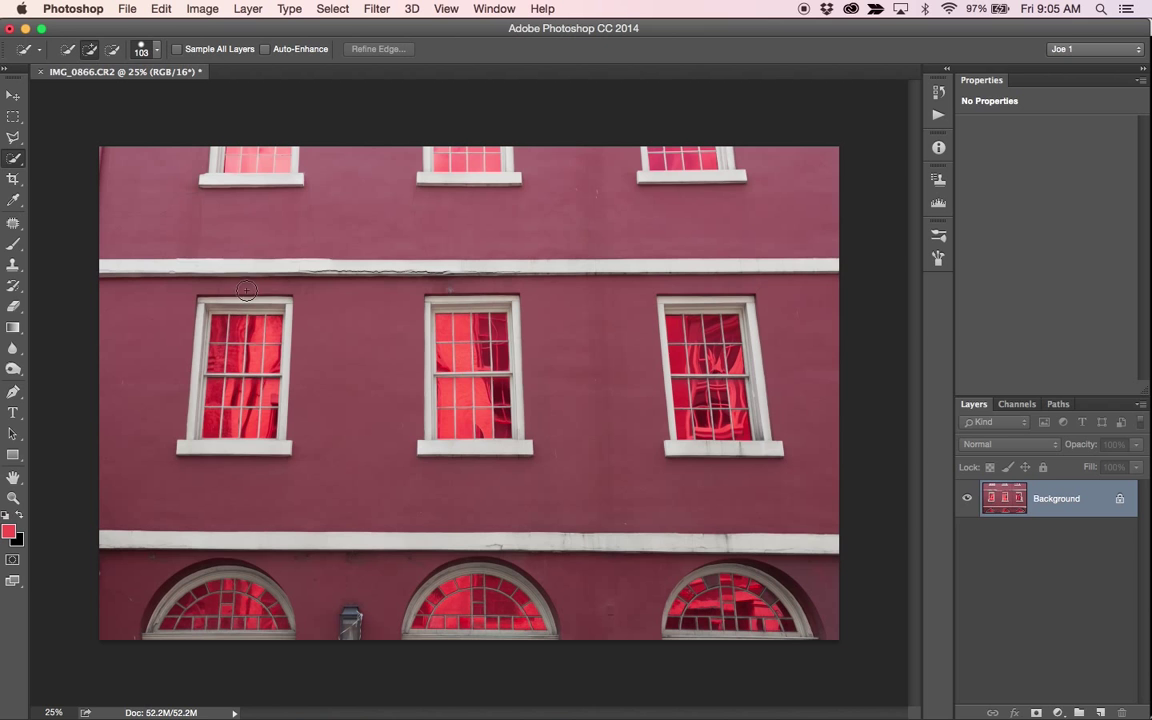
mouse_move(57, 174)
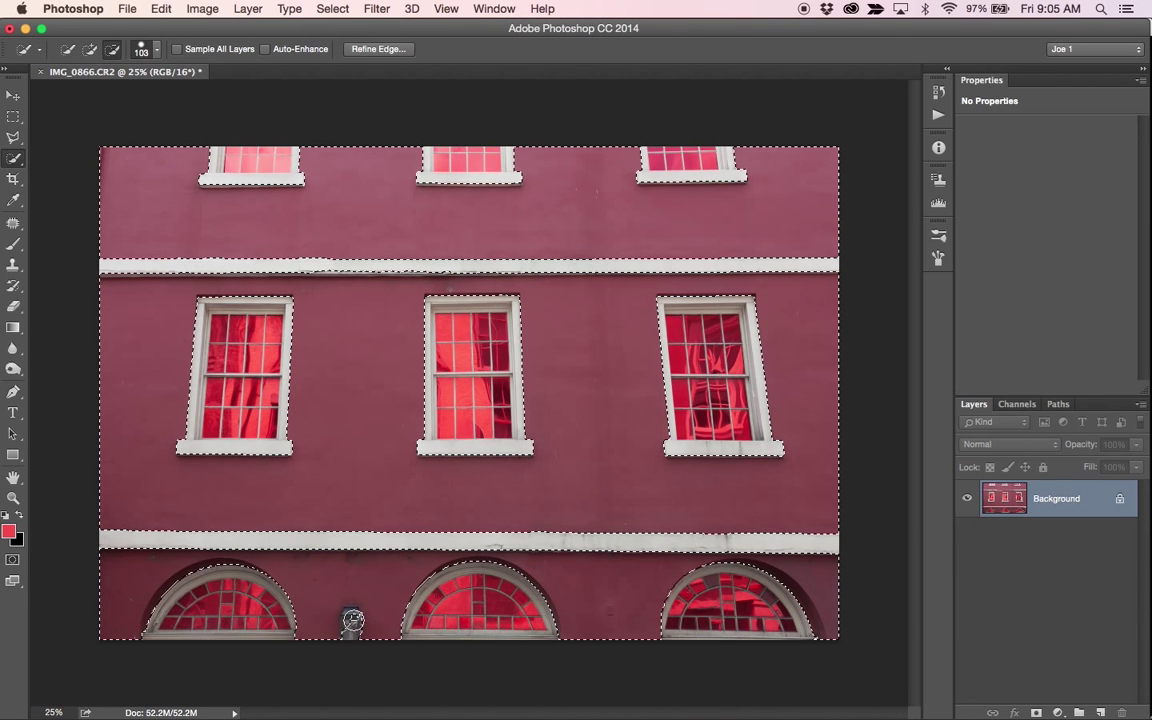
mouse_move(348, 625)
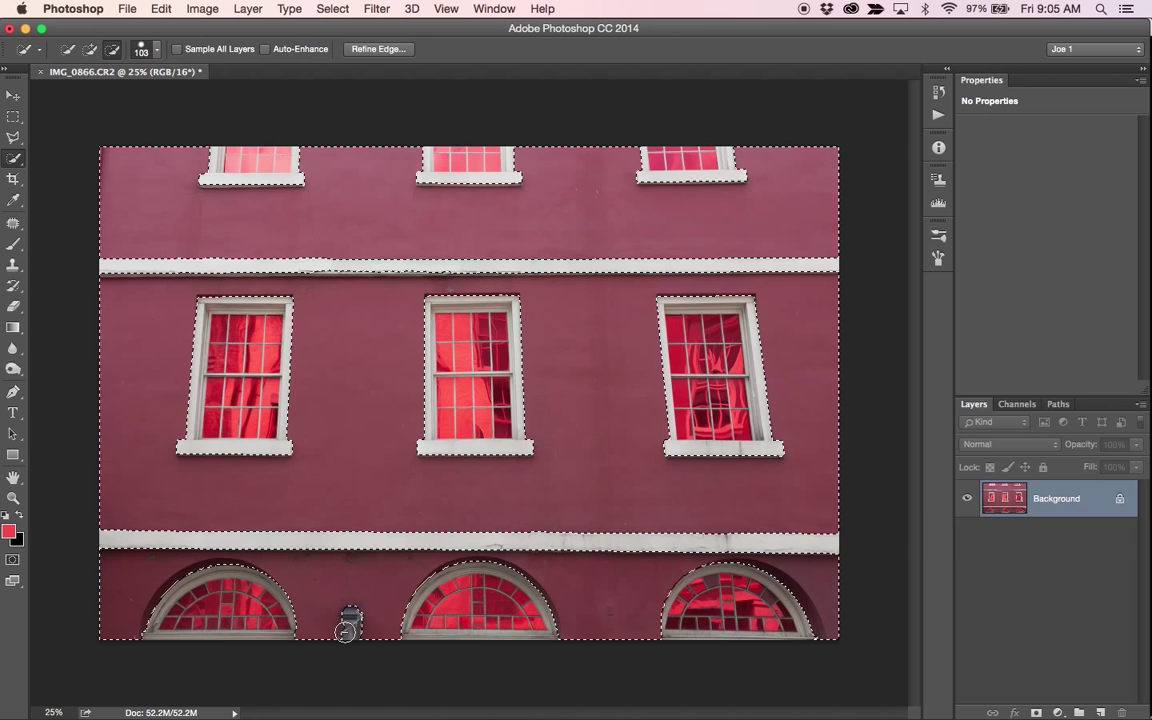
mouse_move(390, 605)
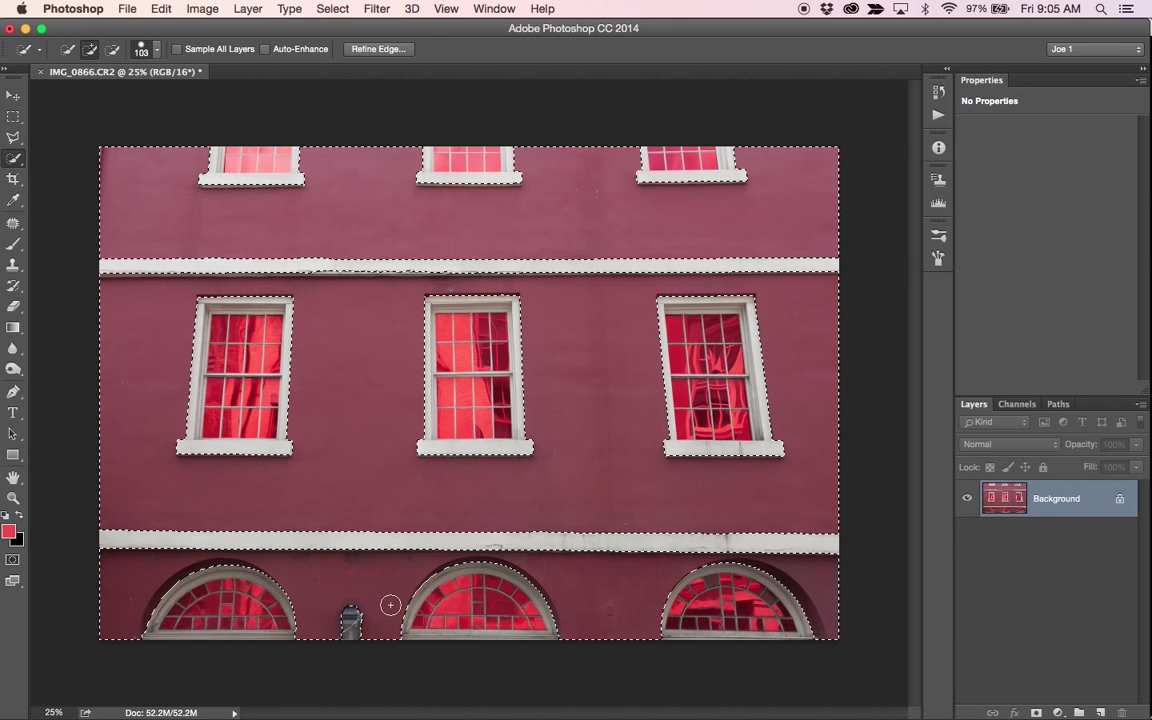
- Add a Hue/Saturation adjustment masked to the wall and shift its hue to bright green
left_click(1057, 711)
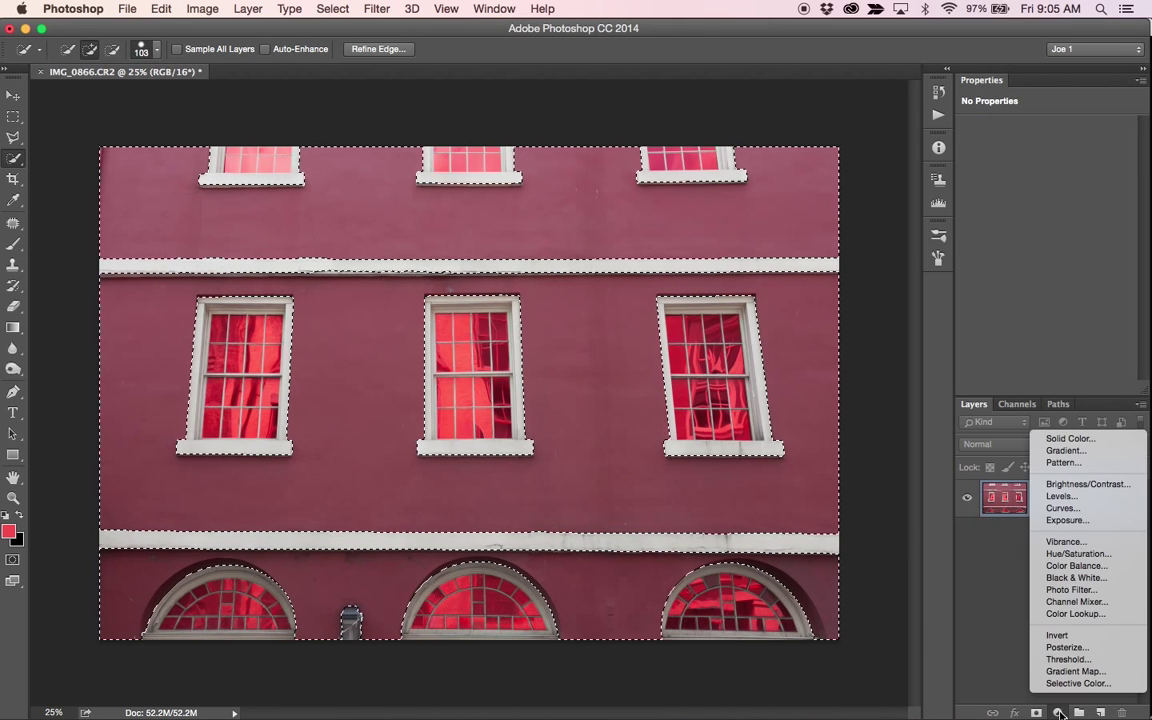
mouse_move(1078, 553)
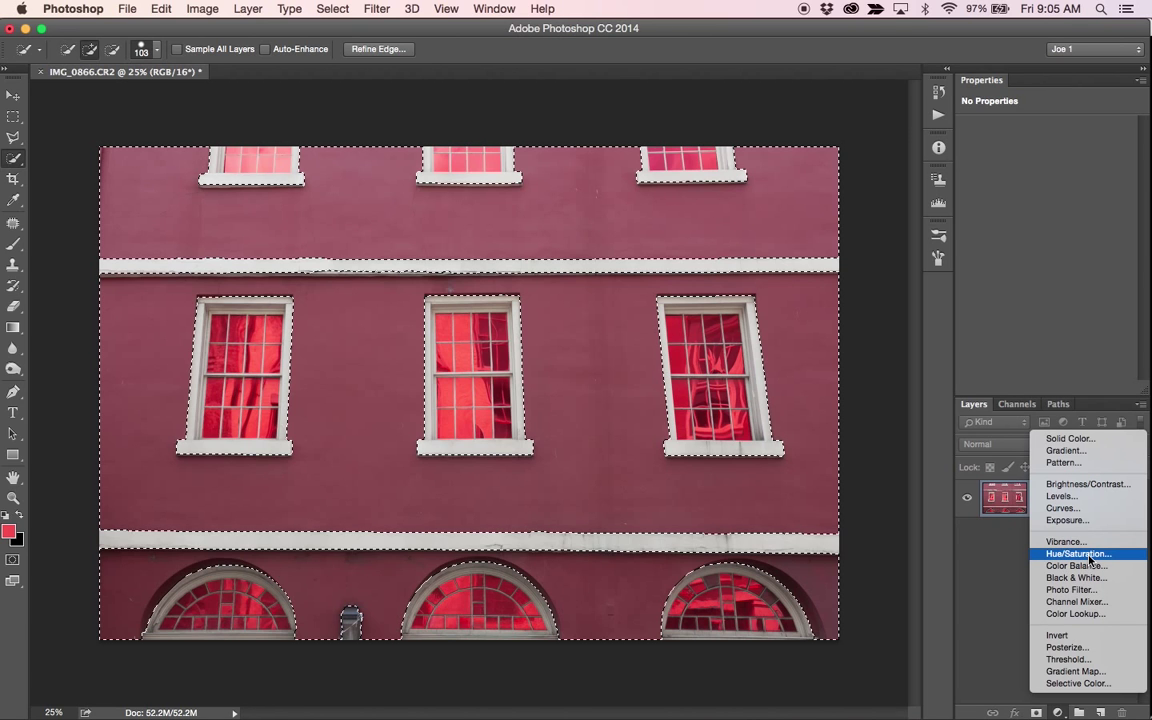
left_click(1078, 553)
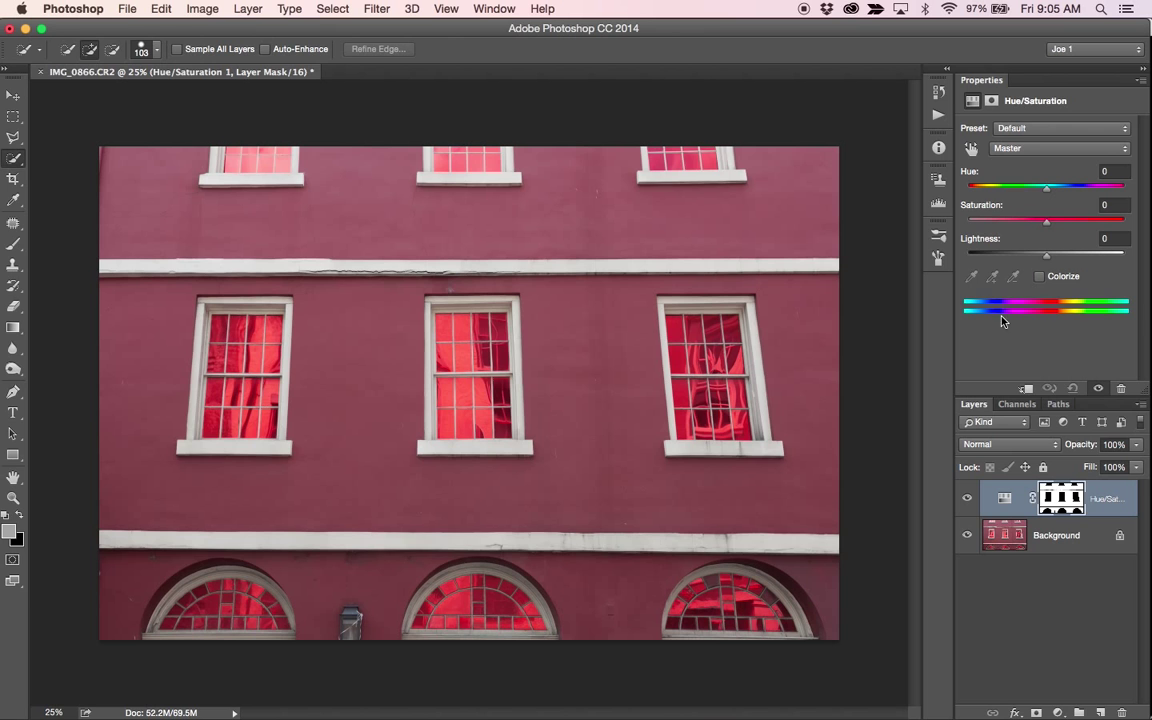
mouse_move(1043, 283)
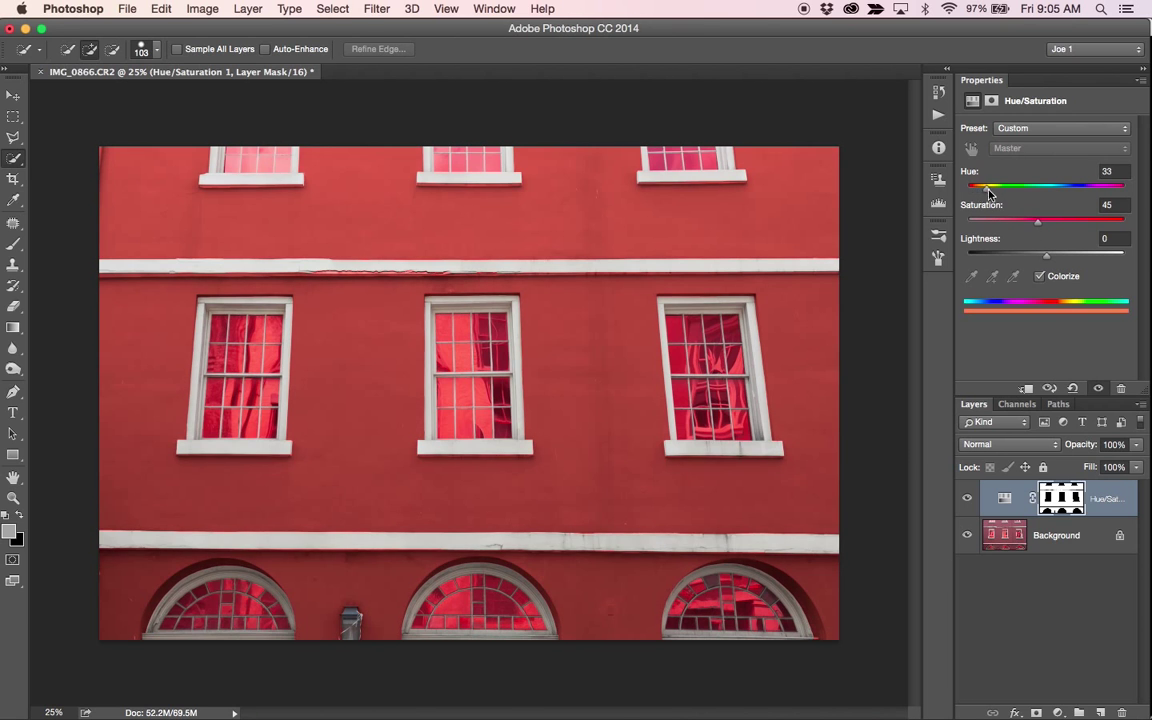
left_click_drag(988, 185, 1008, 185)
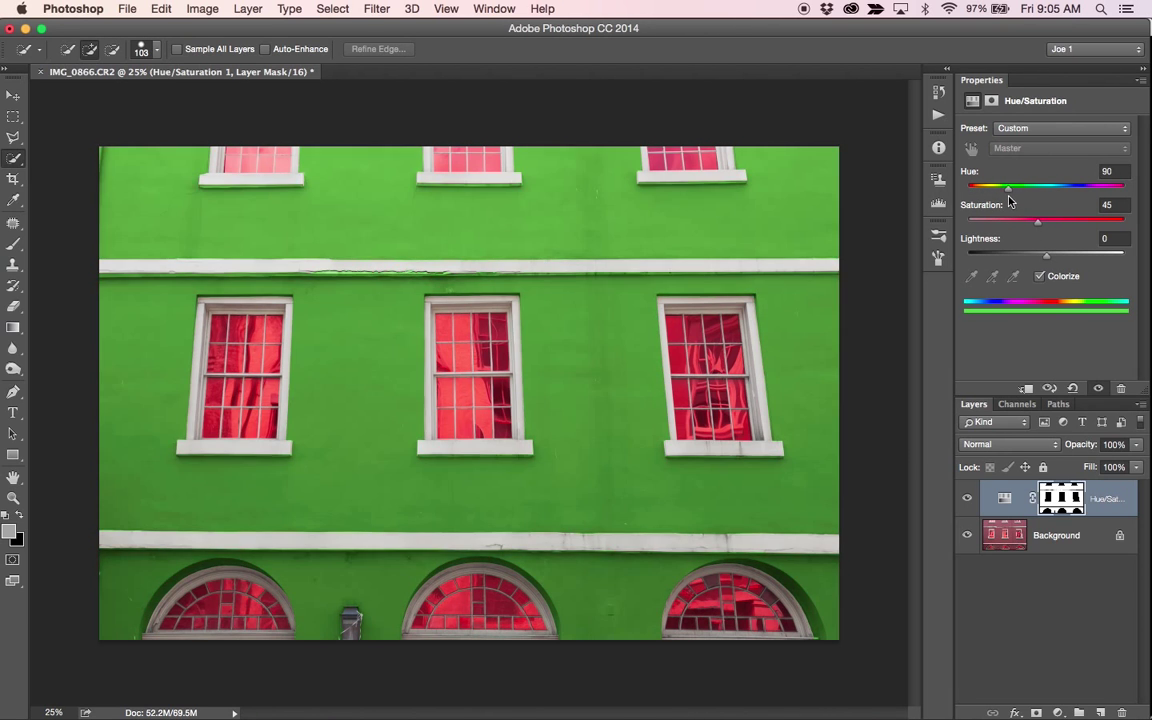
left_click_drag(1008, 187, 1048, 187)
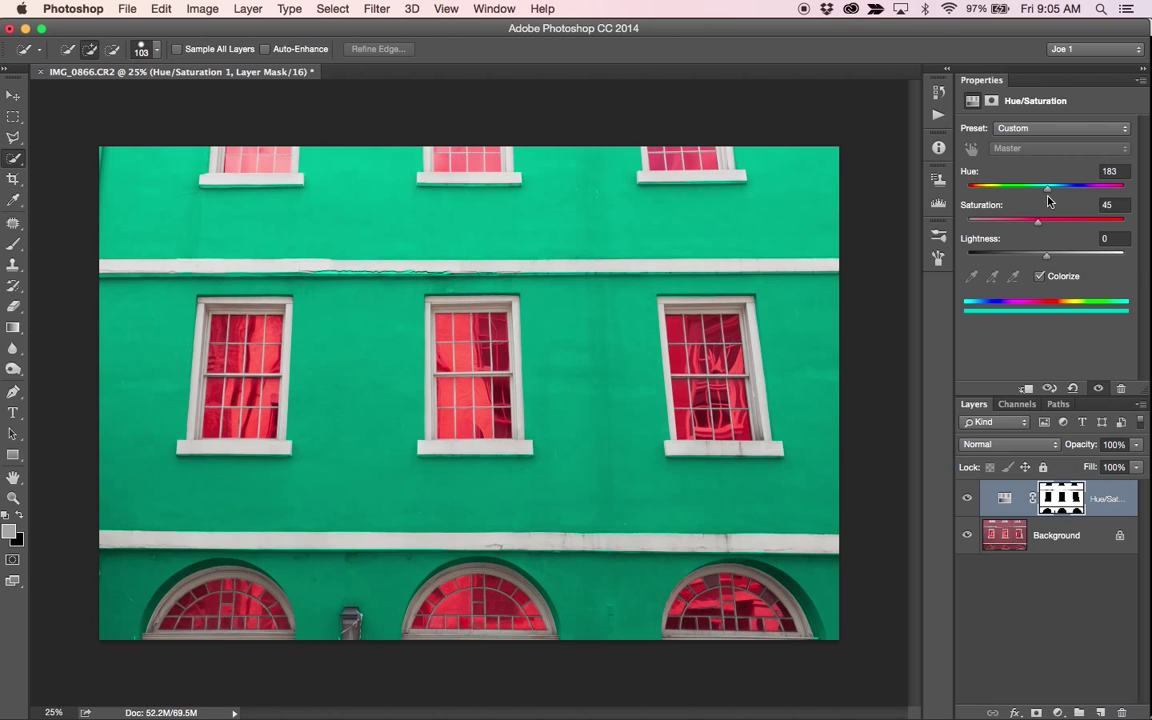
left_click_drag(1047, 188, 1037, 188)
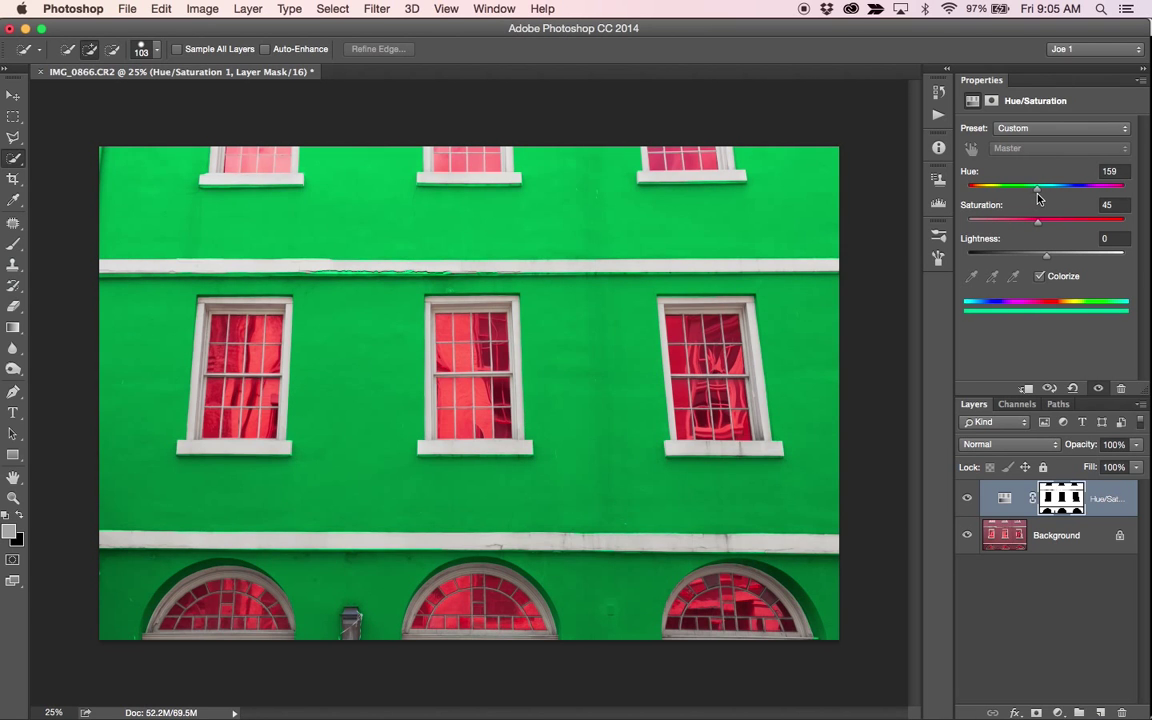
left_click_drag(1037, 185, 1040, 185)
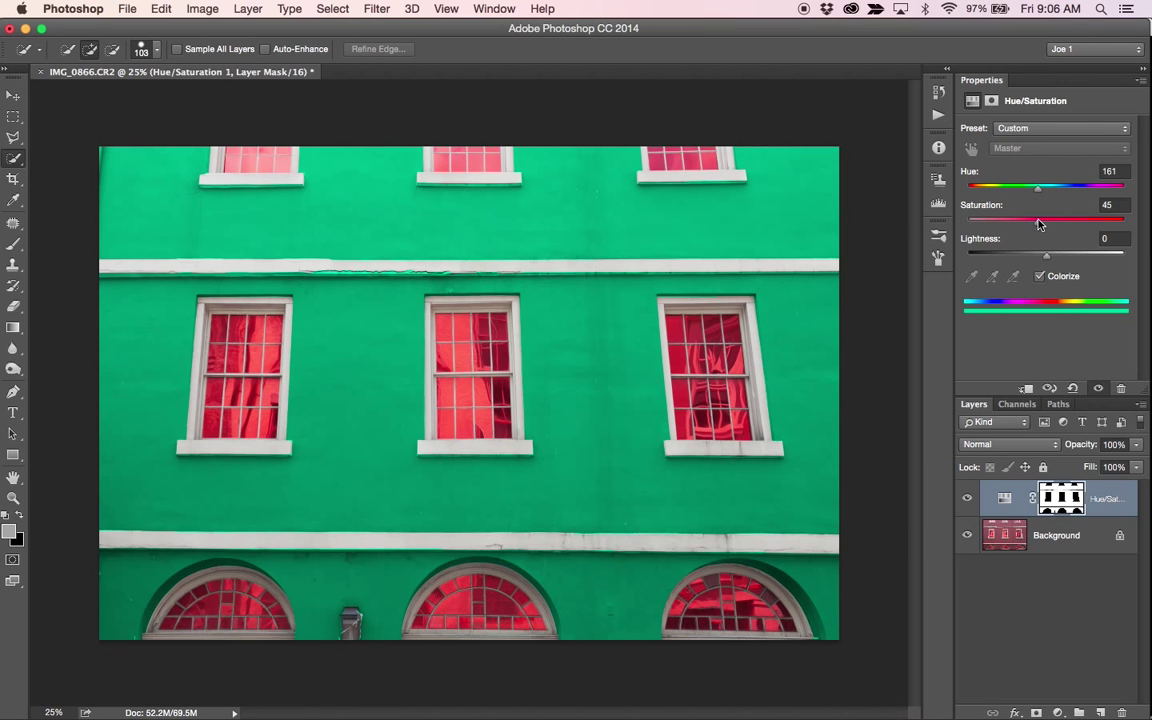
left_click_drag(1038, 186, 1030, 190)
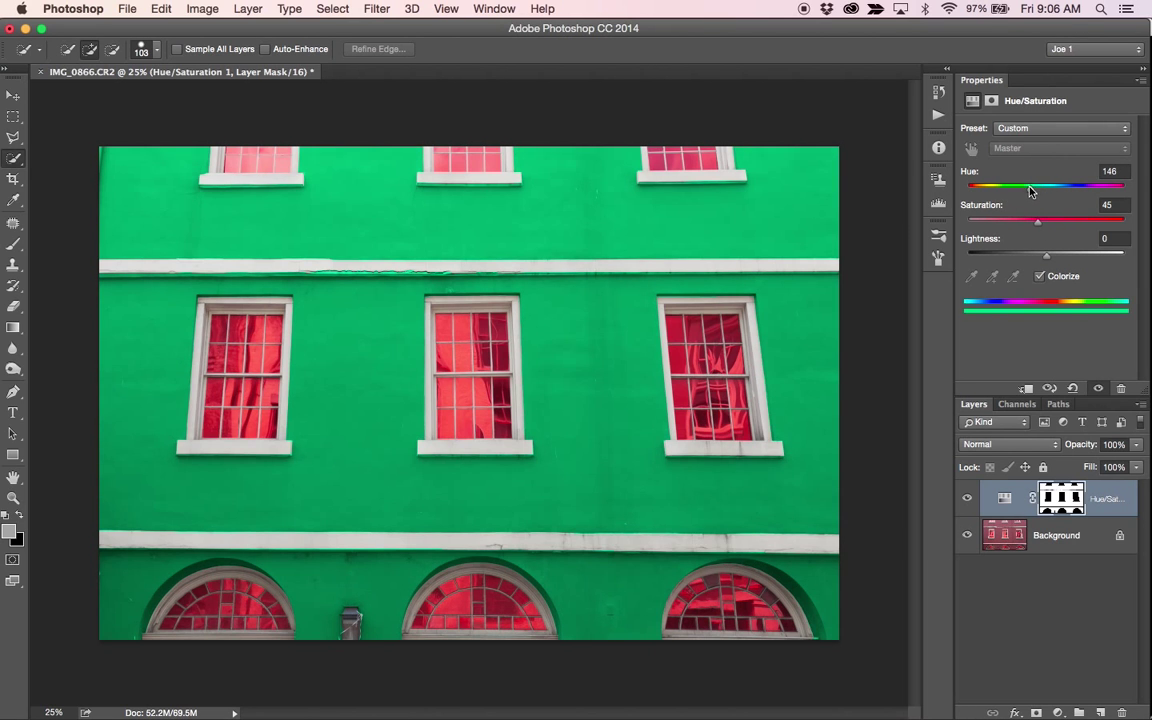
left_click_drag(1030, 186, 1020, 186)
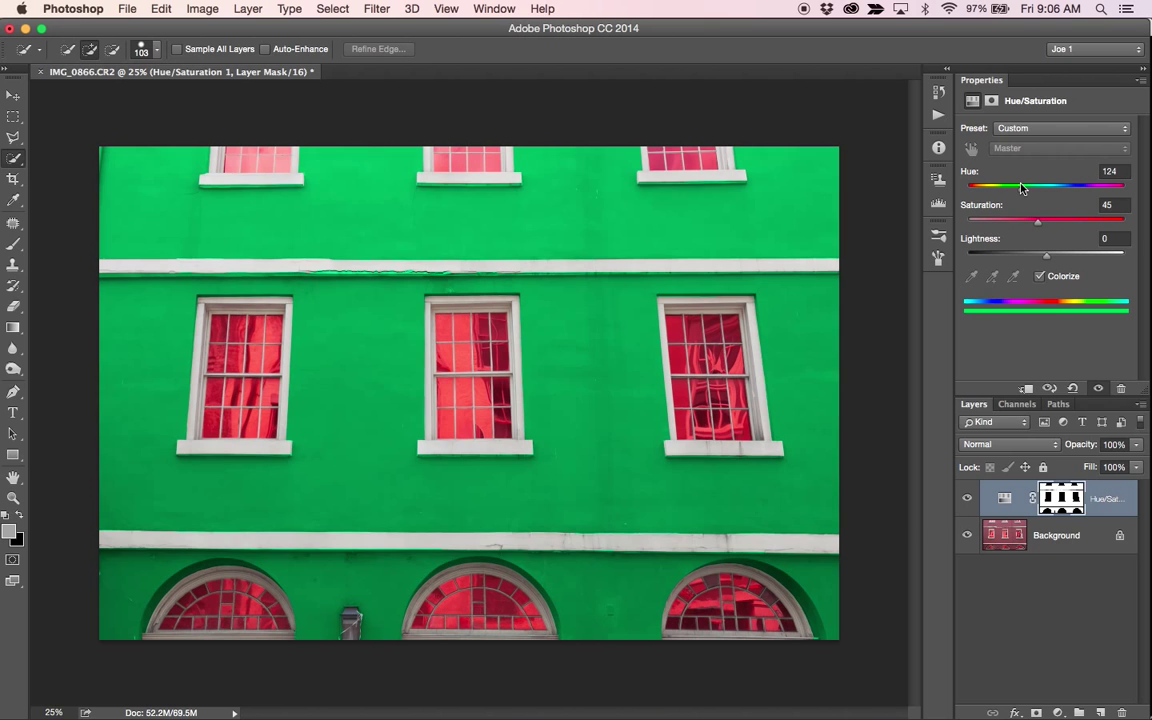
left_click_drag(1028, 186, 1017, 186)
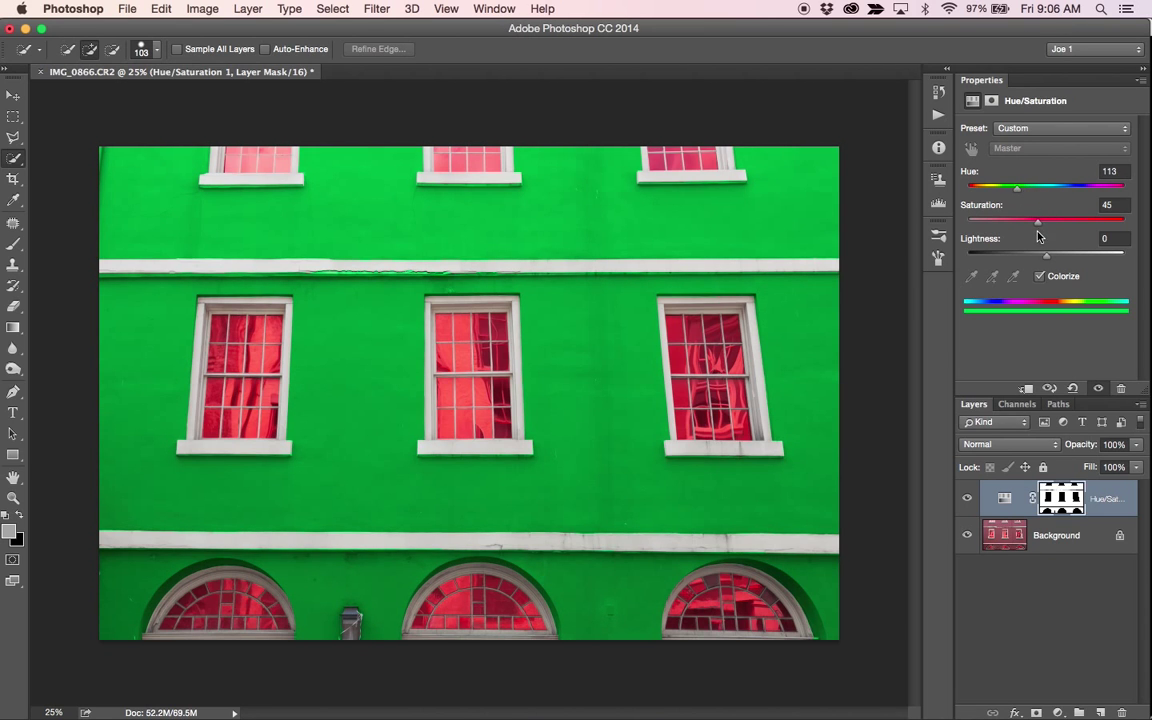
mouse_move(1042, 225)
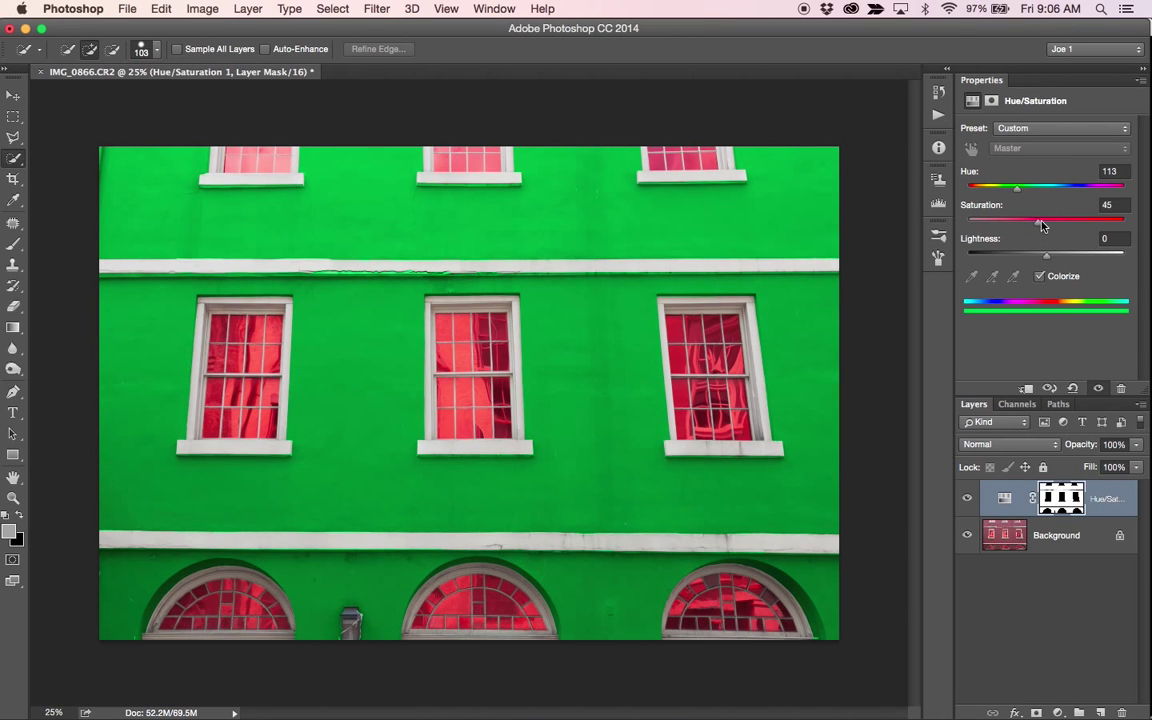
- Lower the wall adjustment's Saturation from 33 to 22 and Lightness to -9
left_click_drag(1040, 219, 1018, 219)
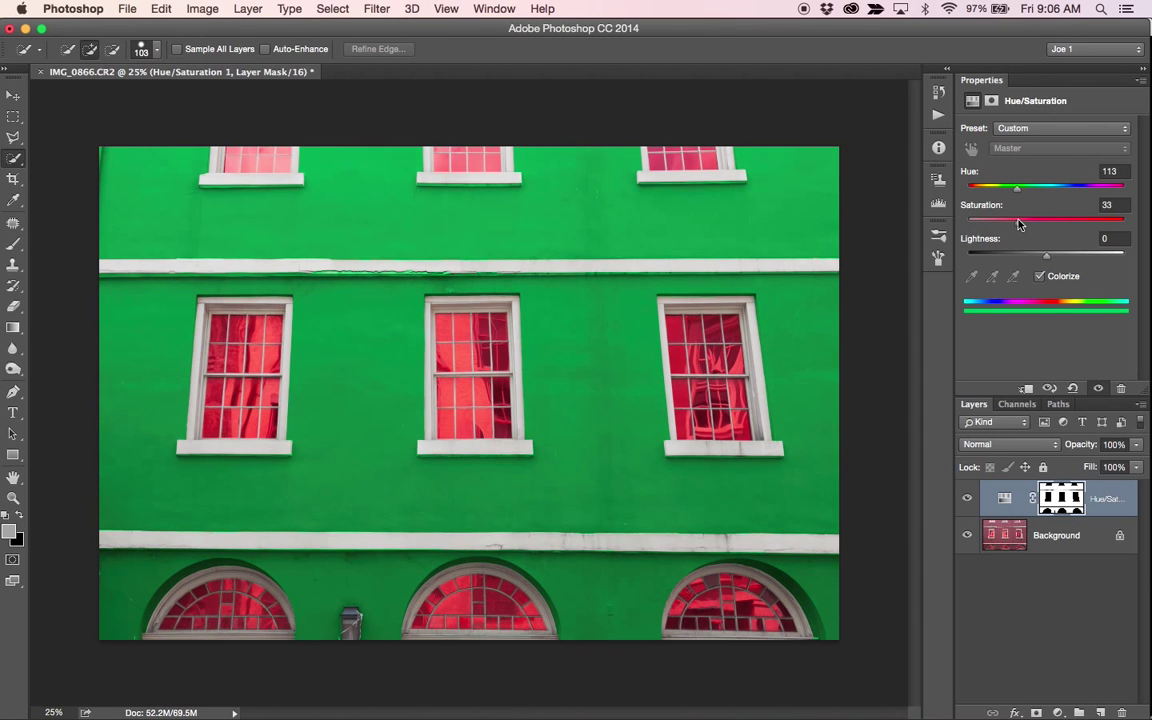
left_click_drag(1018, 219, 998, 219)
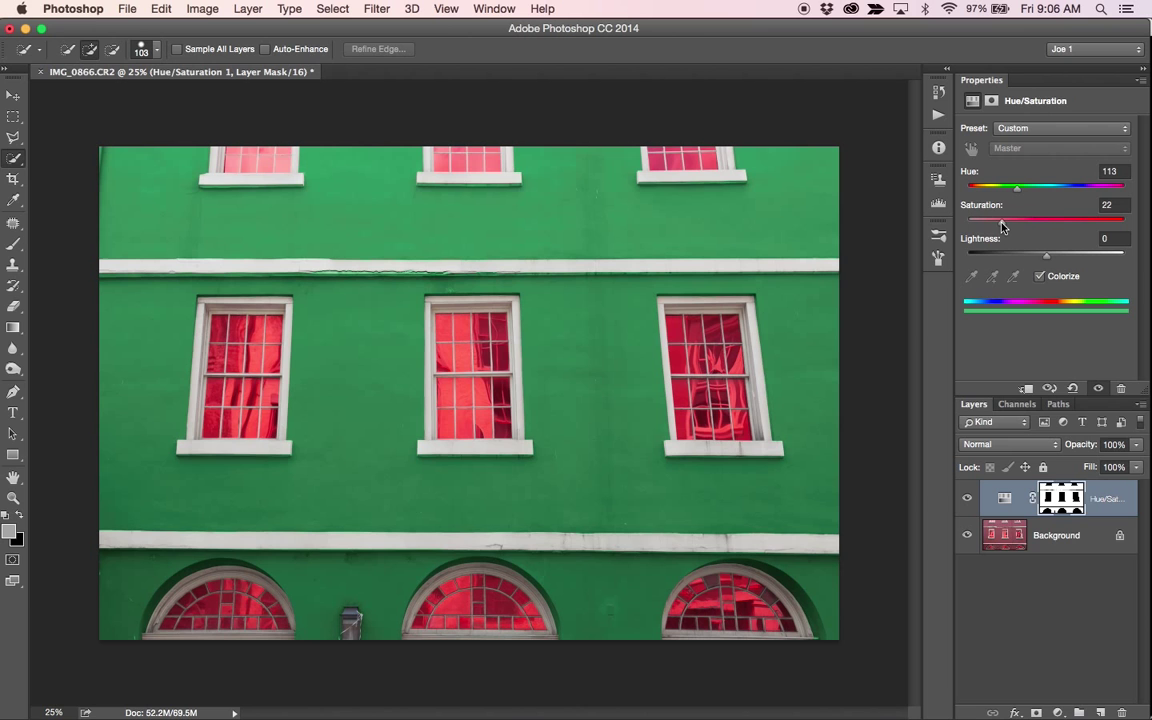
left_click_drag(1046, 253, 1037, 253)
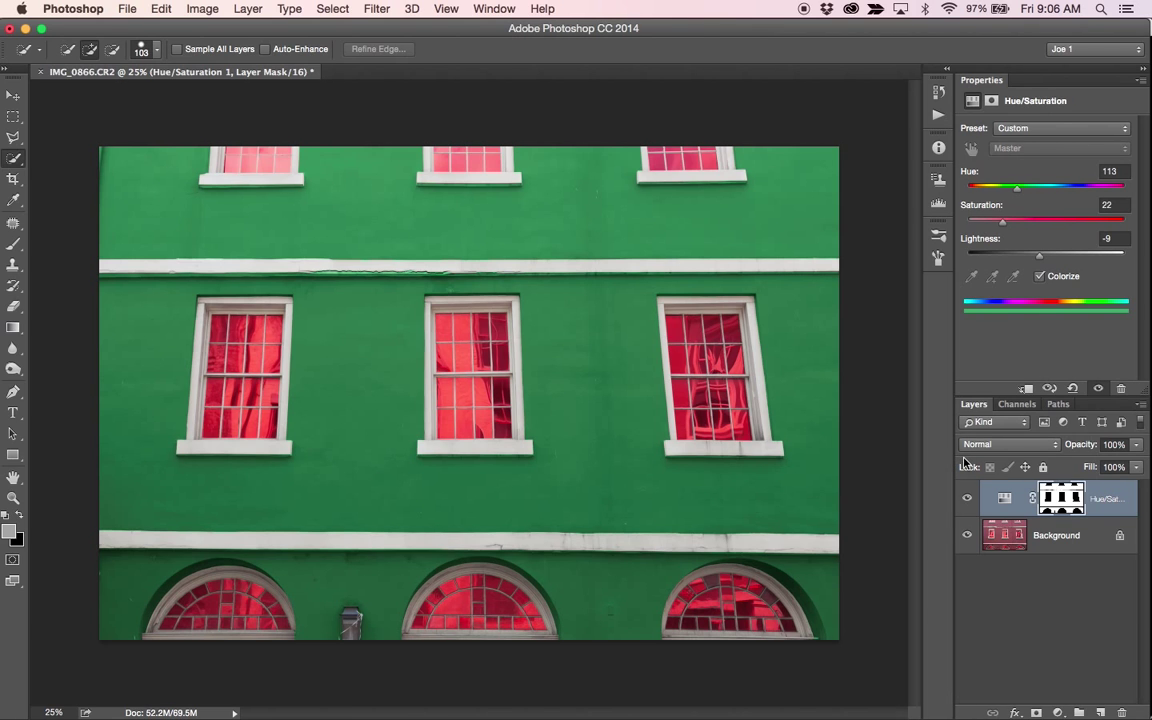
mouse_move(801, 494)
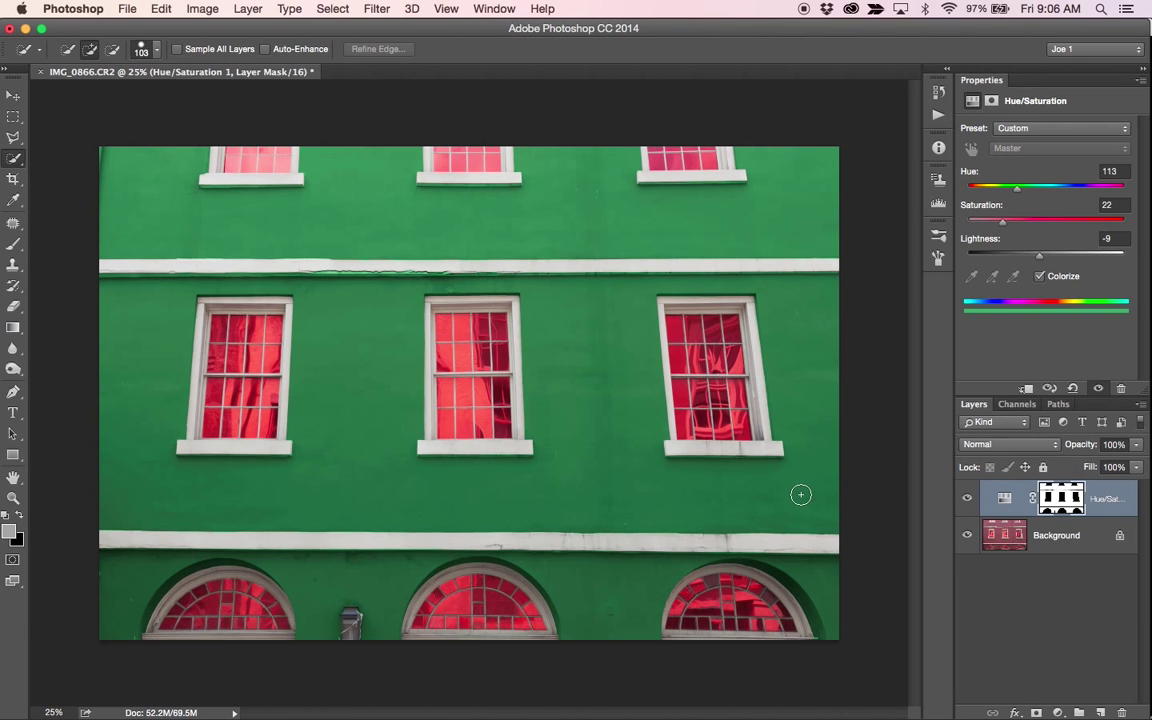
mouse_move(636, 506)
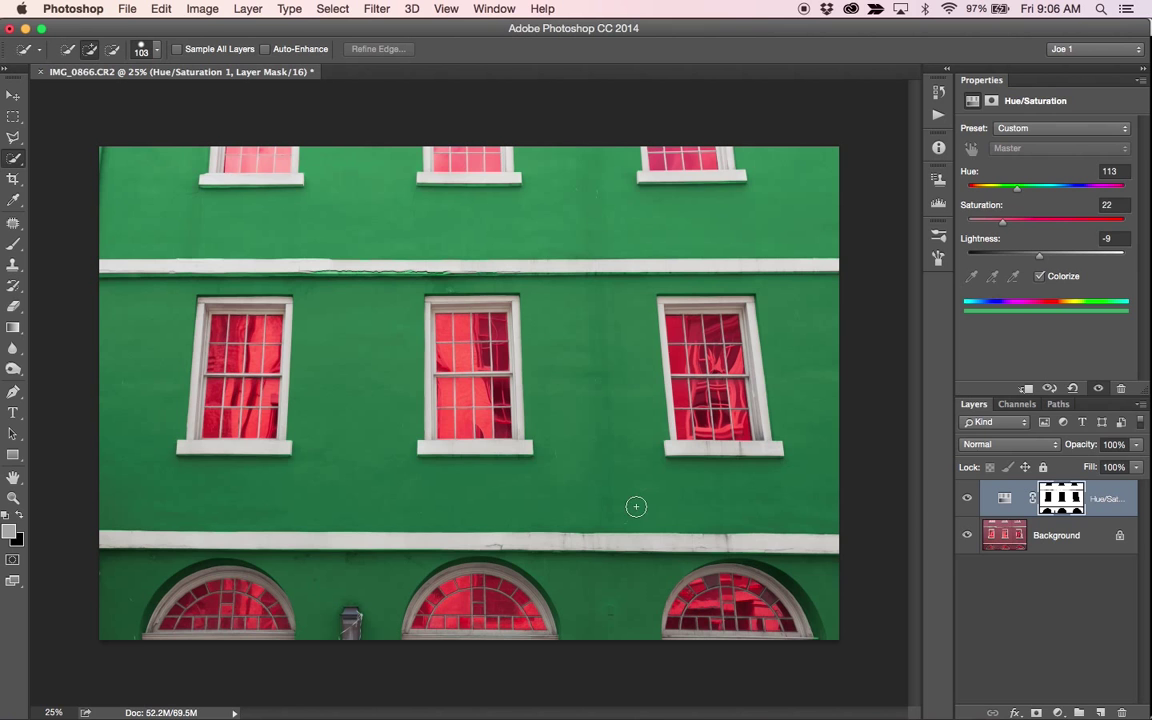
left_click(1056, 534)
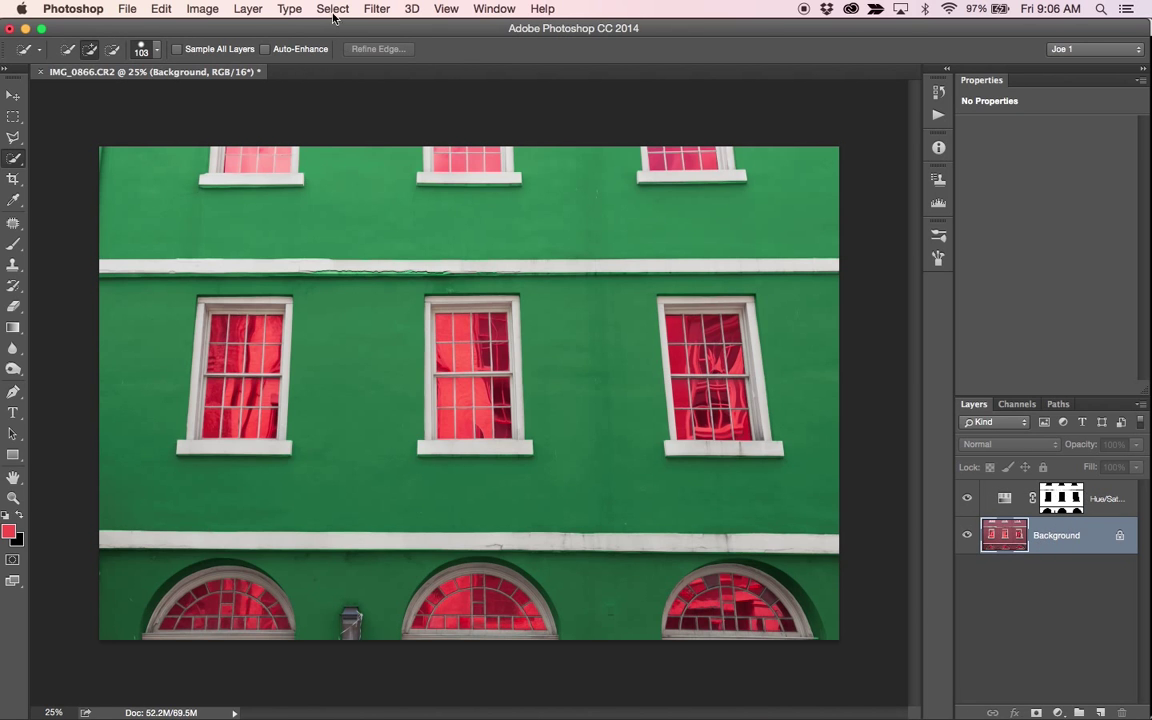
- Select the red window panes with Color Range at fuzziness 200 and add a Color Balance layer
left_click(332, 9)
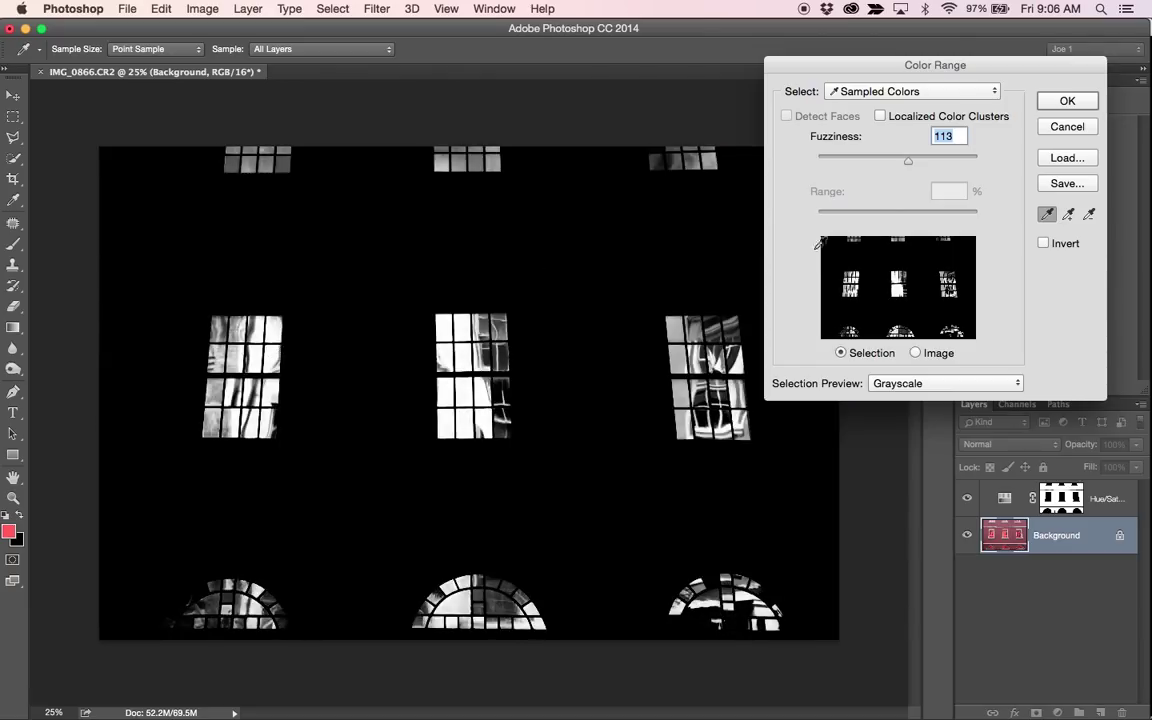
left_click_drag(908, 160, 893, 160)
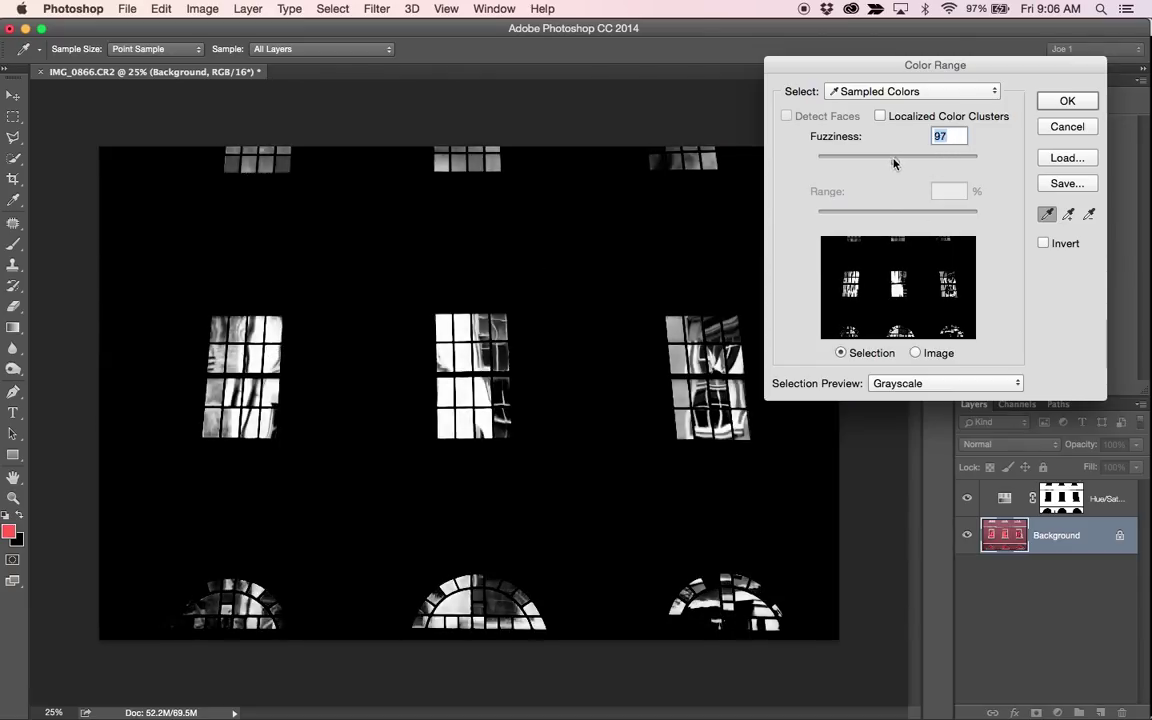
left_click_drag(893, 156, 927, 156)
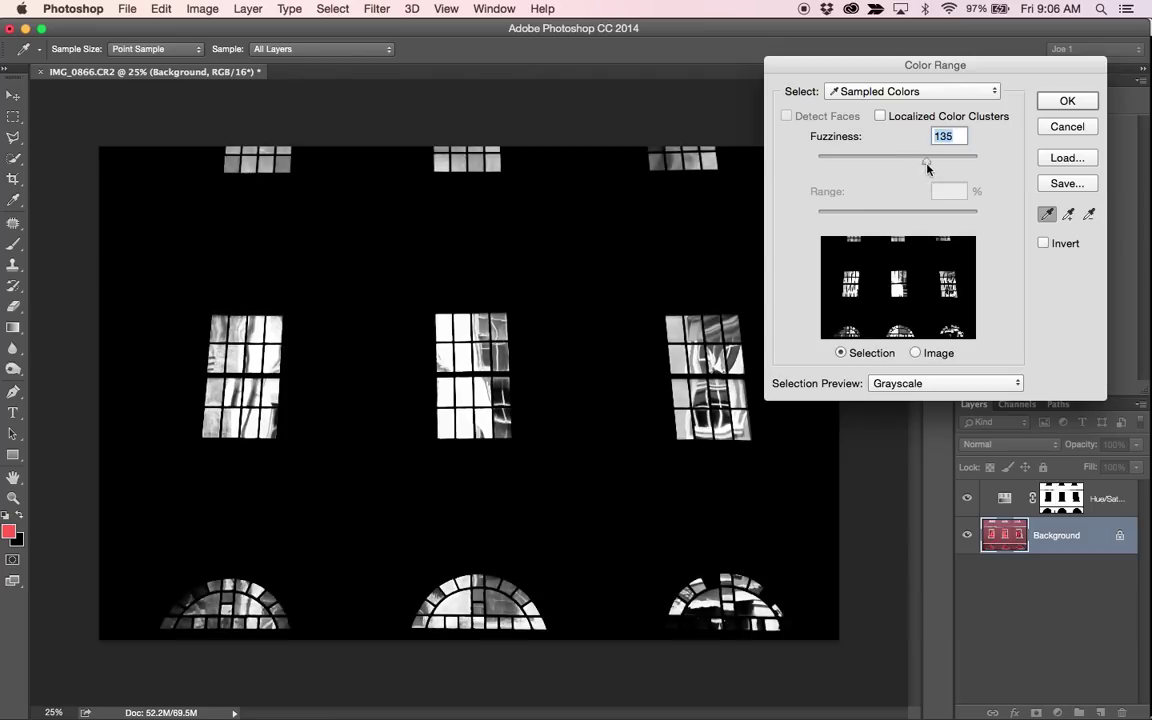
left_click_drag(927, 160, 952, 160)
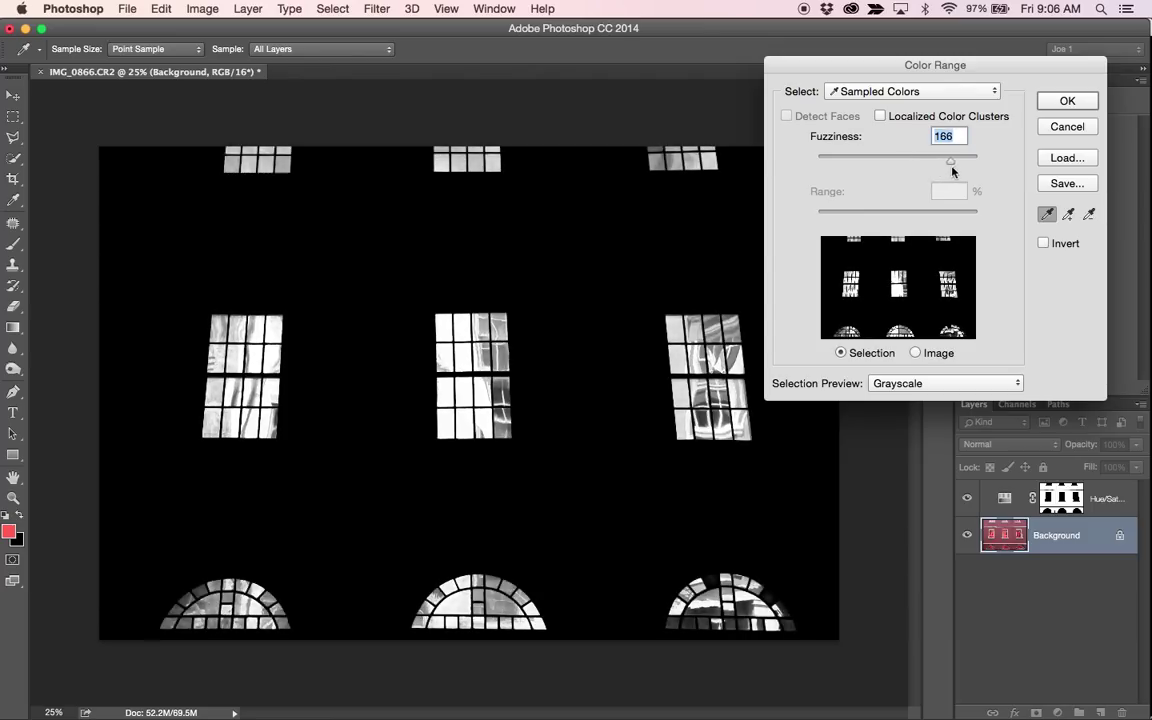
left_click_drag(950, 160, 973, 160)
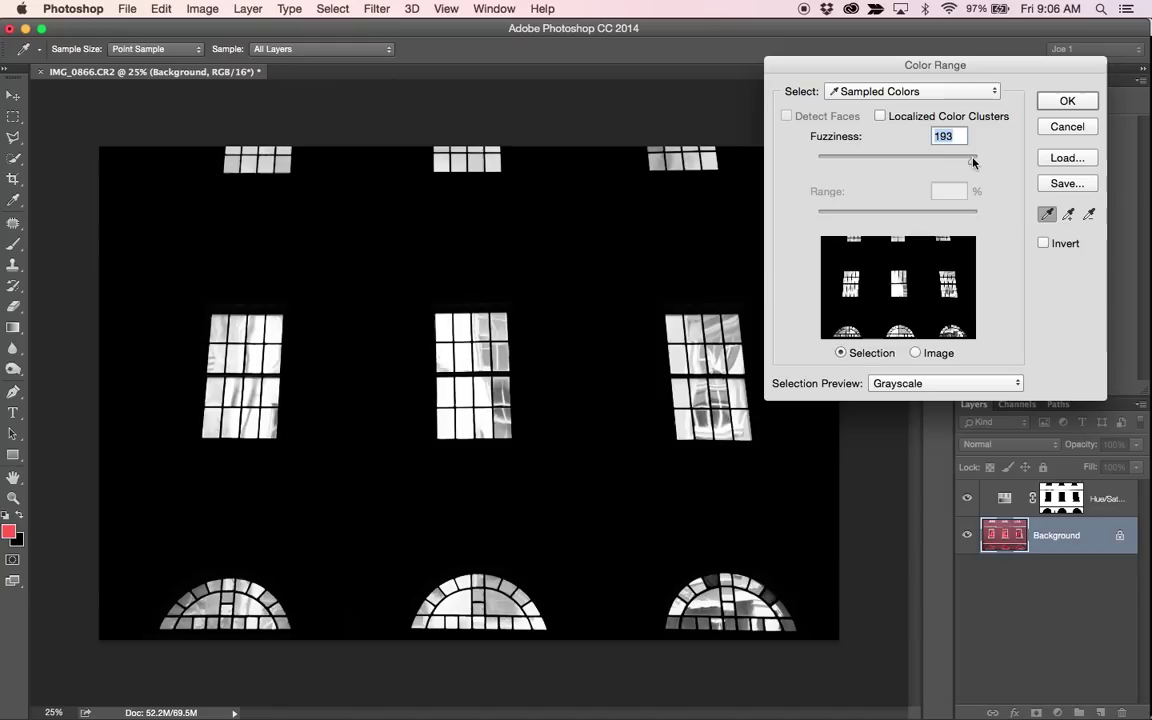
left_click_drag(970, 159, 980, 159)
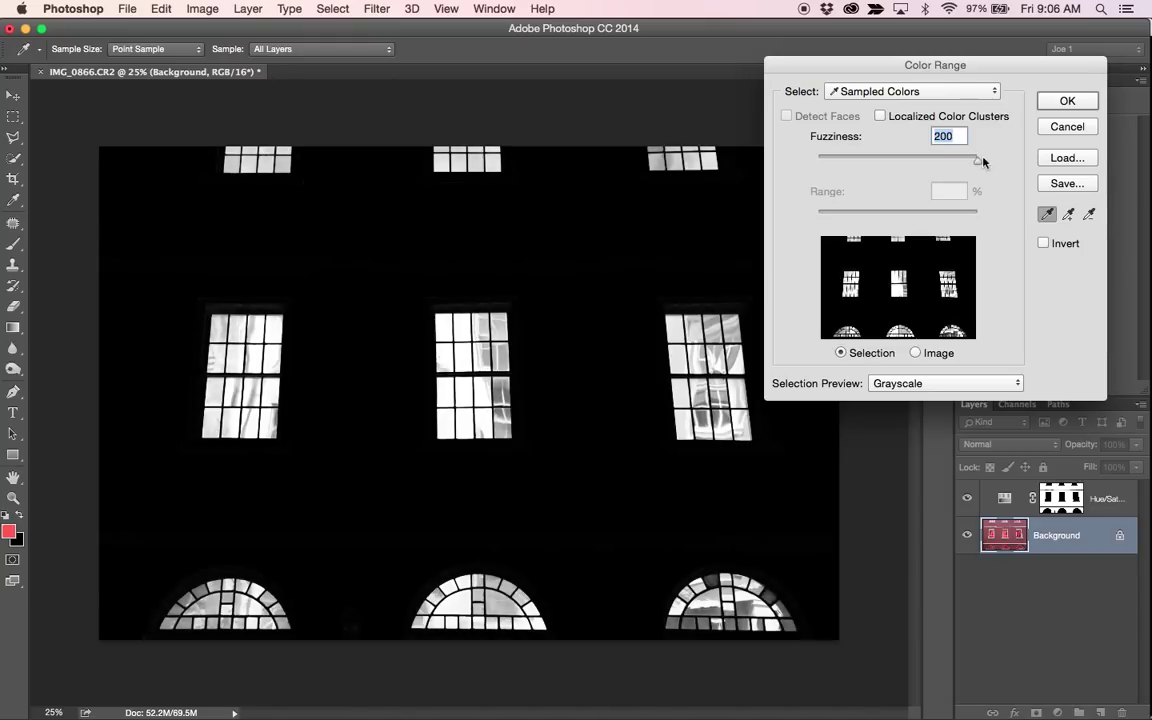
left_click_drag(983, 158, 975, 158)
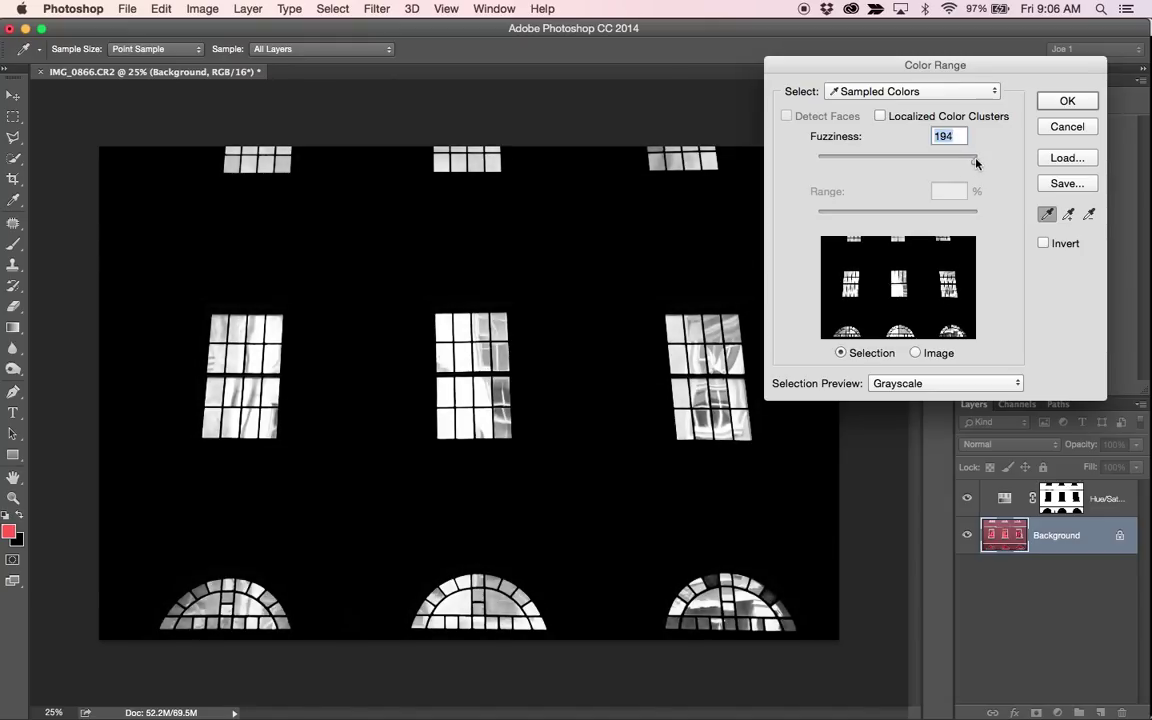
left_click_drag(968, 160, 978, 160)
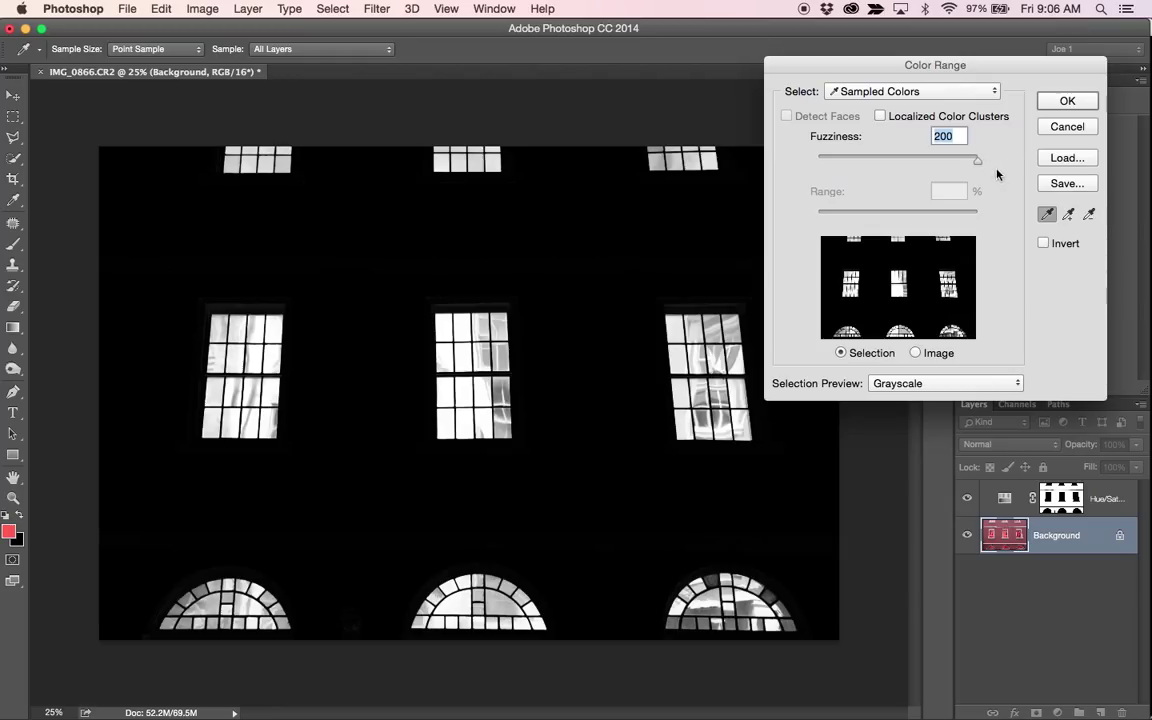
mouse_move(758, 350)
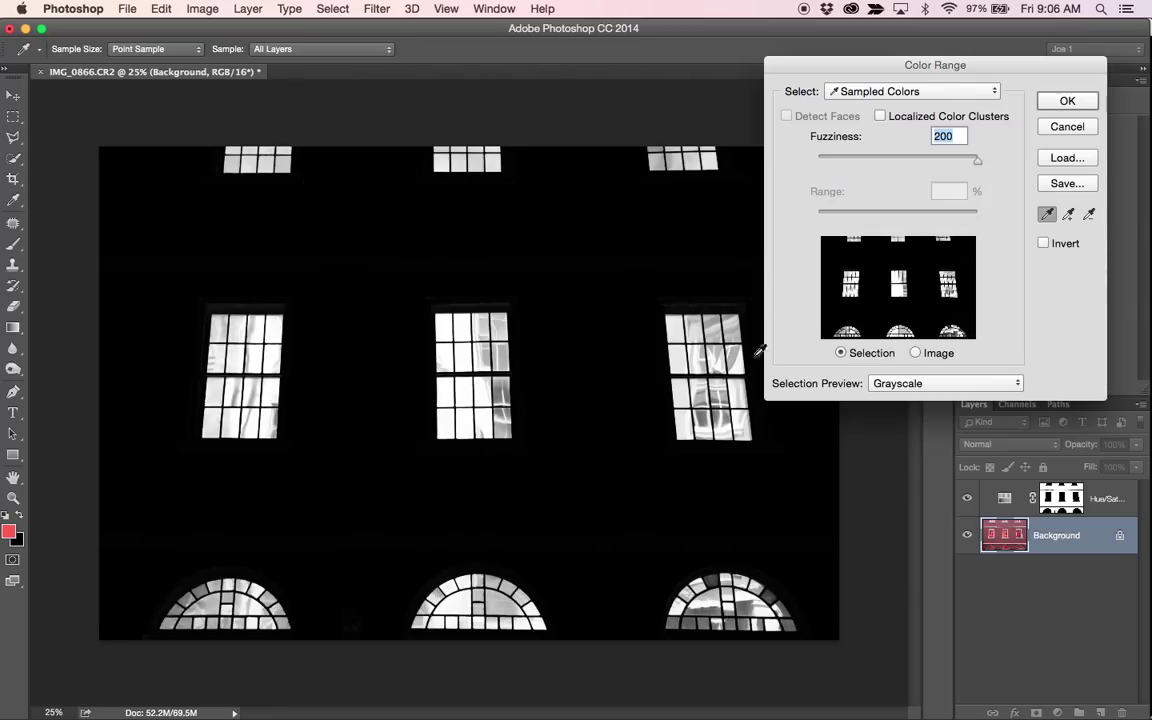
left_click(1067, 100)
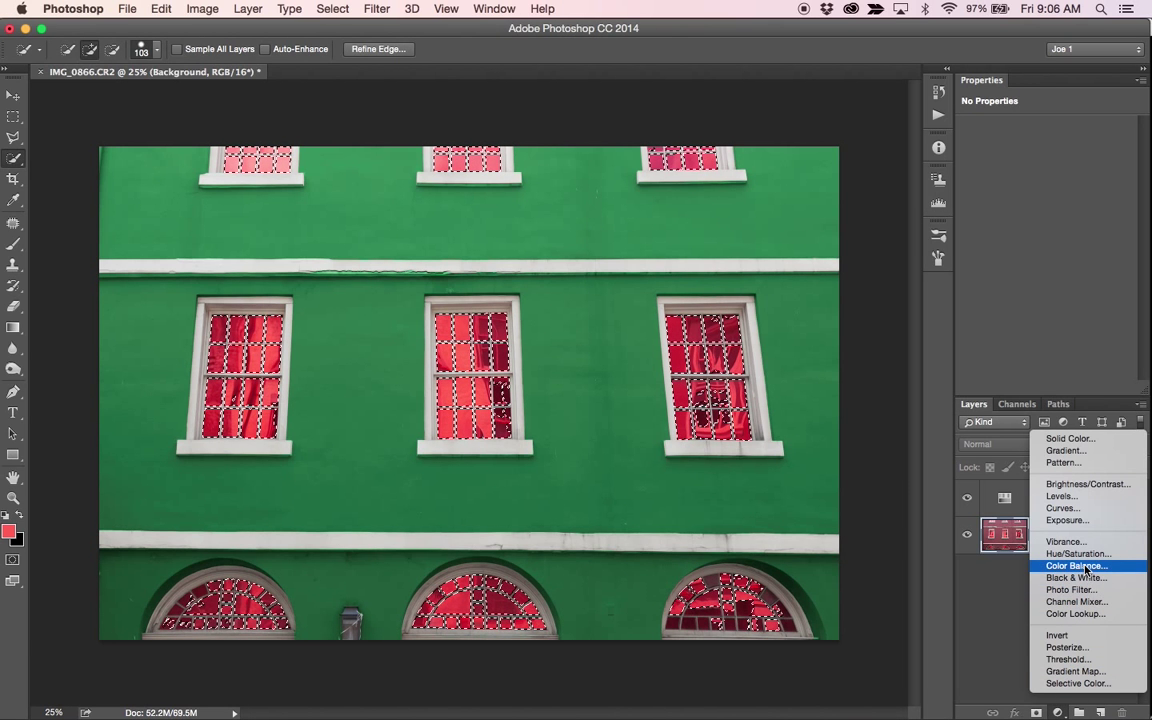
left_click(1076, 553)
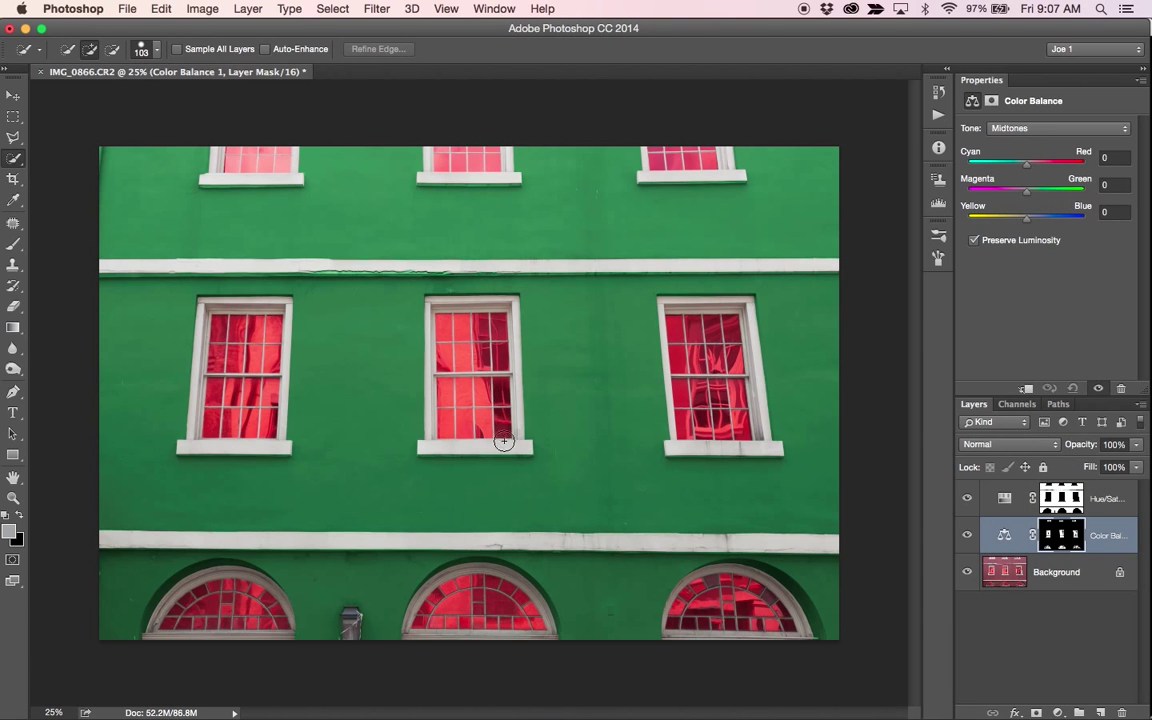
mouse_move(1047, 162)
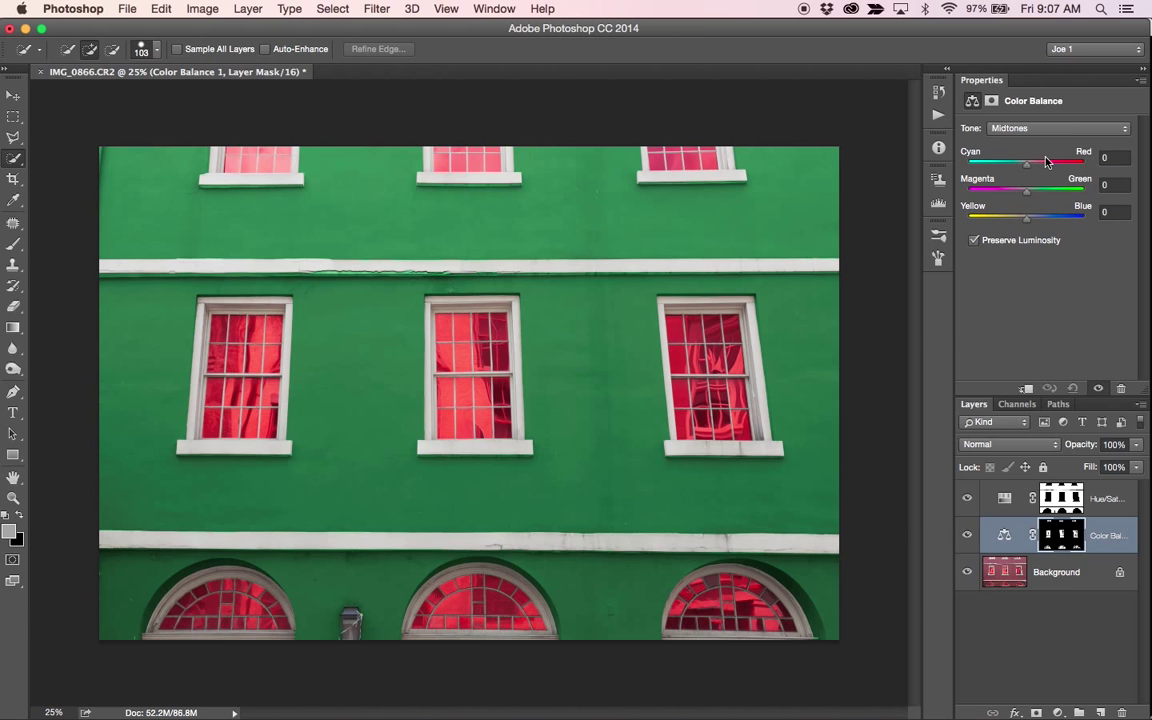
mouse_move(1038, 193)
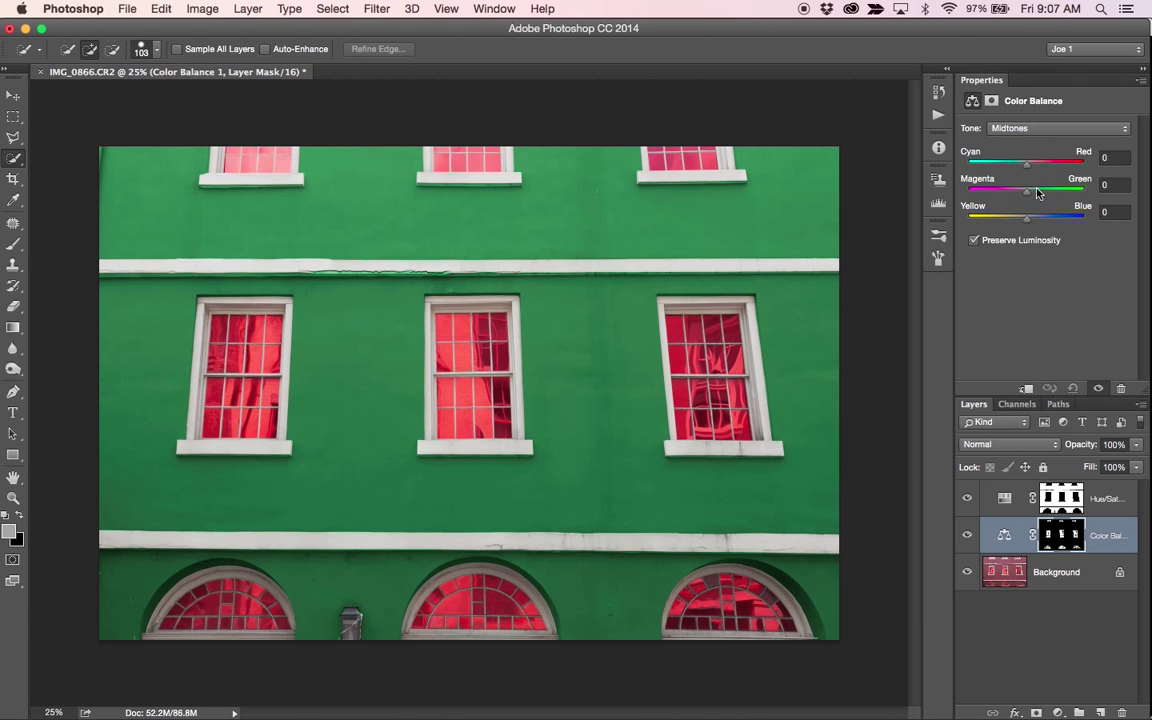
- Set the windows' midtone Color Balance to Cyan -70, Green +61 and Yellow -50
left_click_drag(1026, 163, 1065, 163)
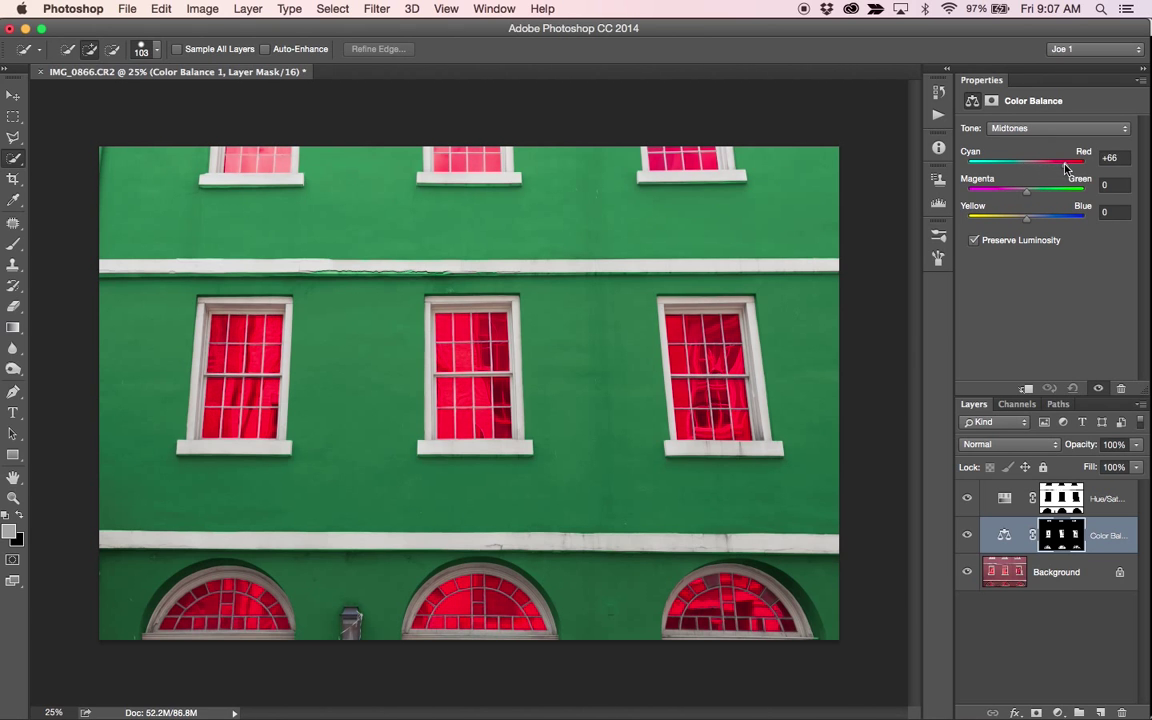
left_click_drag(1050, 162, 1070, 162)
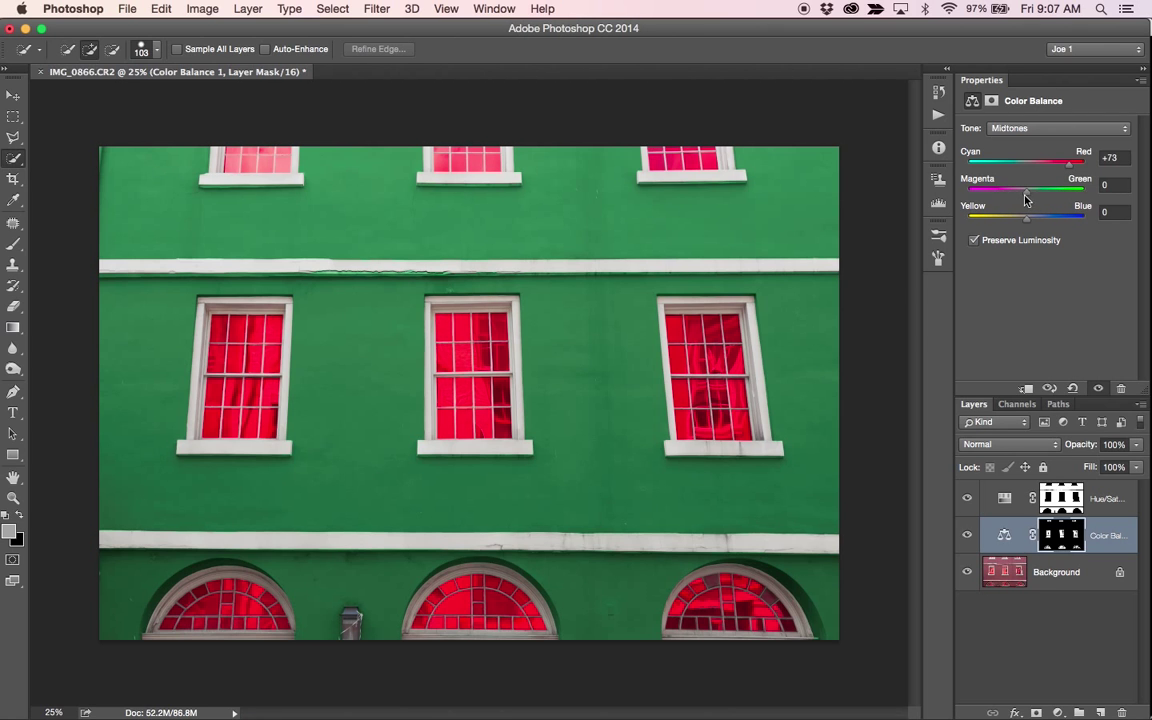
left_click_drag(1069, 161, 985, 161)
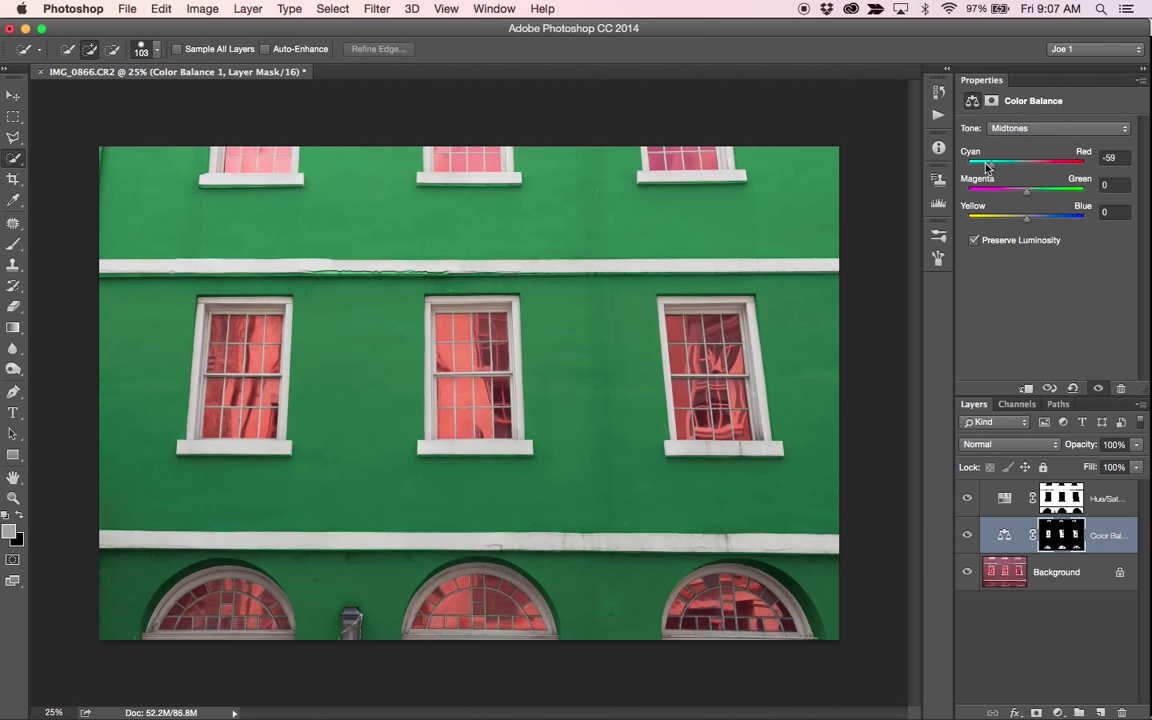
left_click_drag(1010, 189, 1030, 189)
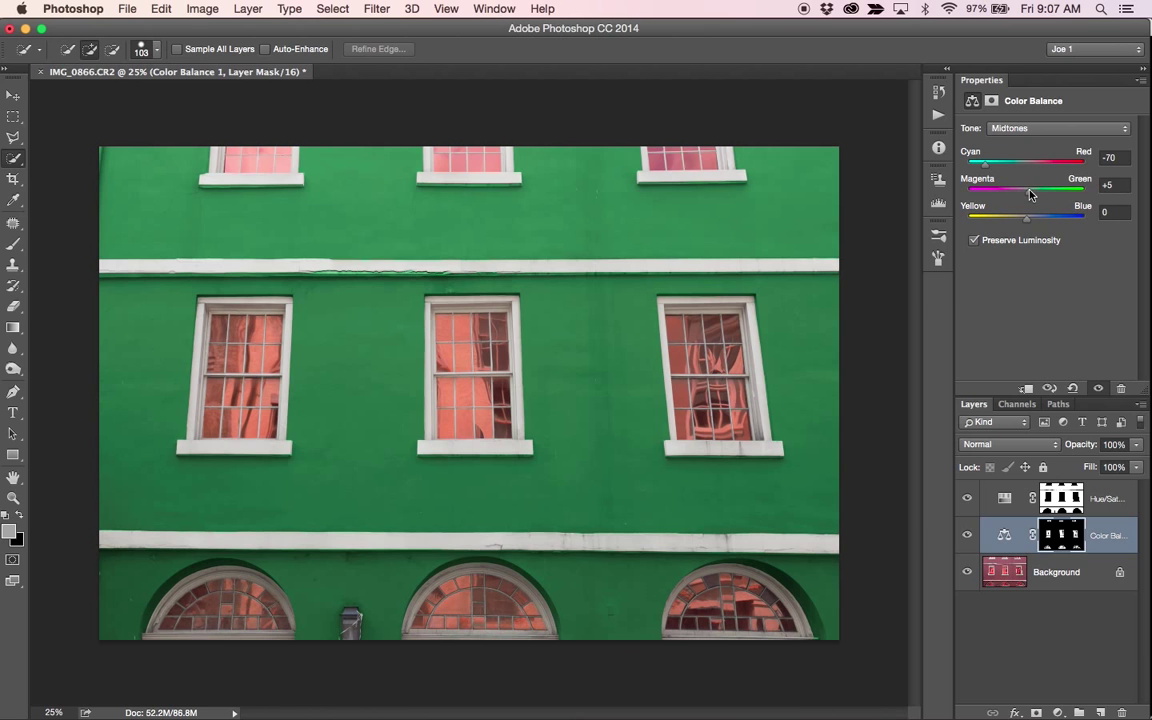
left_click_drag(1000, 189, 1060, 189)
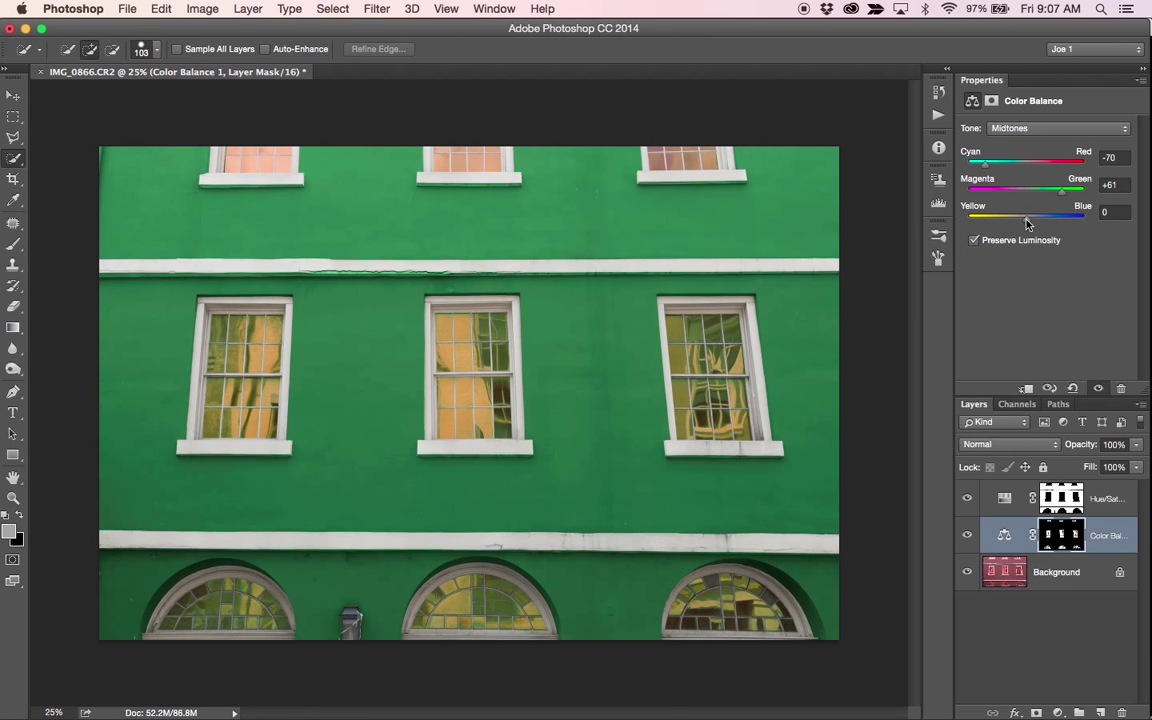
left_click_drag(1061, 217, 994, 217)
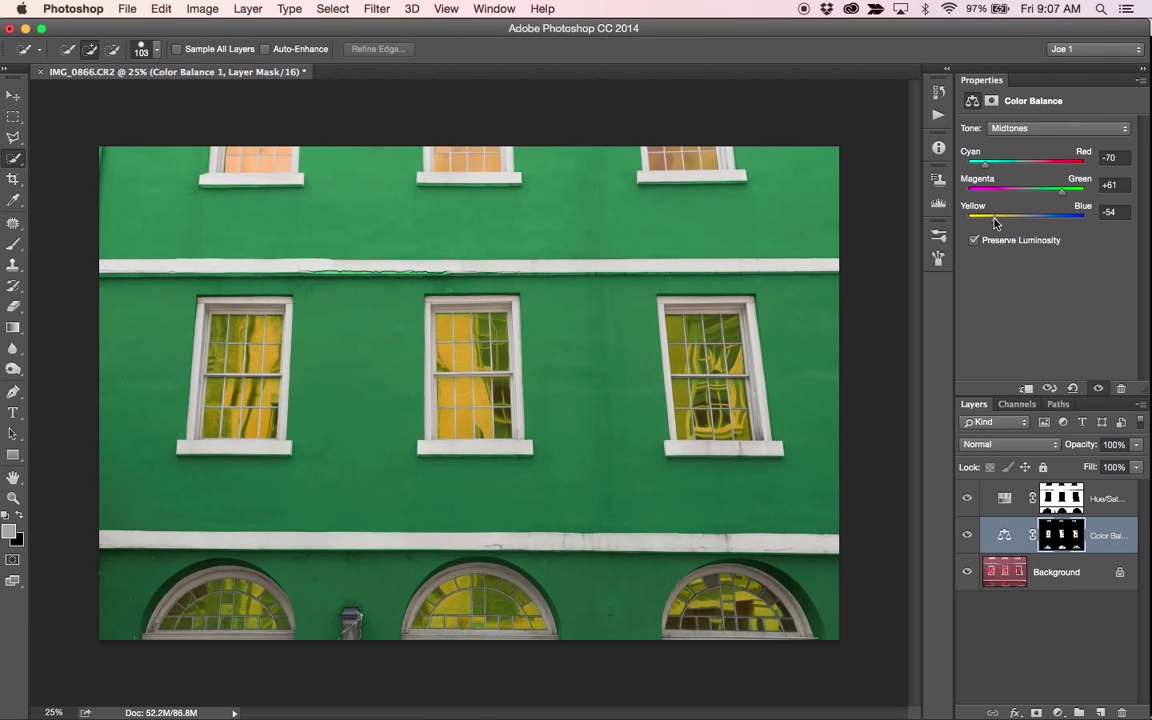
left_click_drag(1060, 218, 1063, 218)
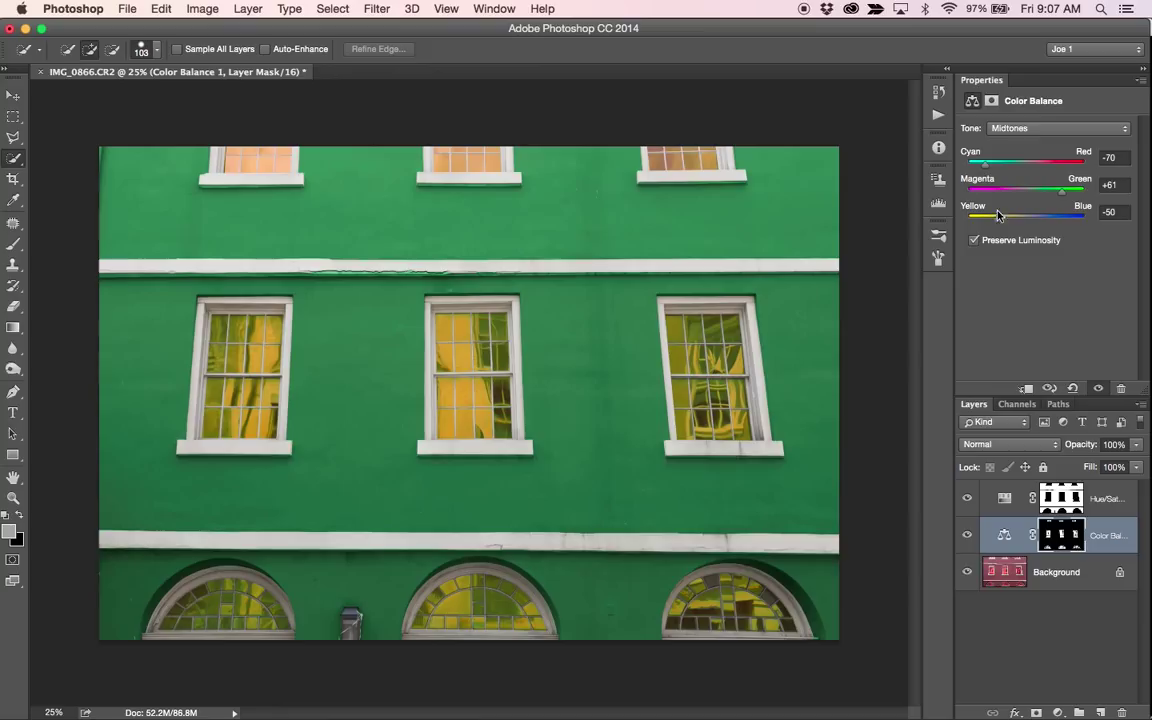
left_click(1055, 128)
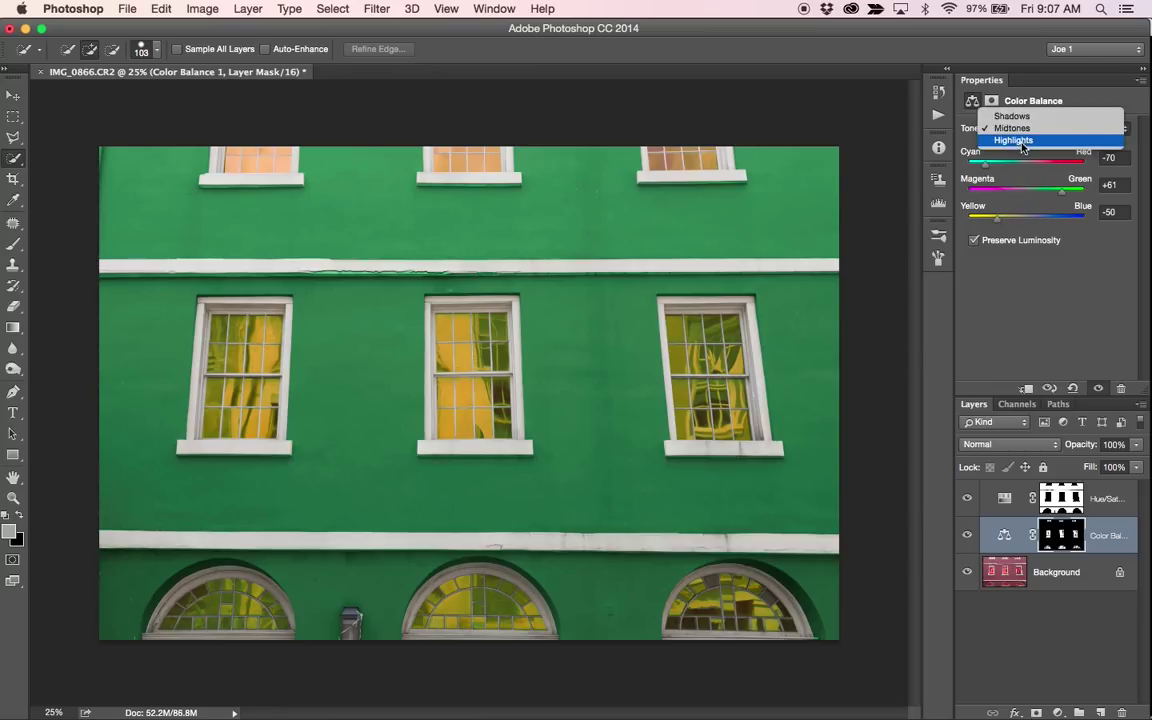
- Rebalance the windows' highlight Color Balance on the Cyan, Magenta/Green and Yellow/Blue sliders
left_click(1013, 140)
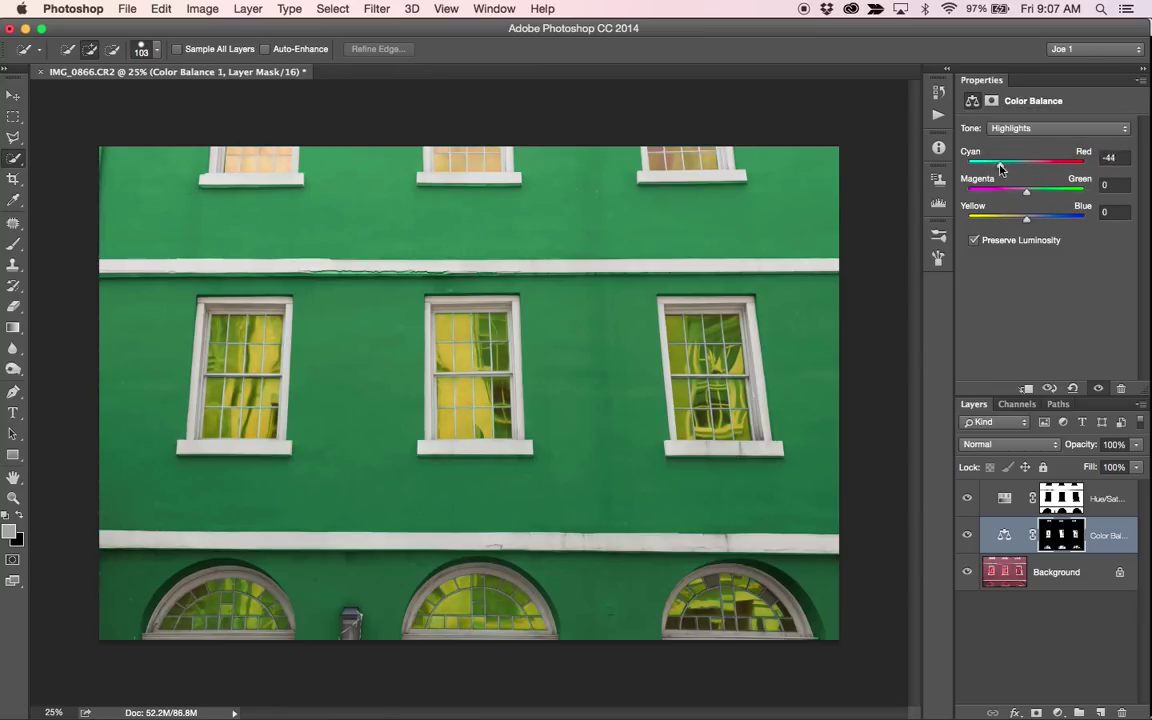
left_click_drag(997, 162, 1003, 162)
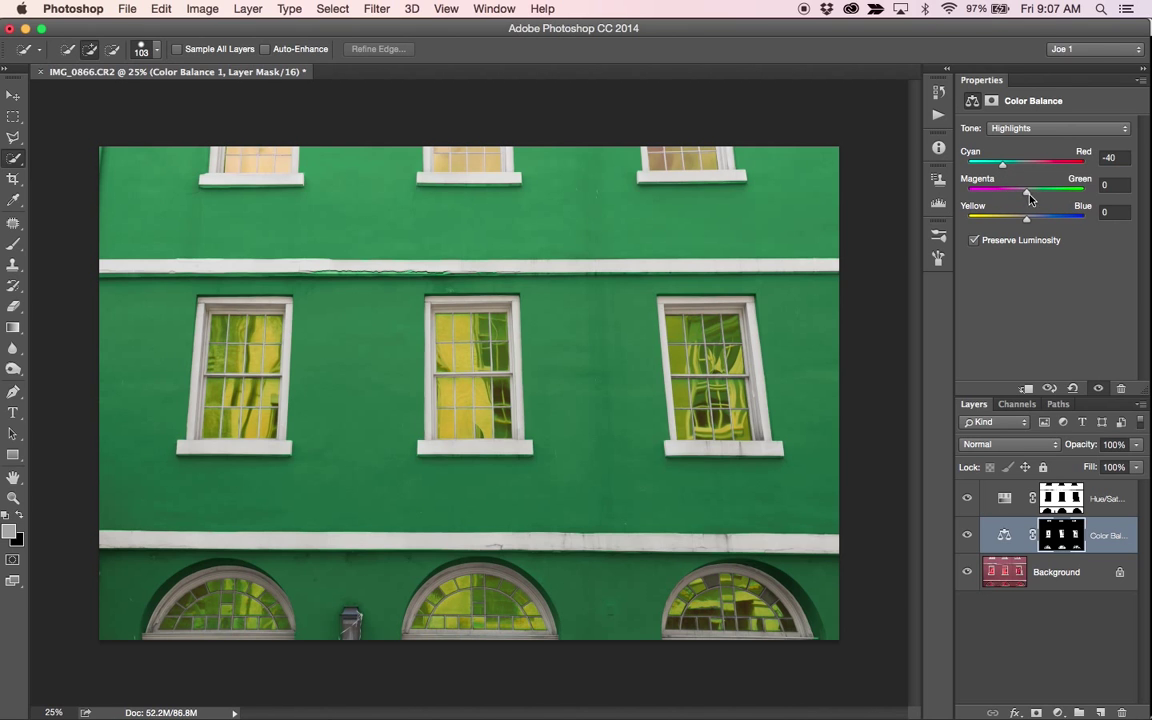
left_click_drag(1028, 190, 1015, 190)
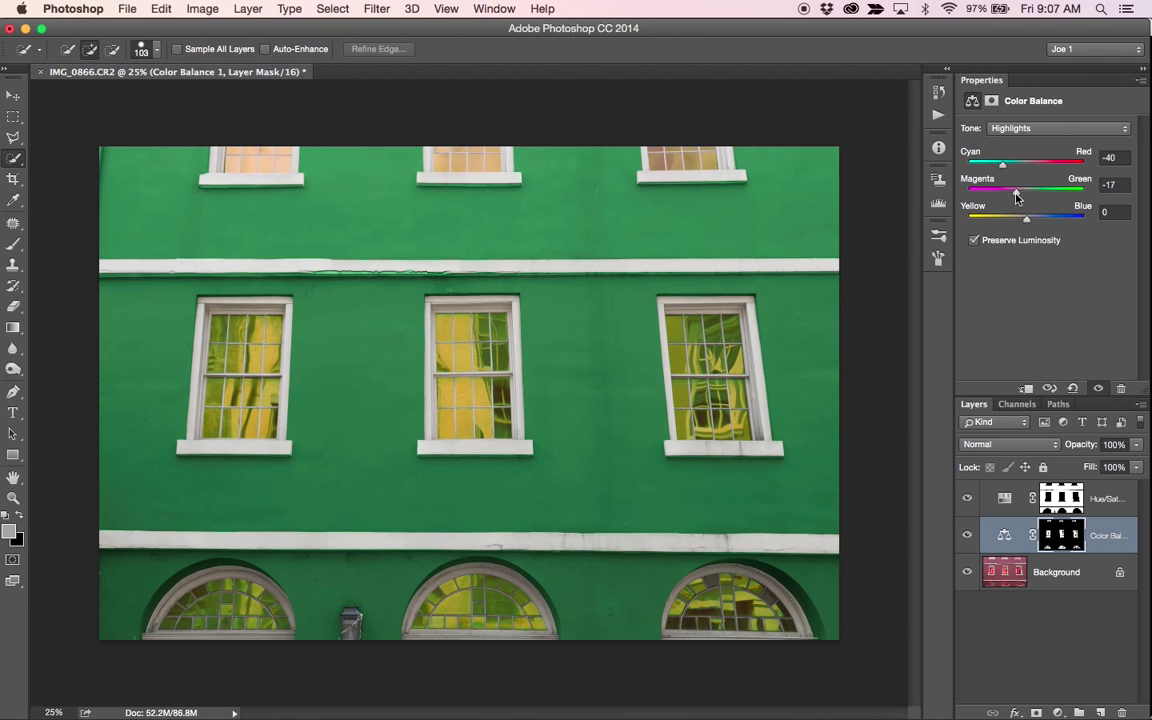
left_click_drag(1021, 190, 1021, 190)
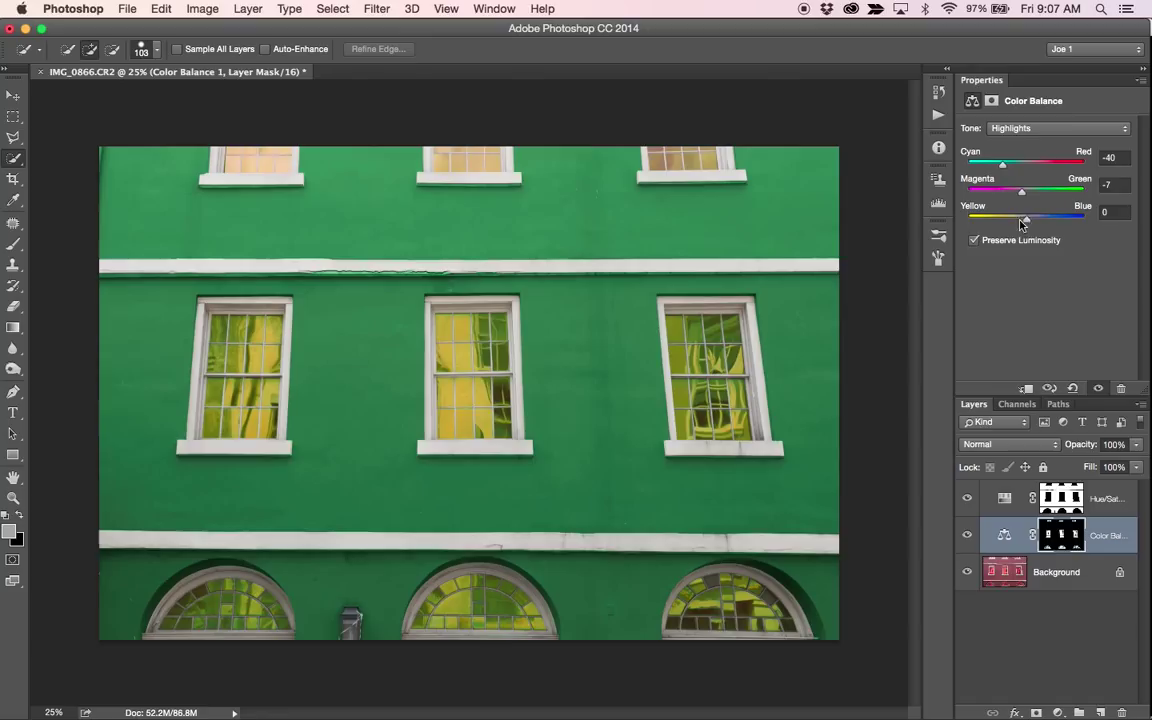
left_click_drag(1024, 217, 1006, 217)
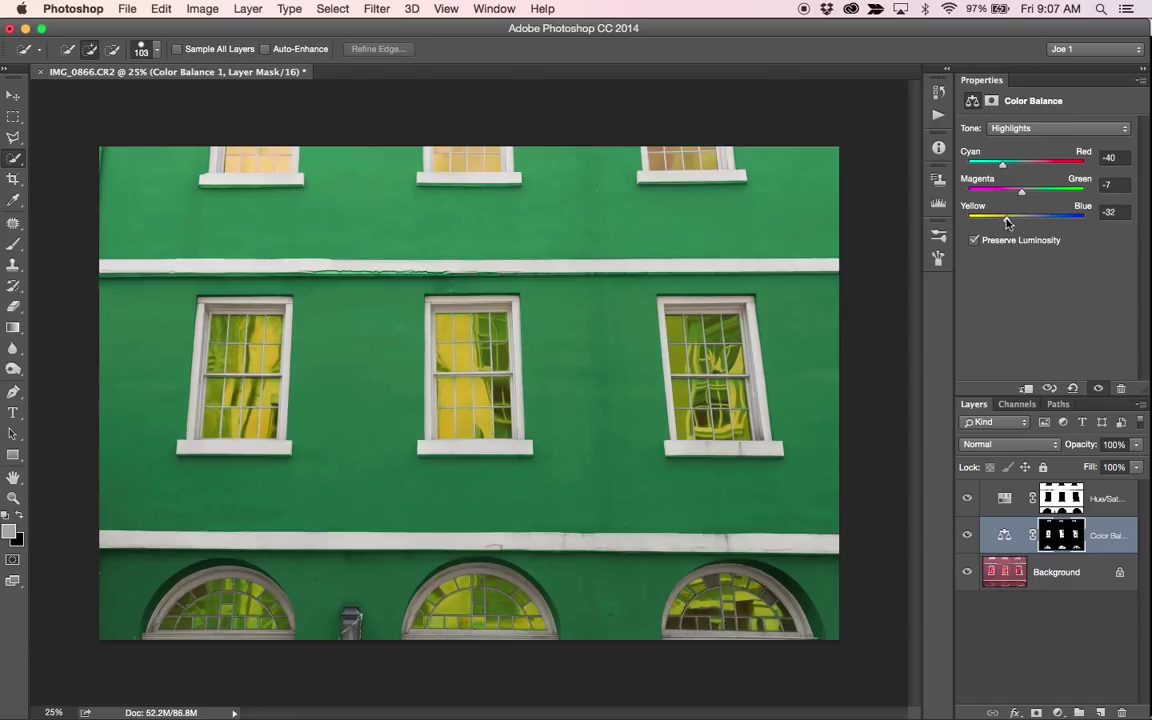
left_click_drag(1007, 217, 1017, 217)
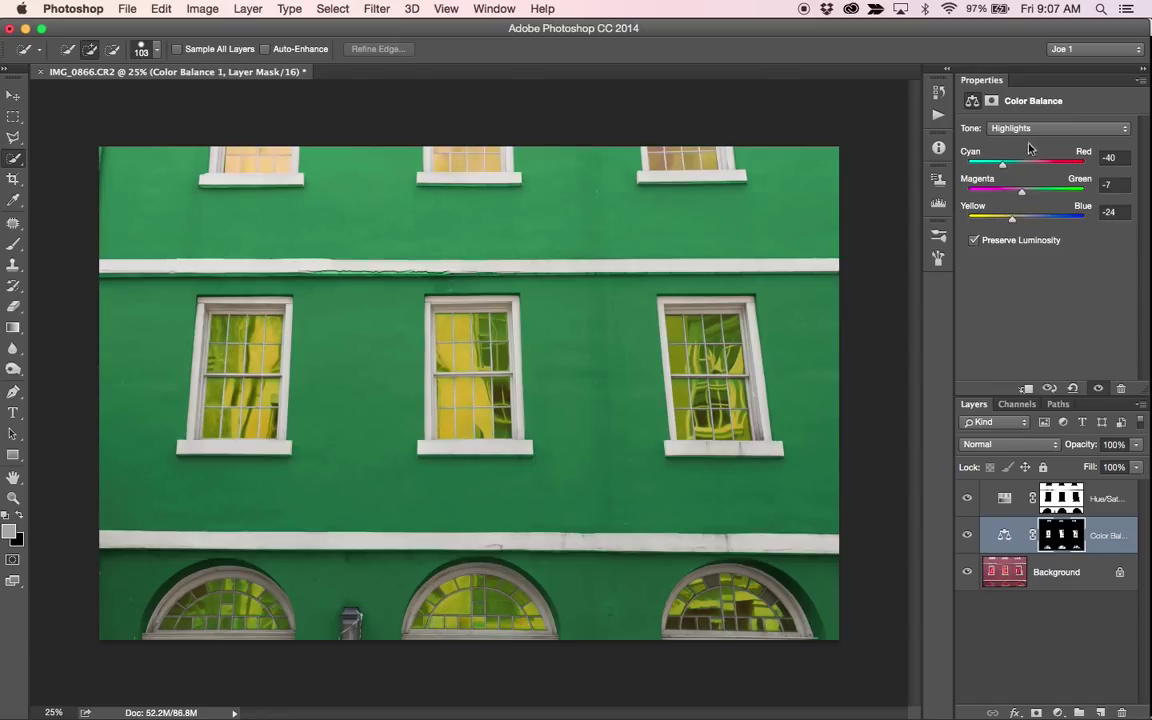
- Set the windows' shadow Color Balance to Cyan -51, Green +5 and Yellow -21
left_click(1055, 128)
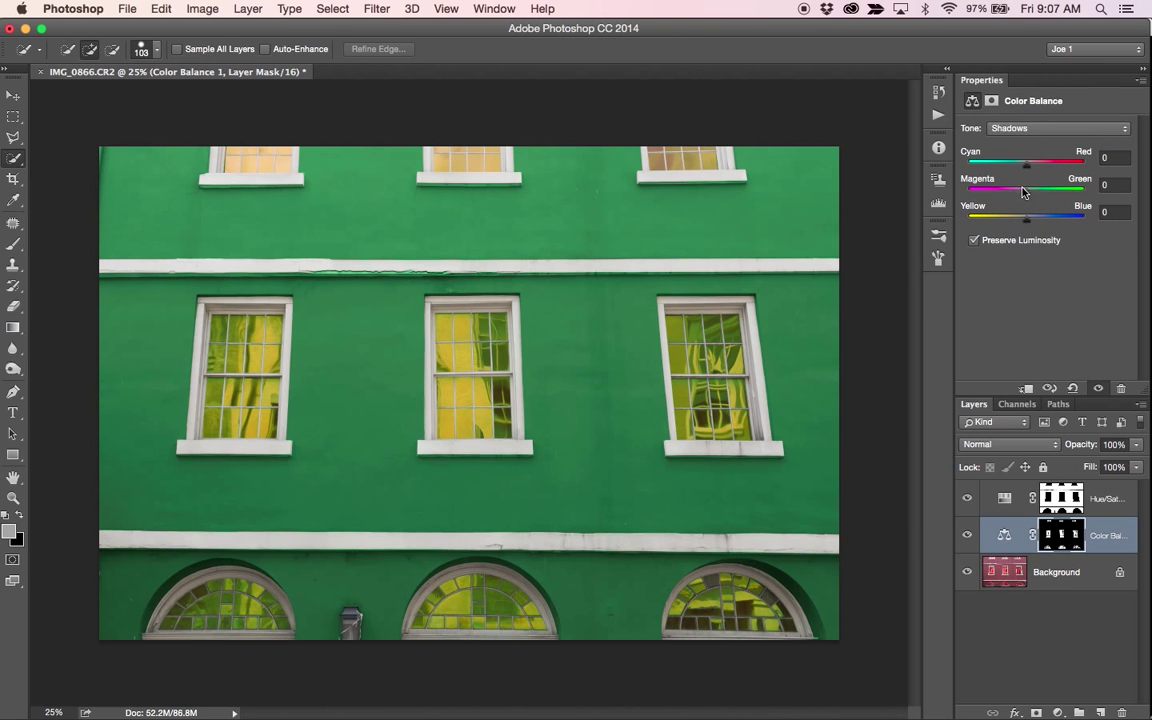
left_click_drag(1026, 165, 997, 165)
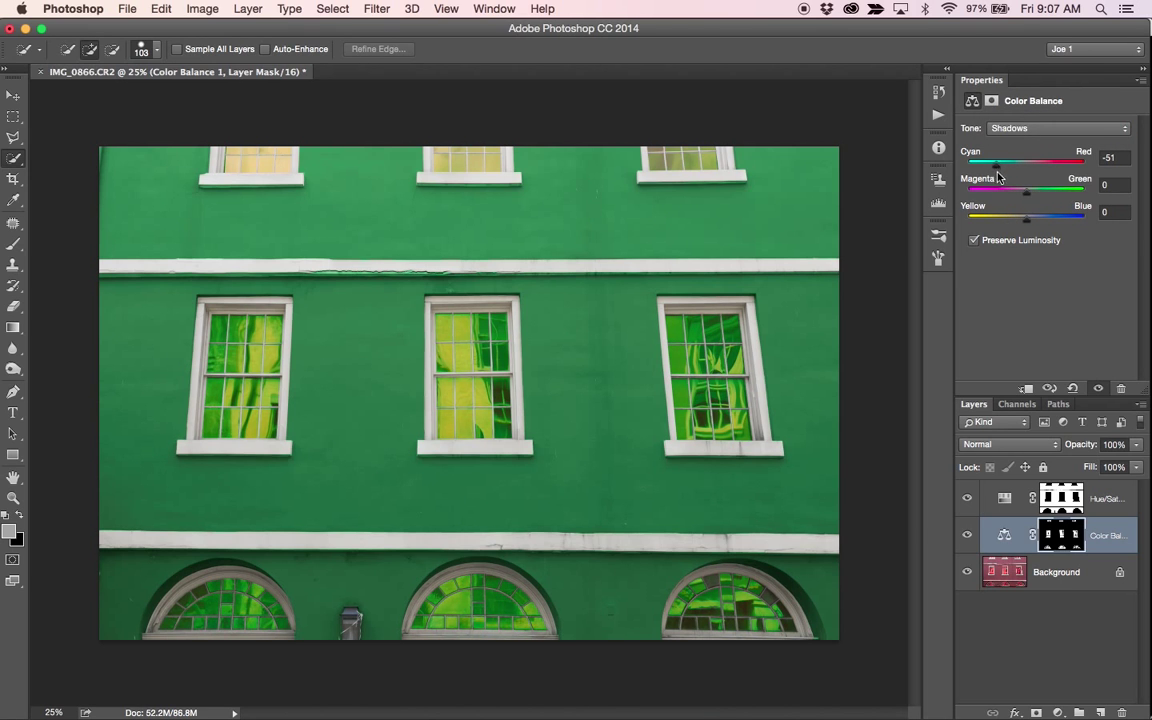
left_click_drag(1026, 190, 1030, 190)
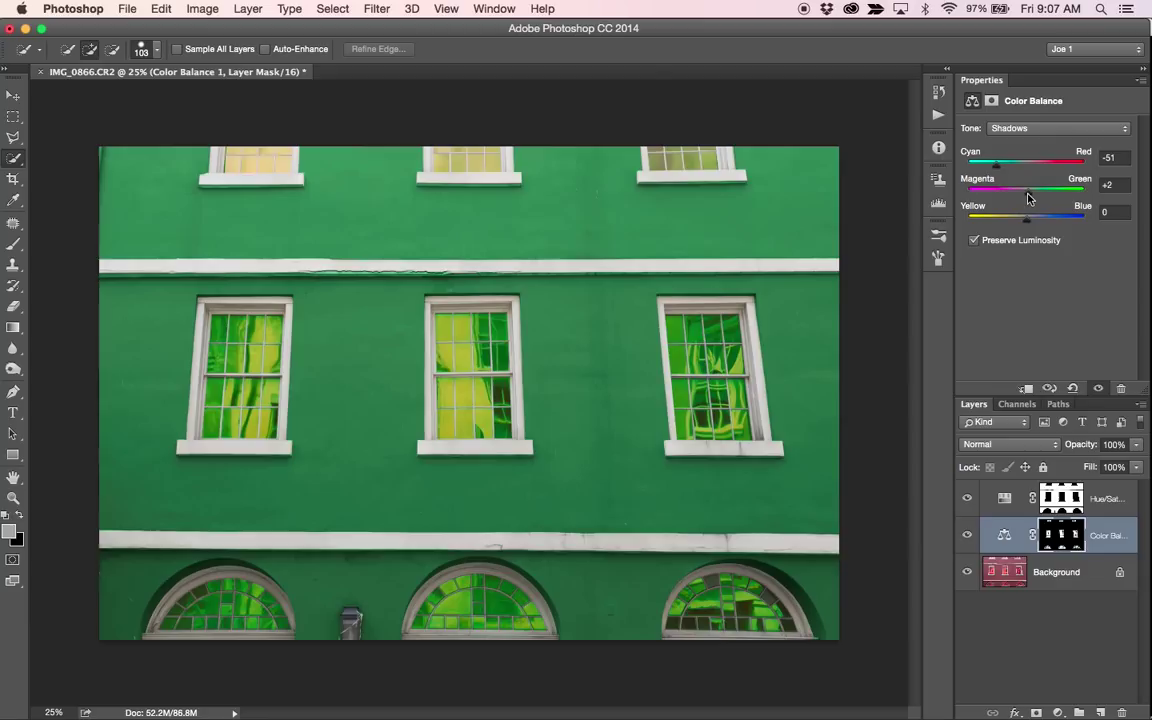
left_click_drag(1029, 191, 1032, 191)
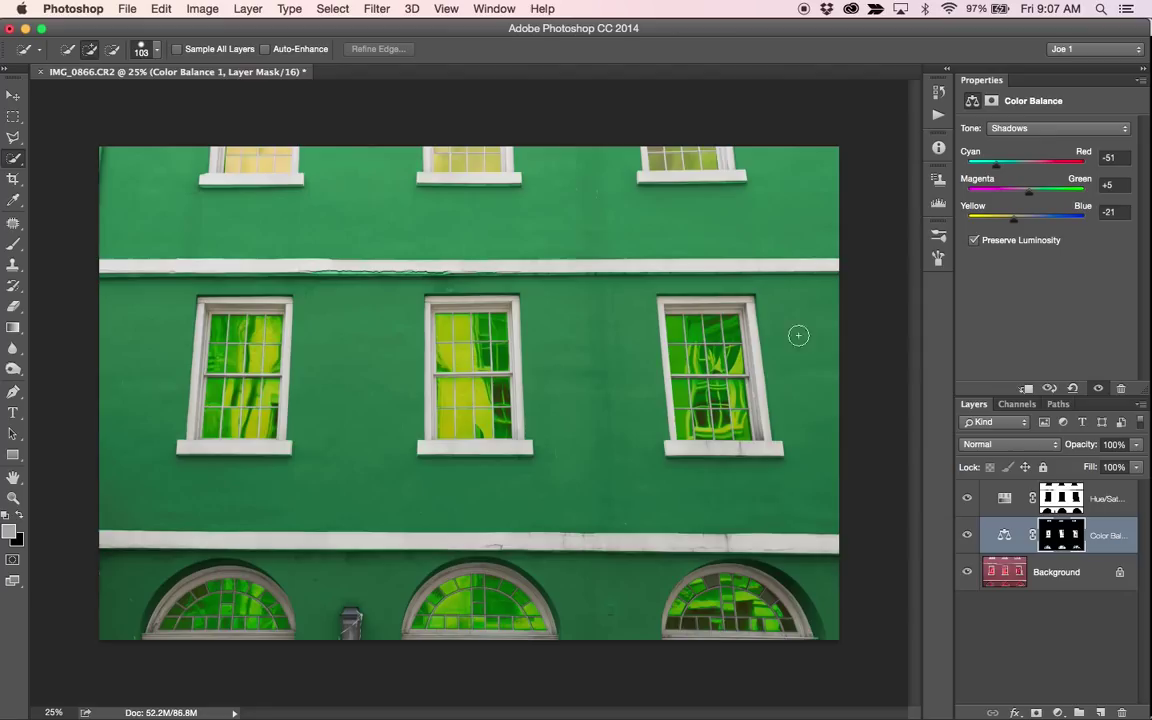
mouse_move(1067, 700)
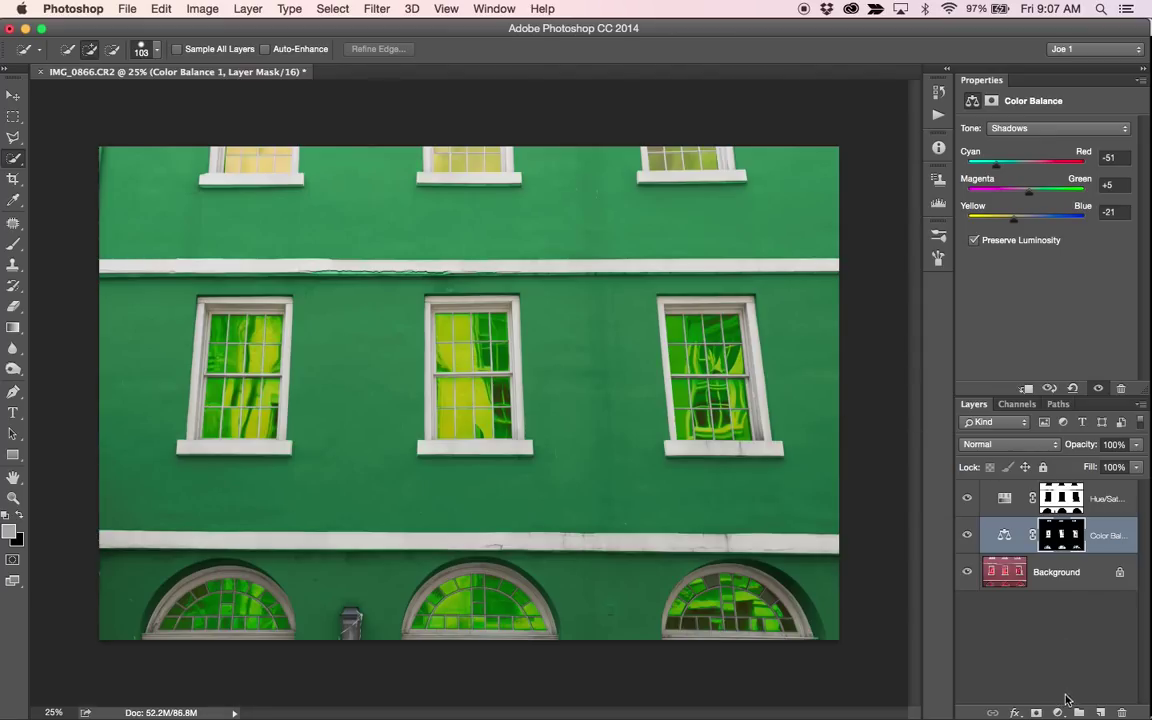
- Add a second Hue/Saturation layer reusing the Color Balance window mask, colorized pinkish red
left_click(1057, 712)
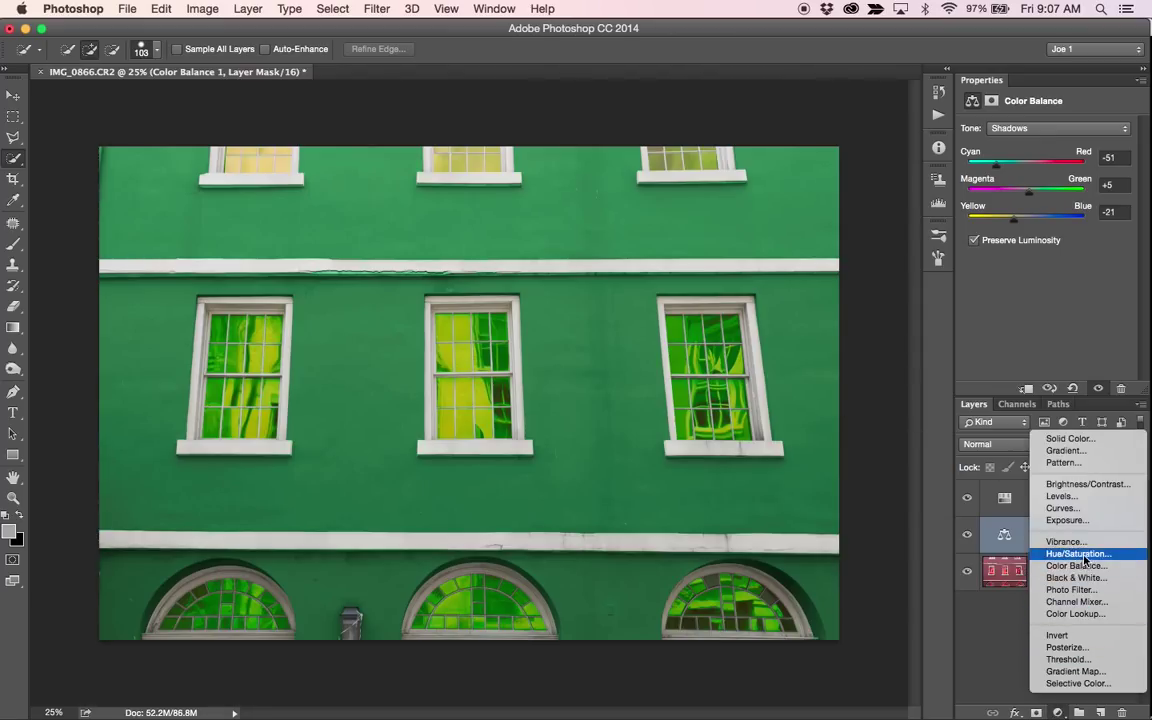
left_click(1078, 553)
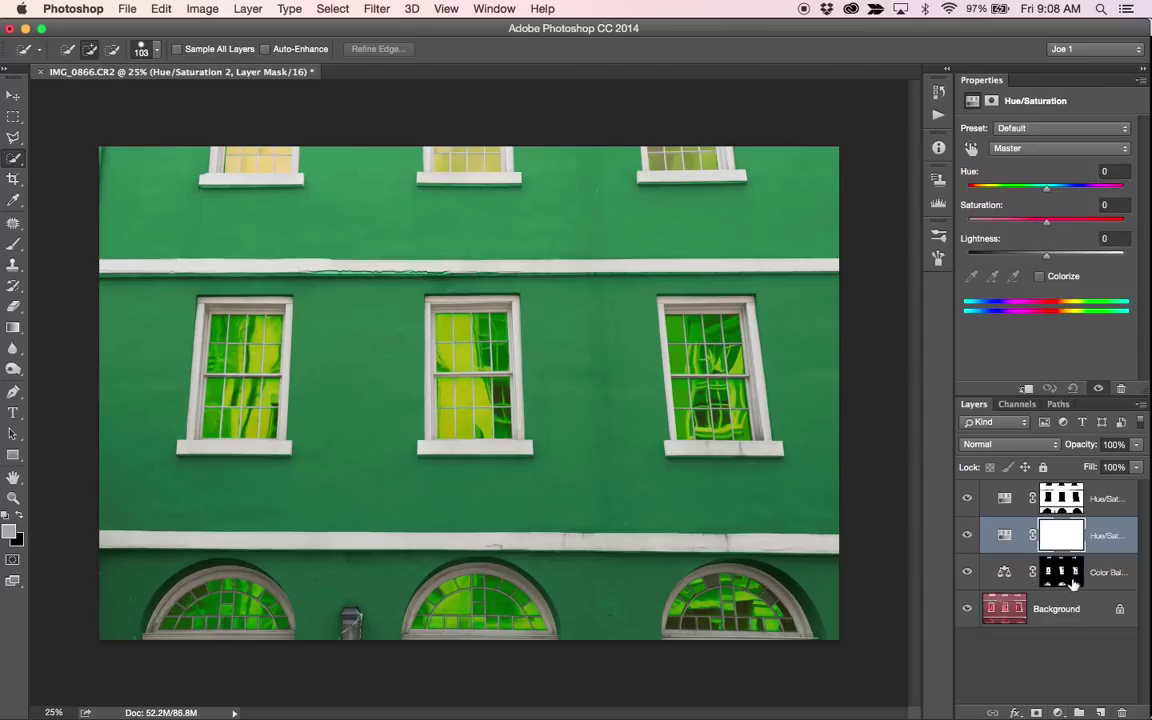
mouse_move(1068, 585)
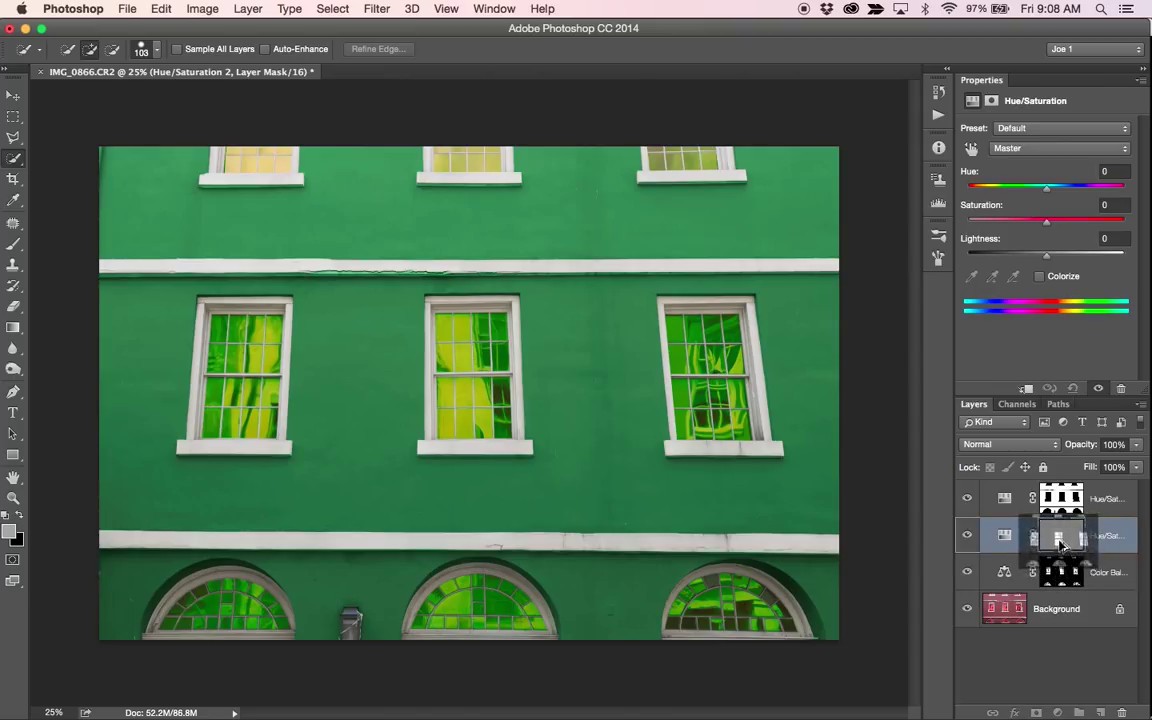
left_click(1061, 535)
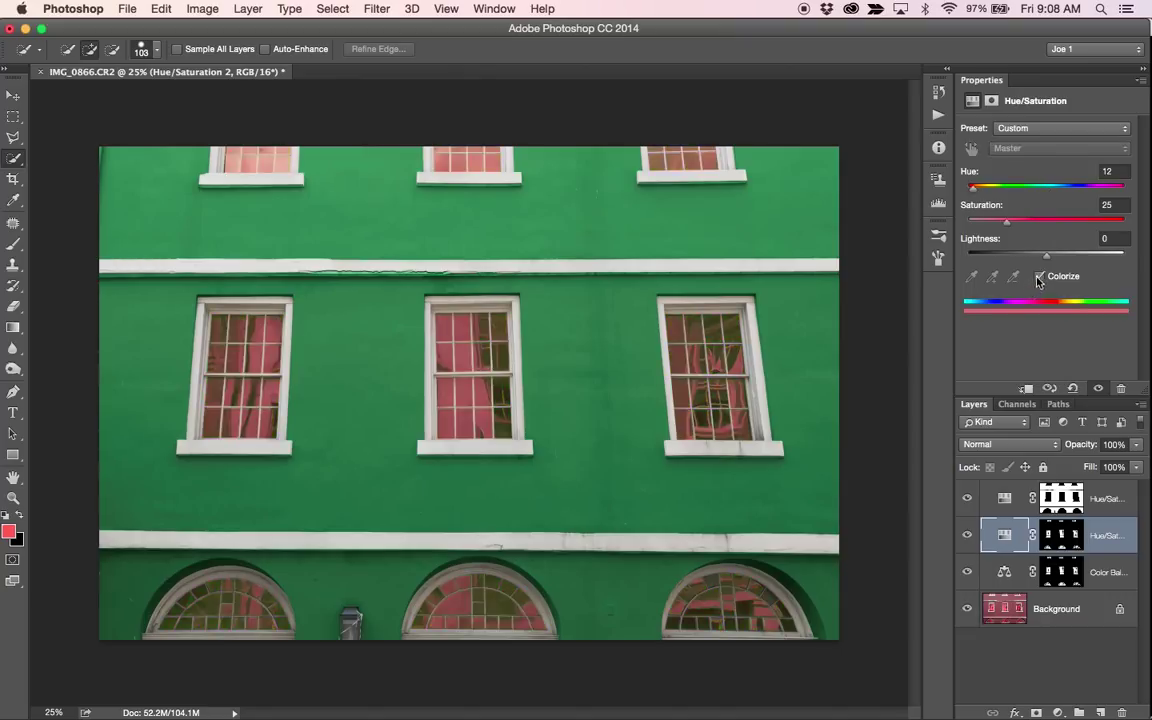
- Tint the windows magenta with Hue about 292, Saturation 52 and slightly lower Lightness
left_click(1040, 276)
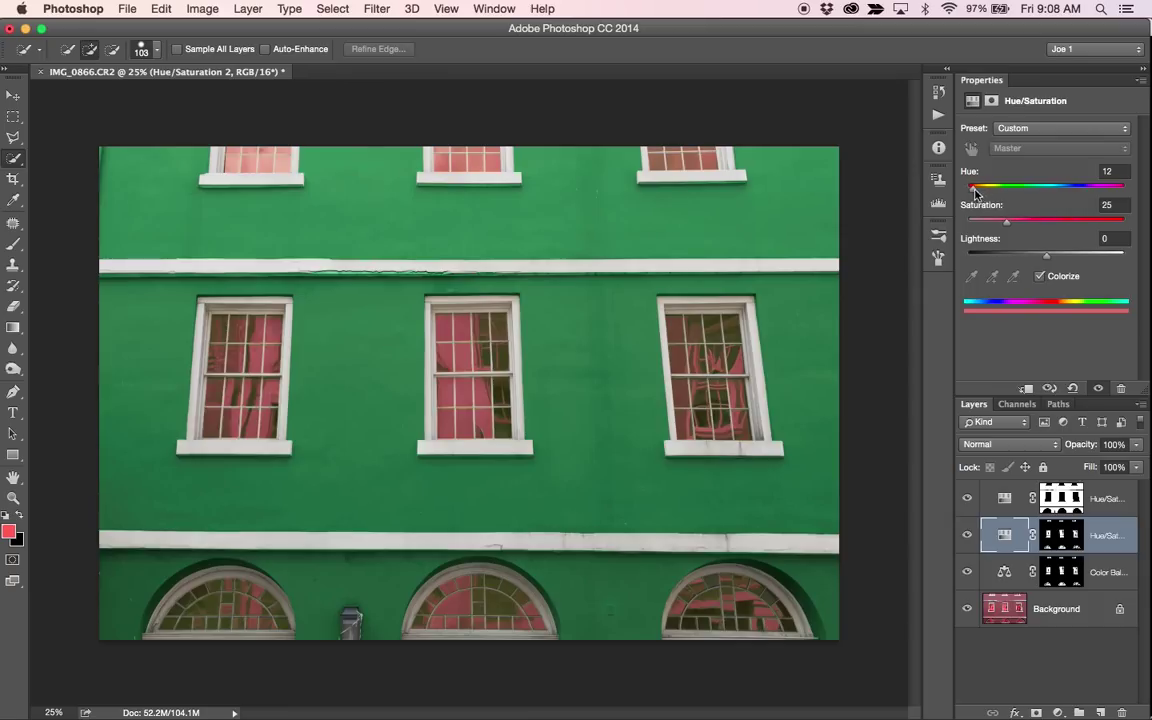
left_click_drag(993, 188, 1080, 188)
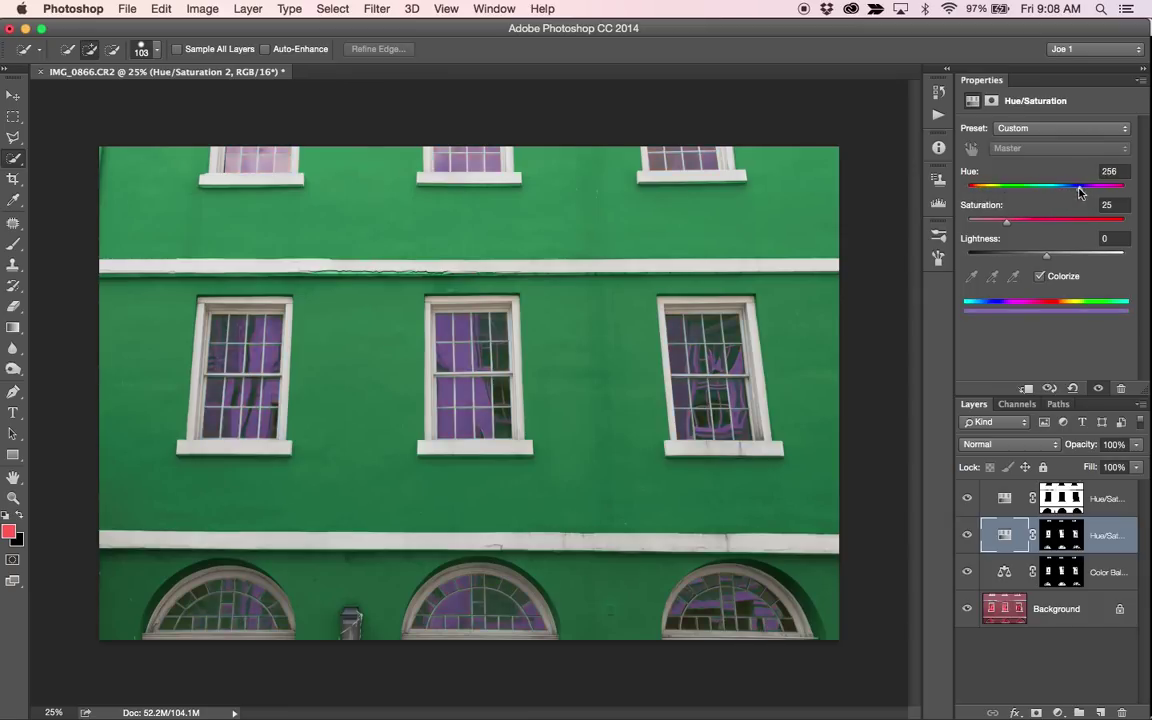
left_click_drag(1006, 220, 1035, 220)
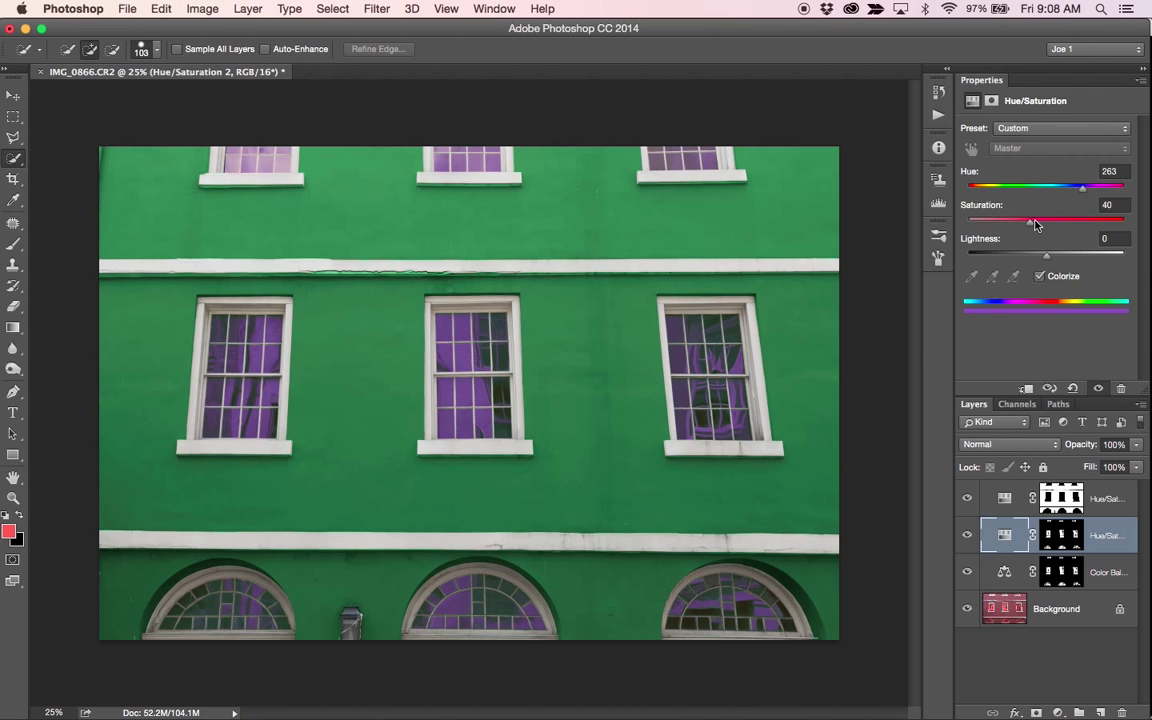
left_click_drag(1032, 219, 1053, 219)
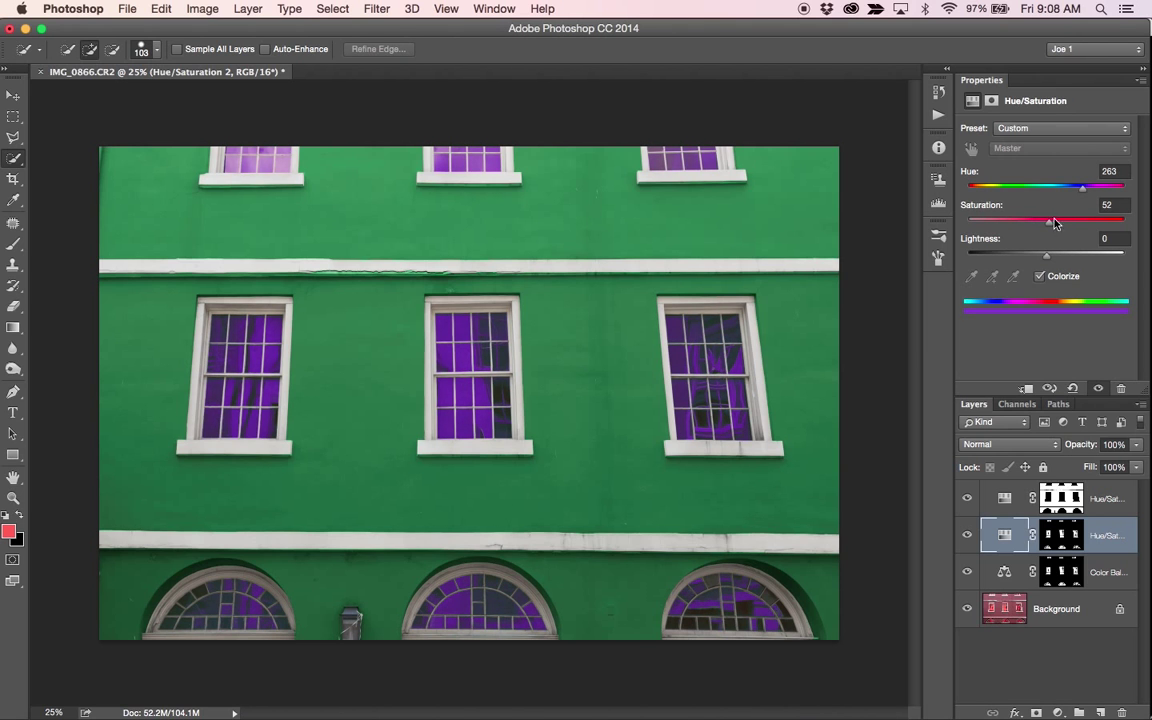
left_click_drag(1082, 187, 1078, 187)
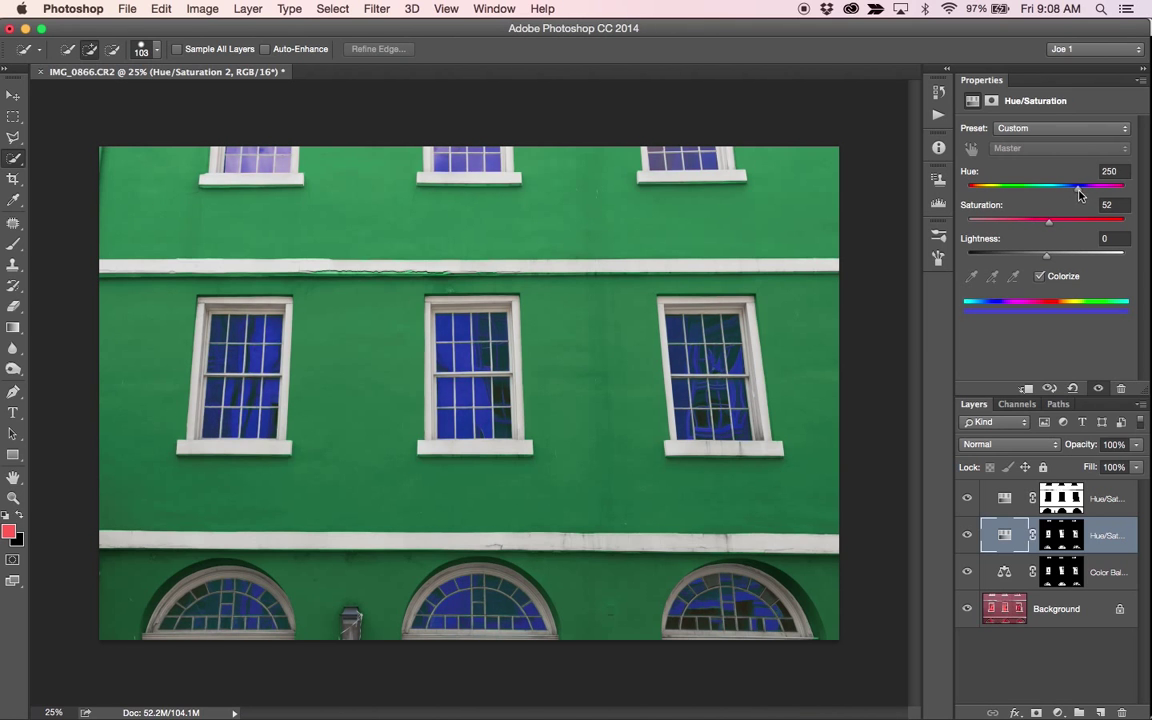
left_click_drag(1078, 186, 1088, 186)
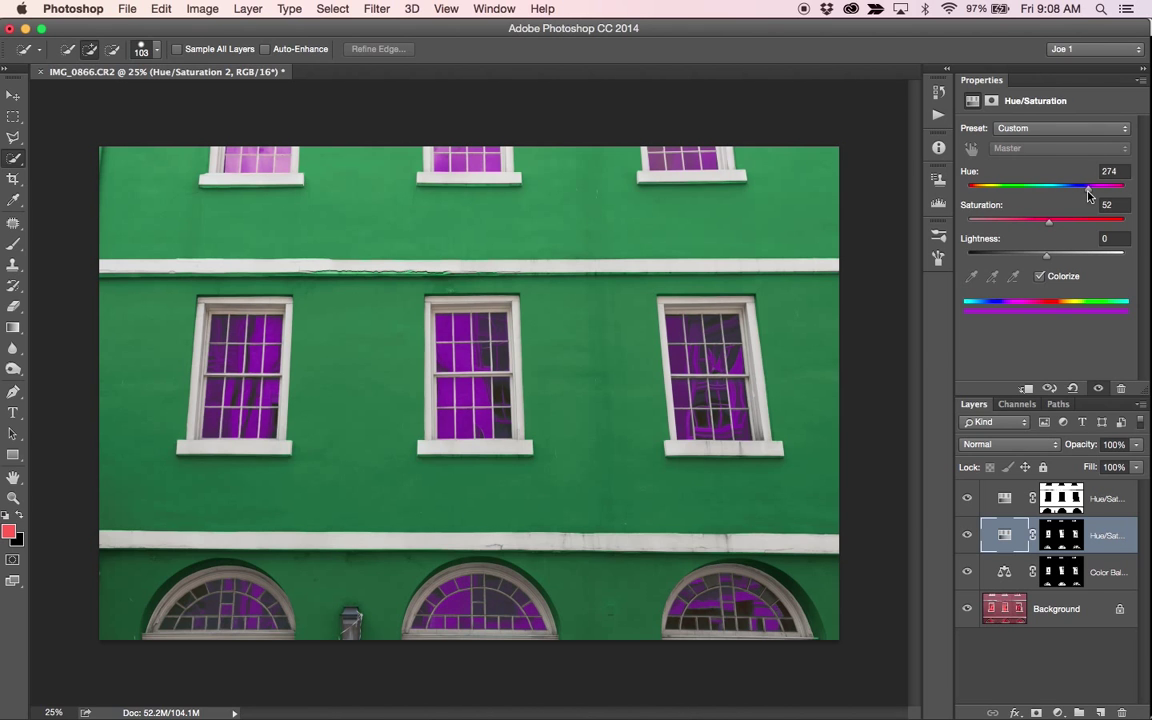
left_click_drag(1088, 185, 1096, 185)
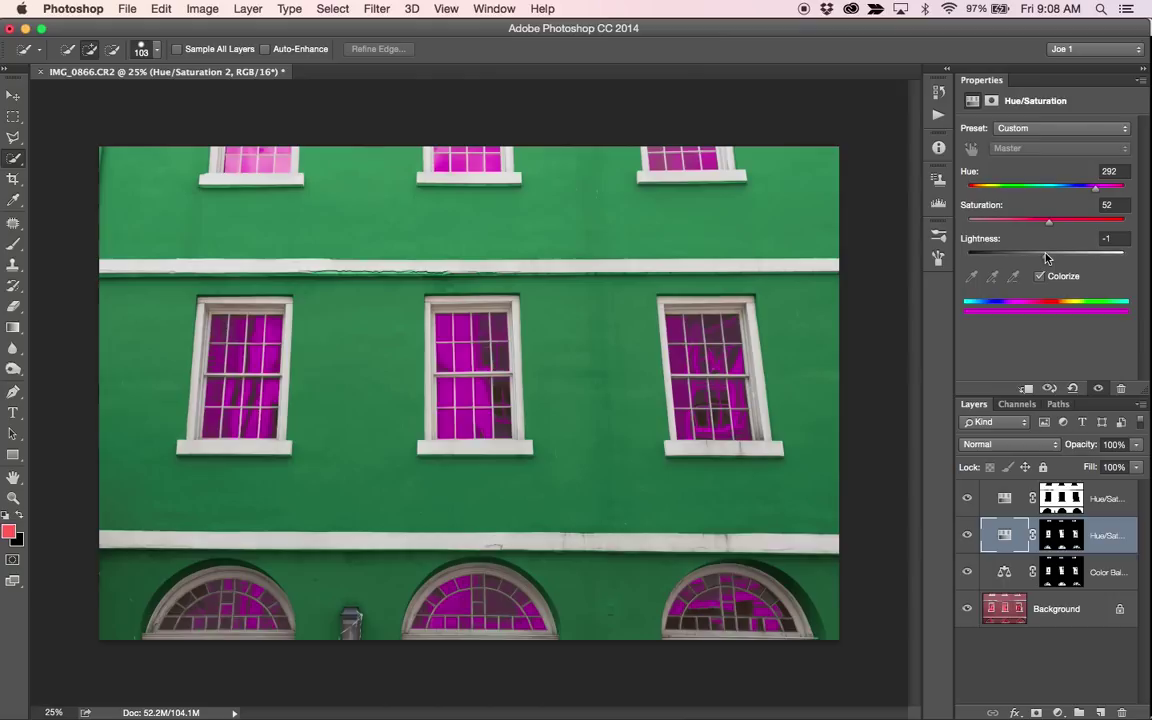
left_click_drag(1048, 250, 1023, 250)
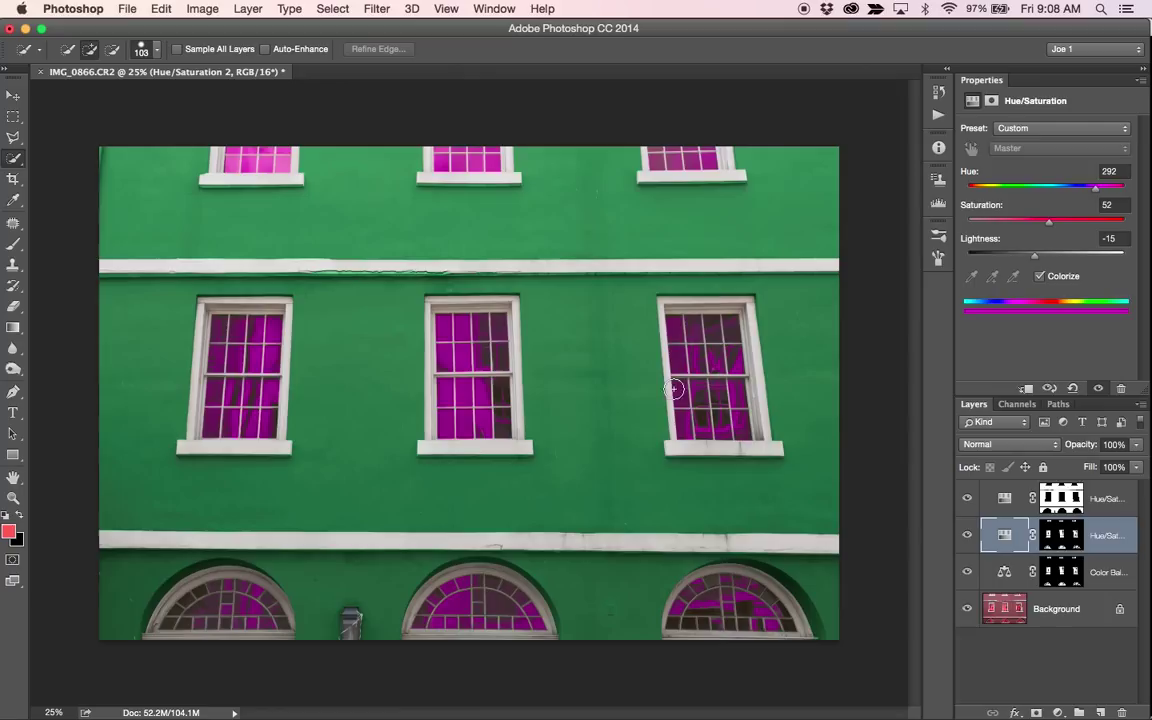
mouse_move(562, 416)
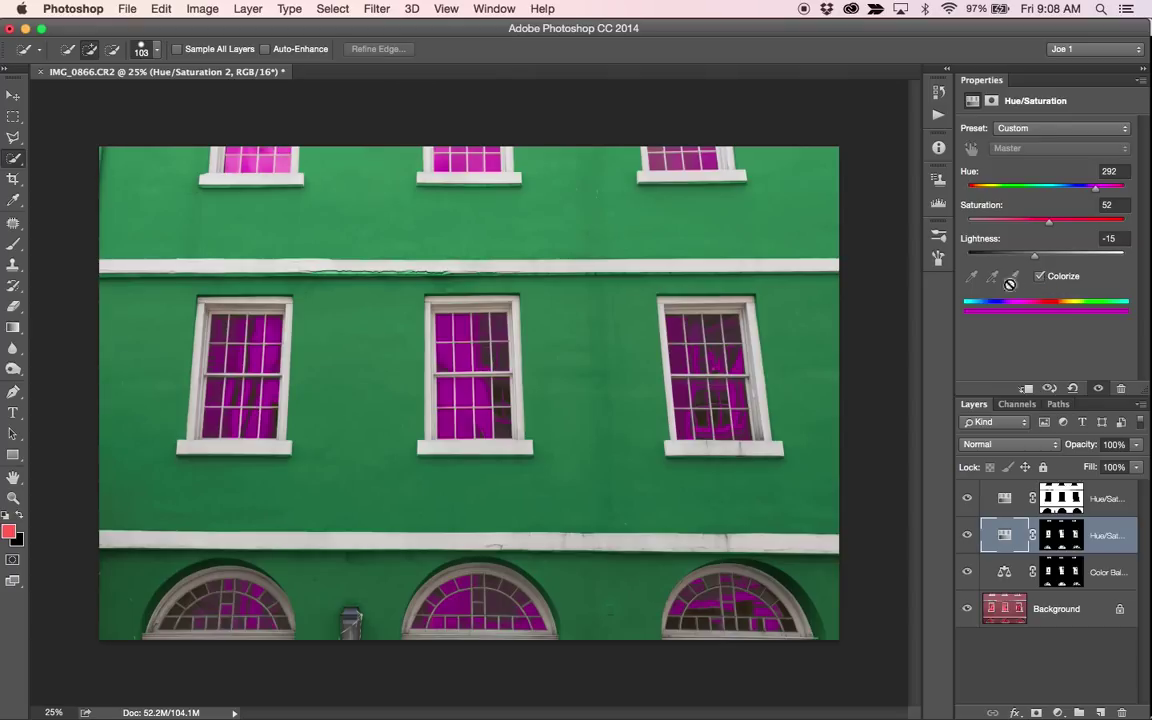
mouse_move(651, 372)
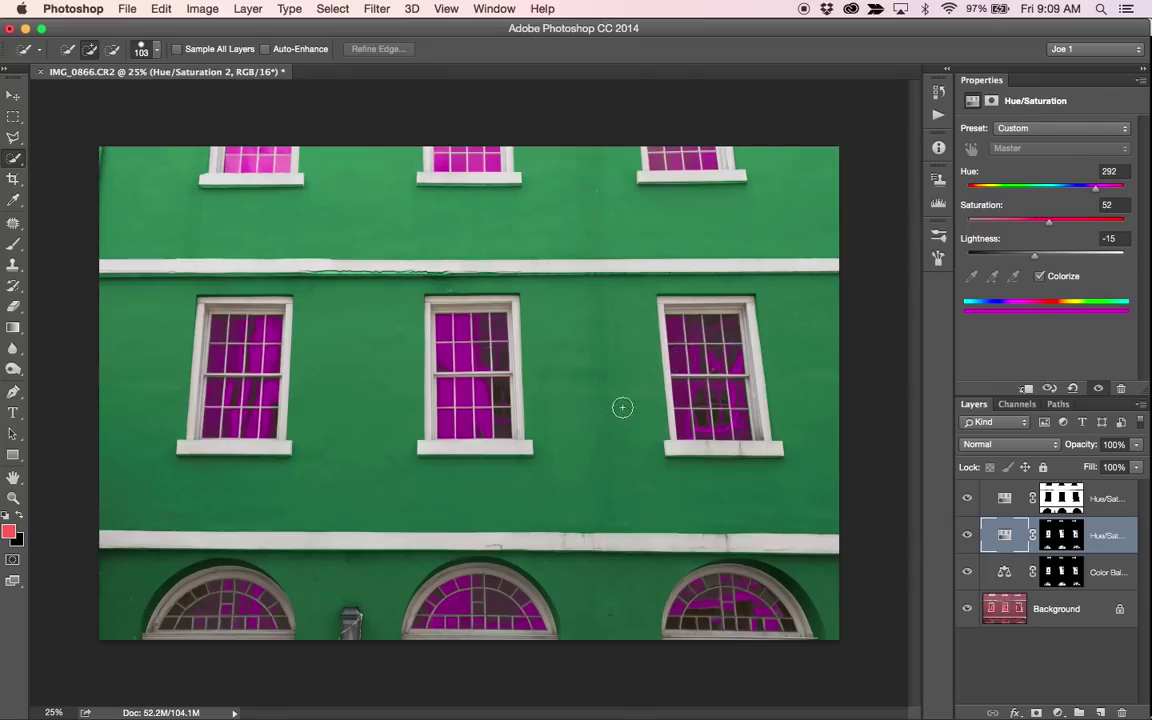
mouse_move(323, 243)
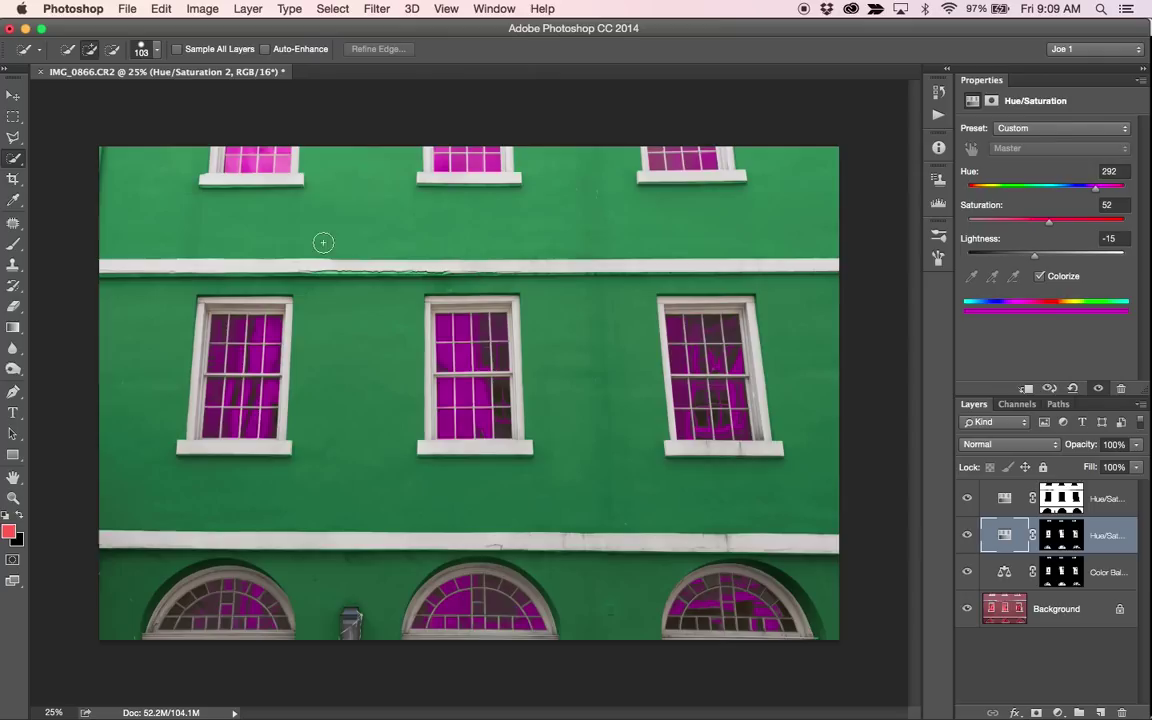
mouse_move(533, 490)
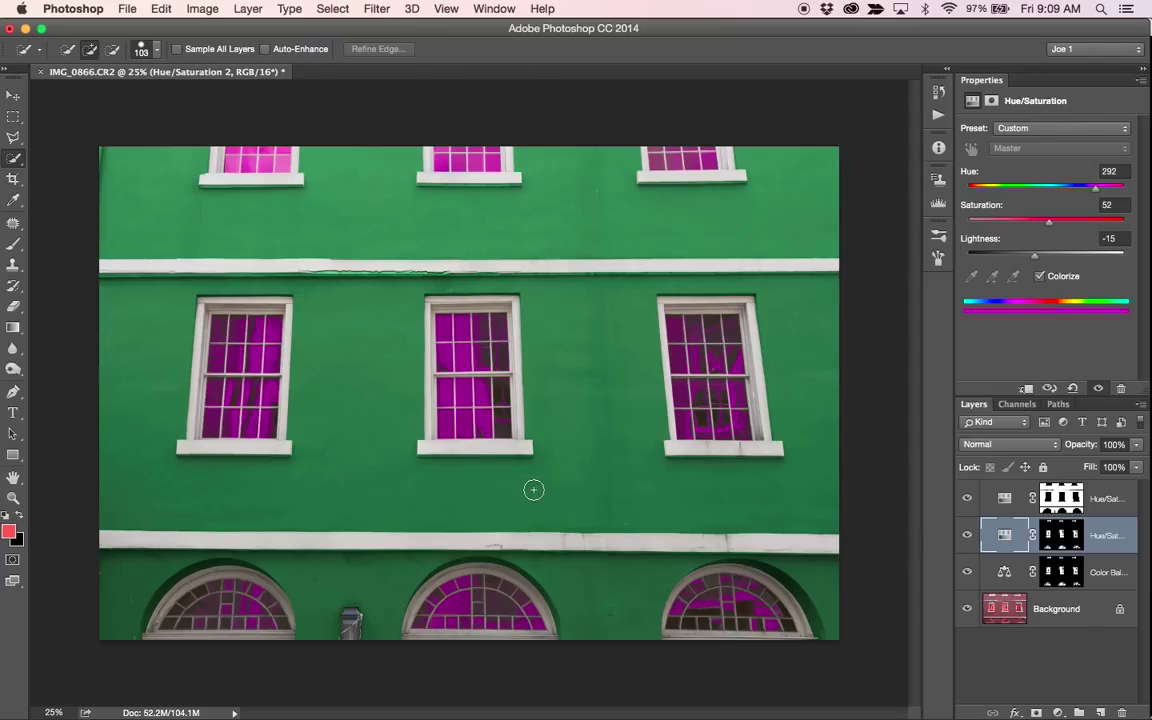
mouse_move(571, 470)
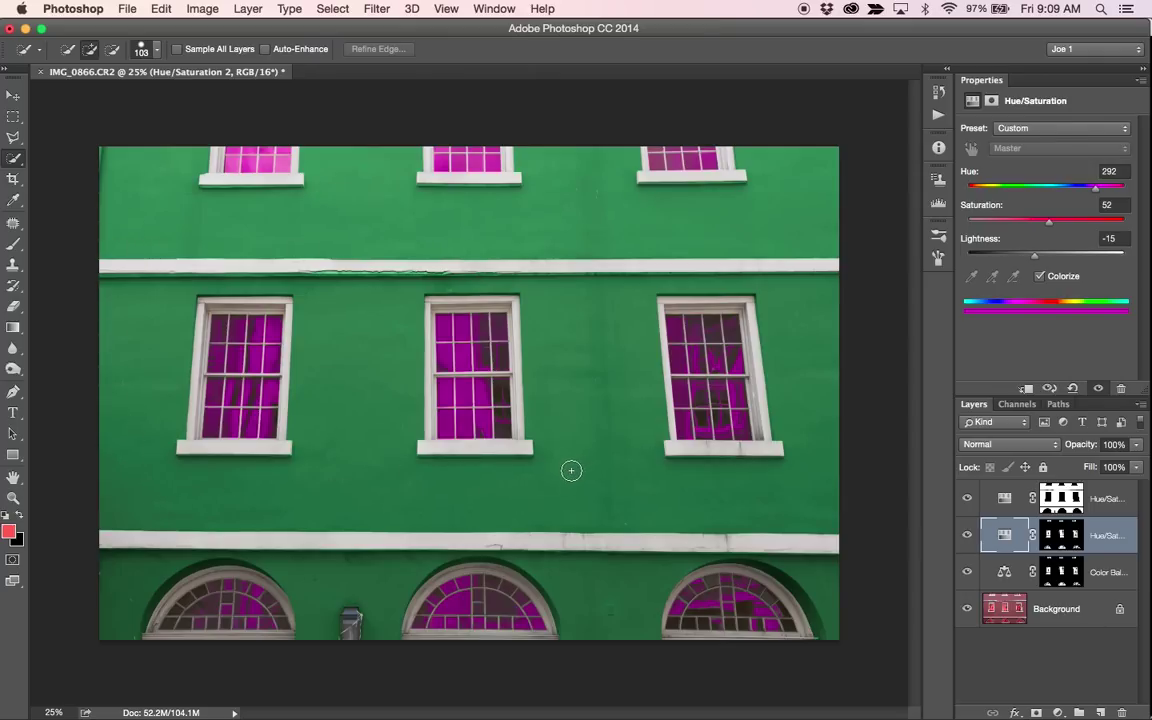
mouse_move(532, 493)
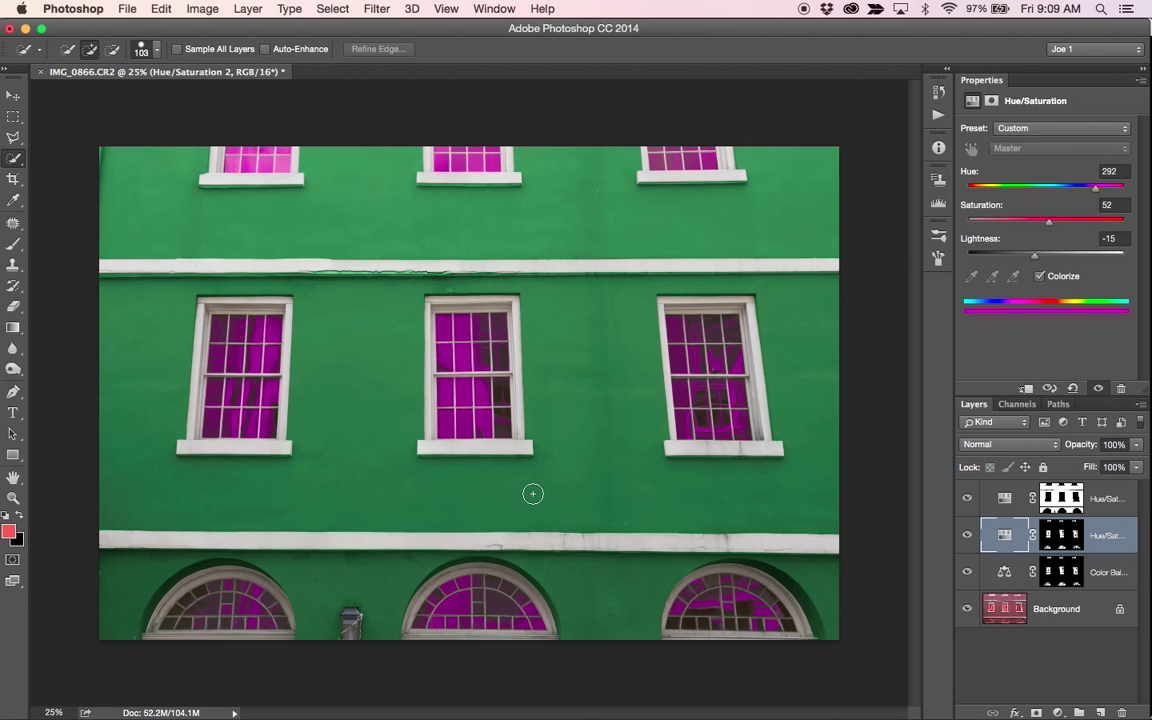